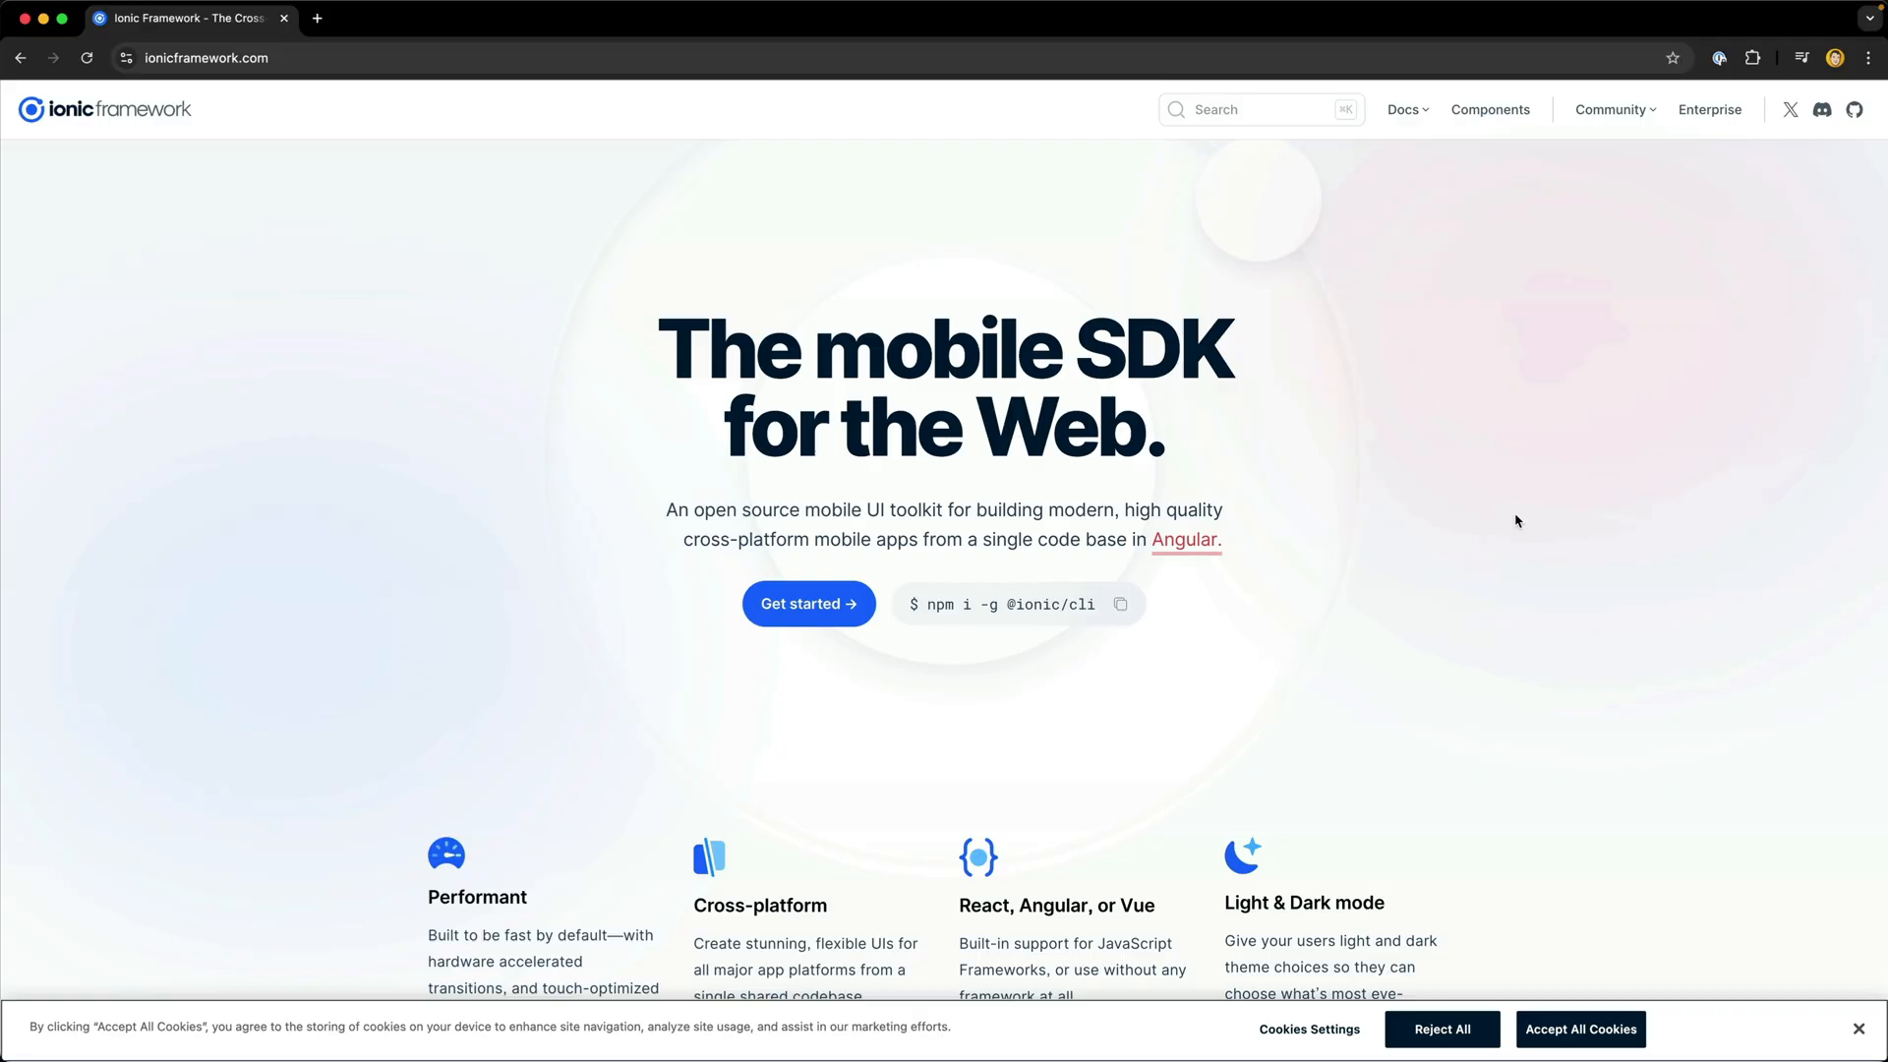
# Step: Scroll the ionicframework.com homepage down past the logos and eBook banner to the UI components showcase
pyautogui.scroll(-3)
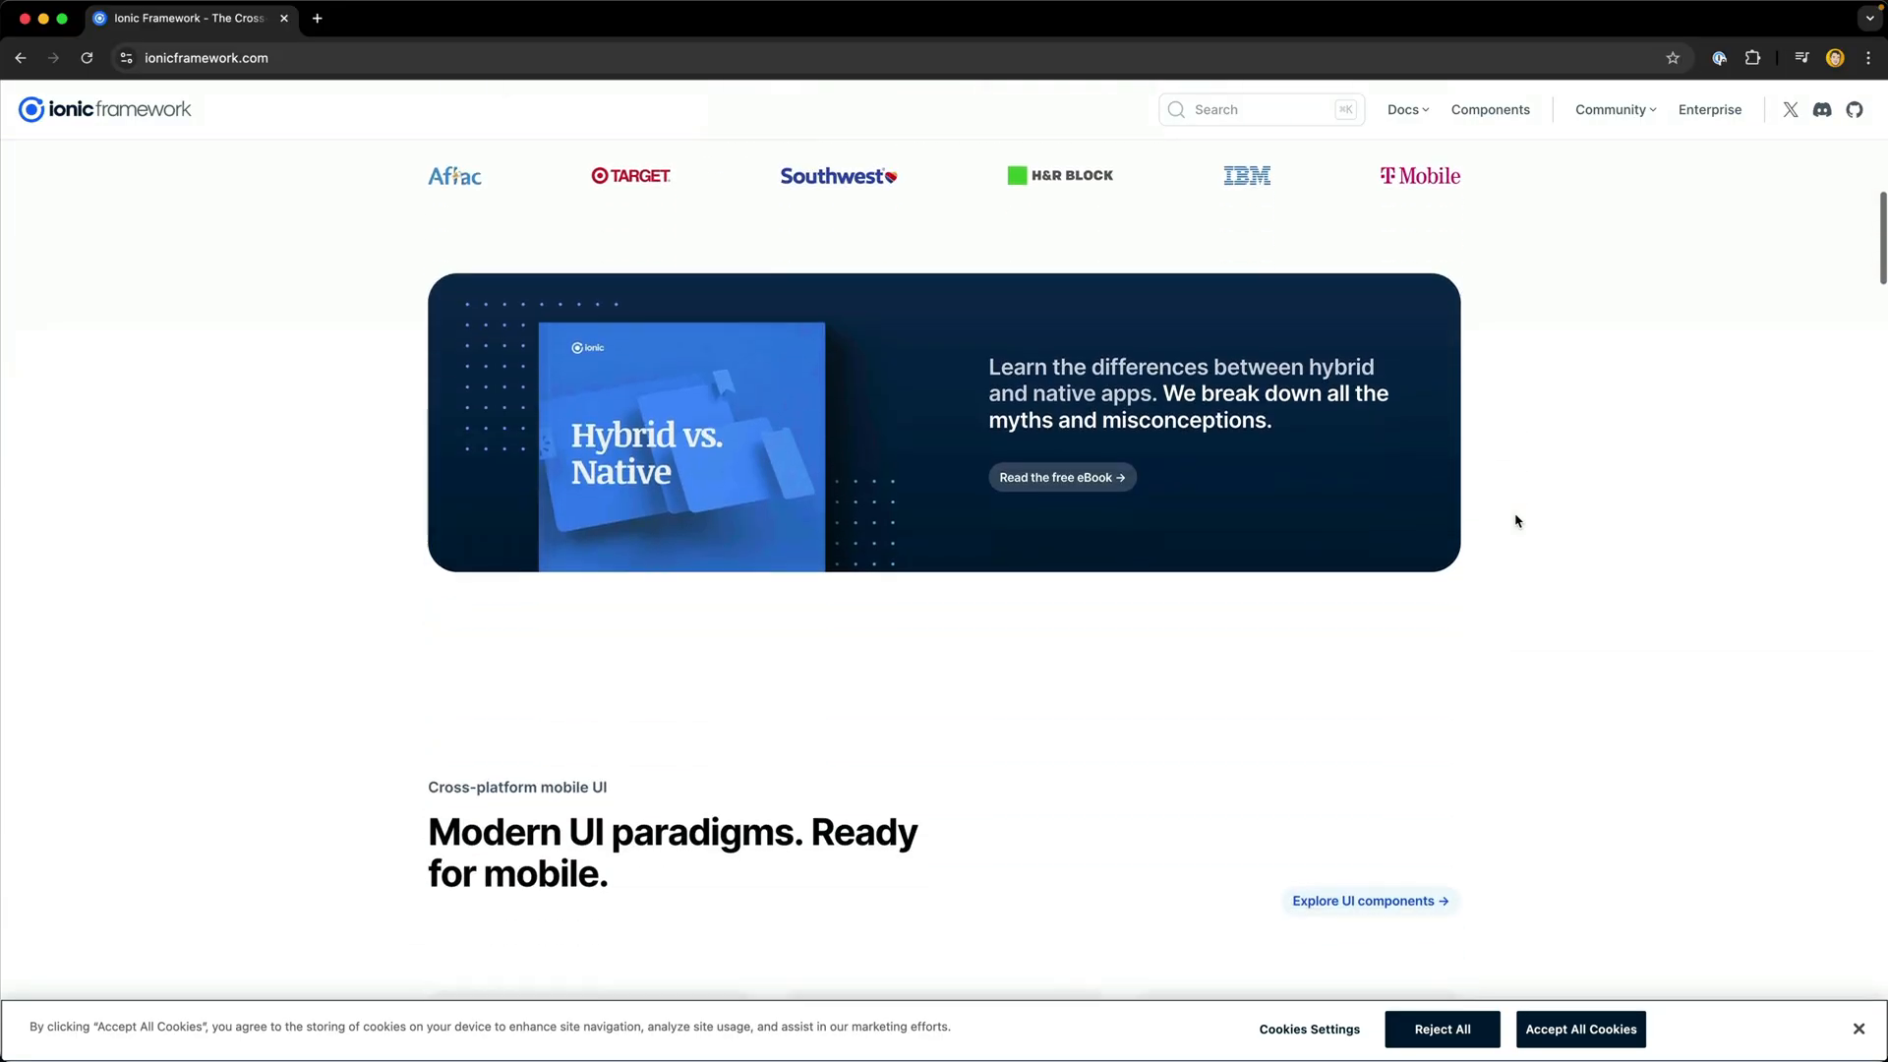
pyautogui.scroll(-3)
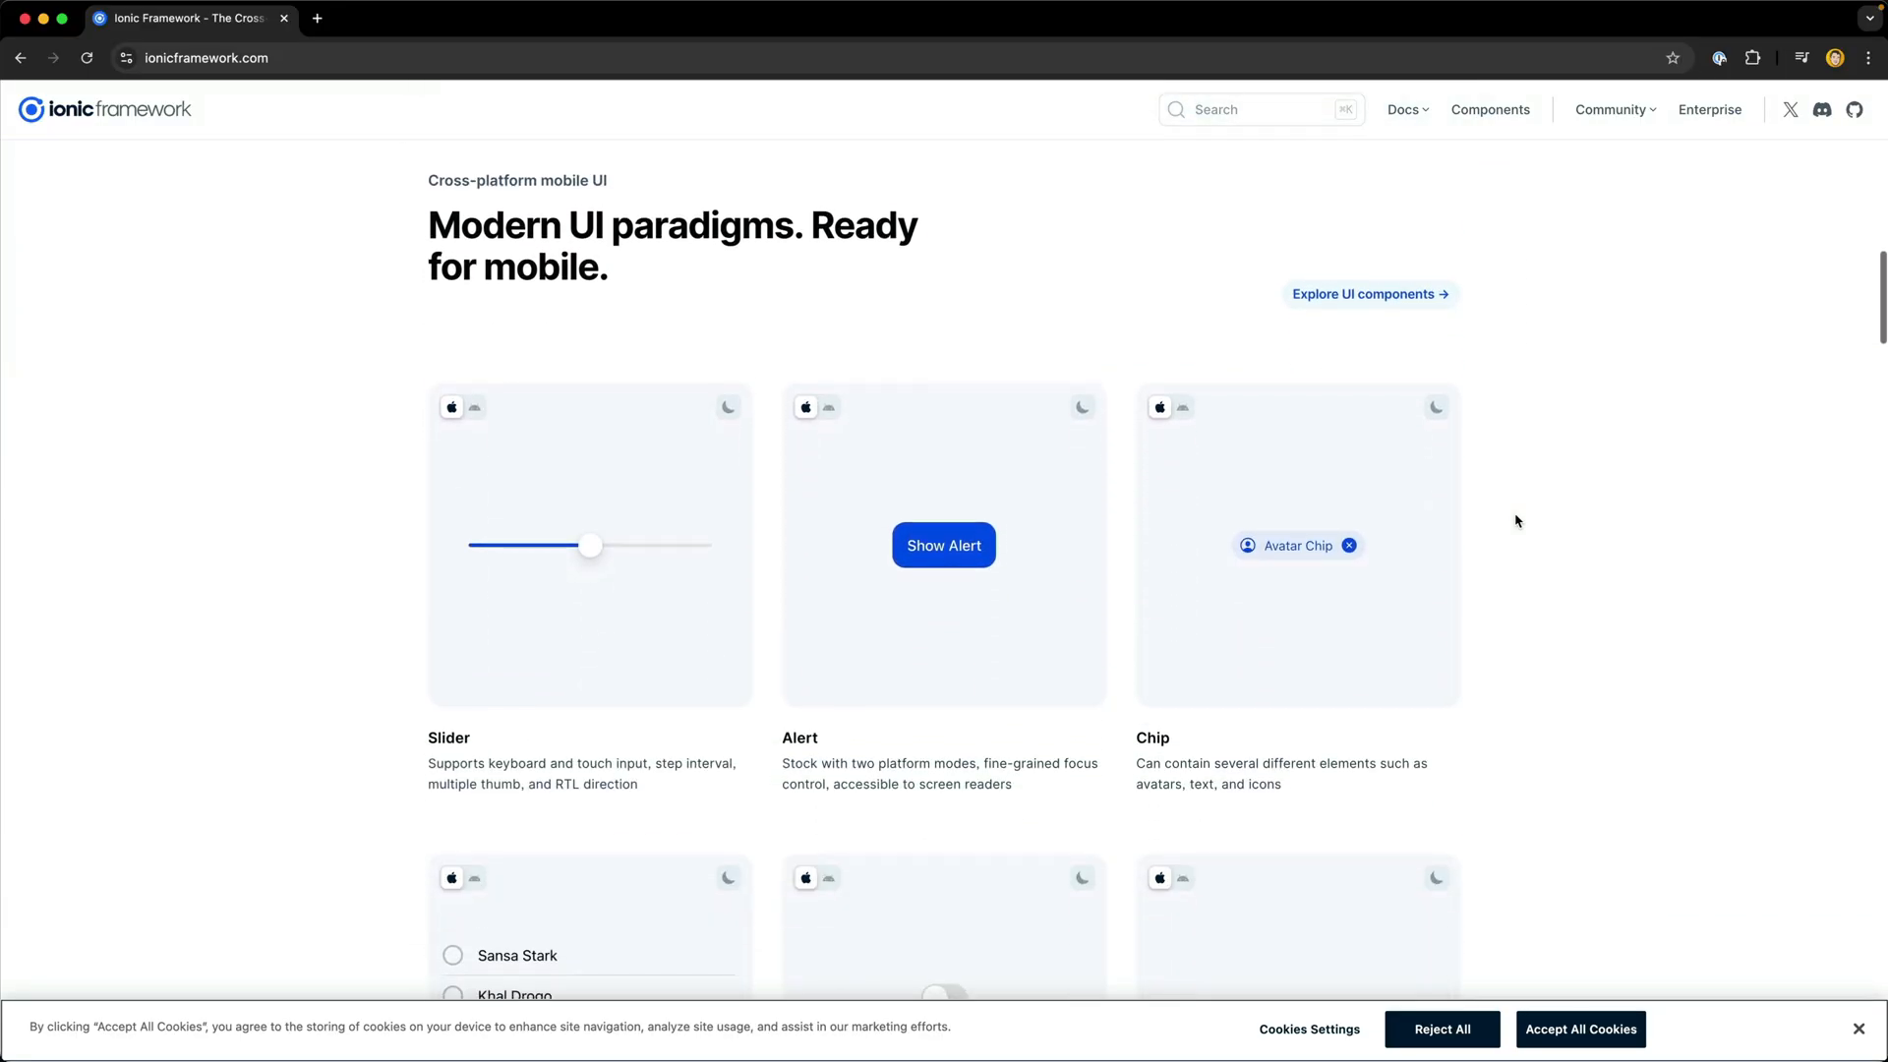
pyautogui.scroll(-3)
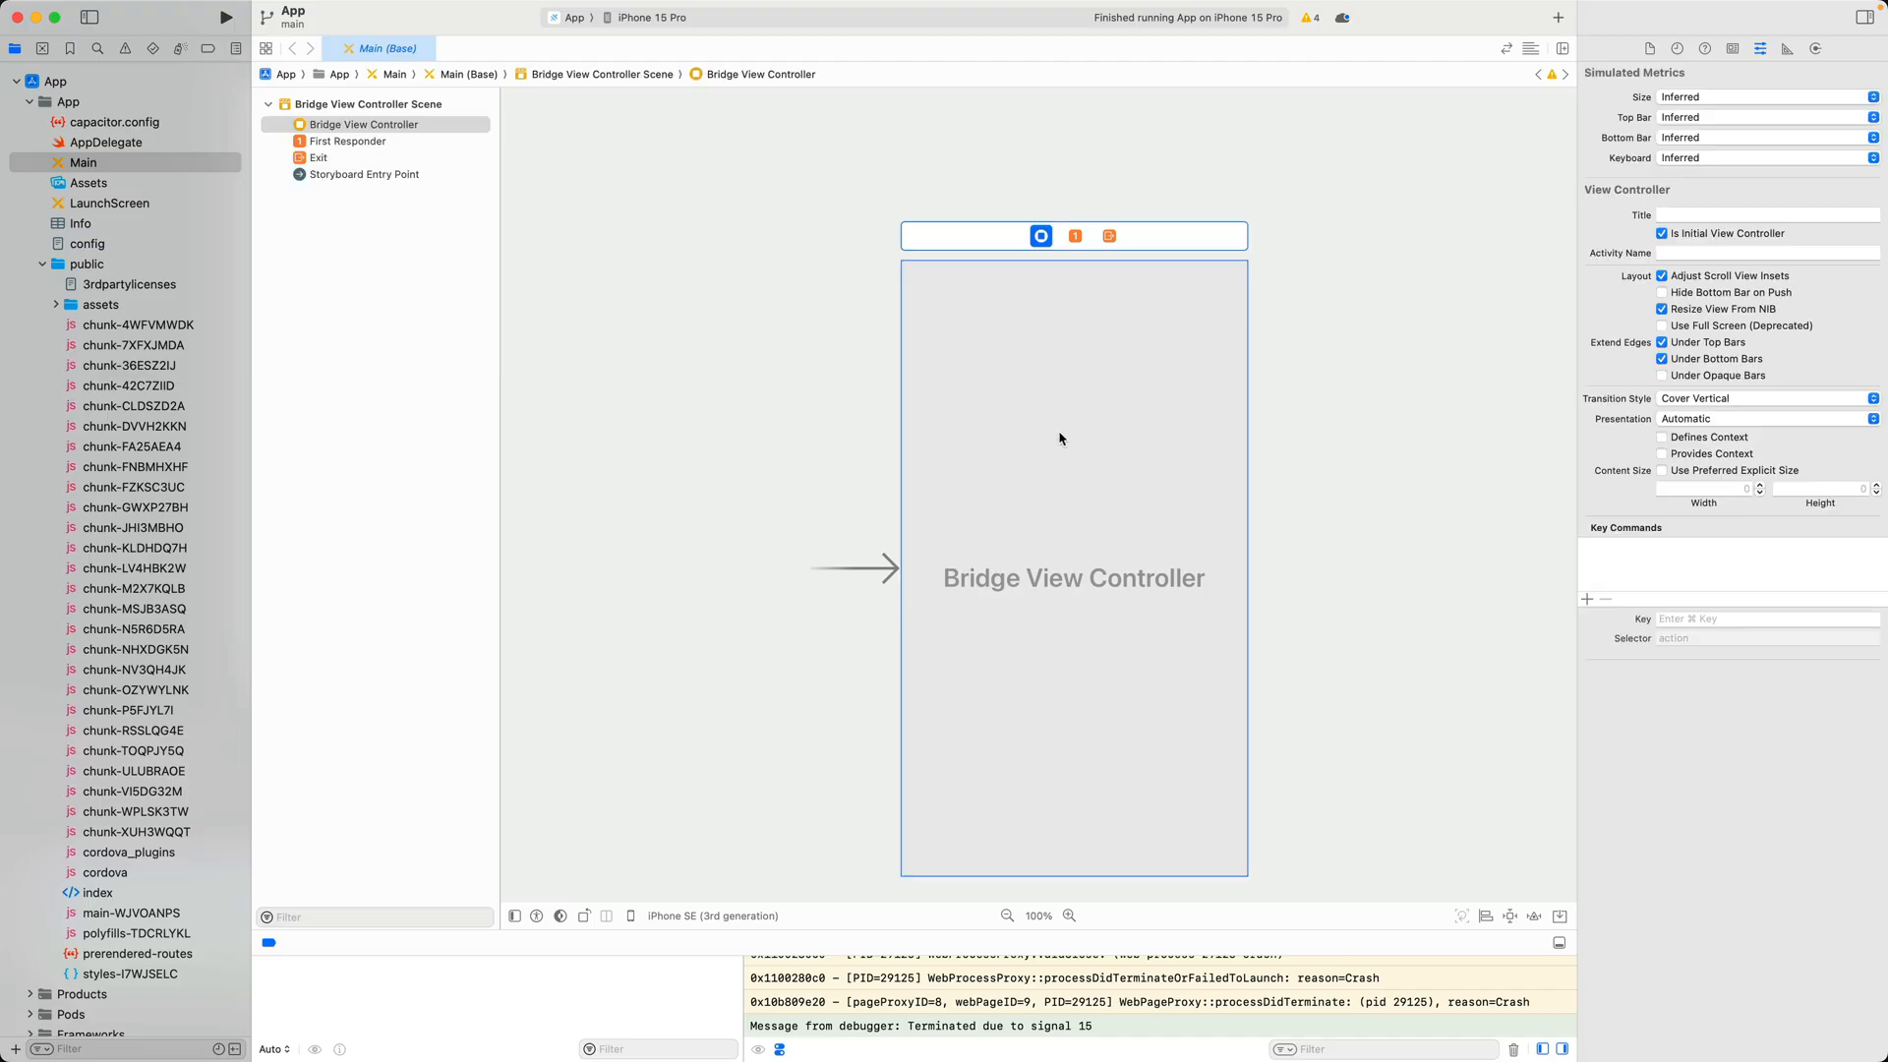
pyautogui.moveTo(696, 325)
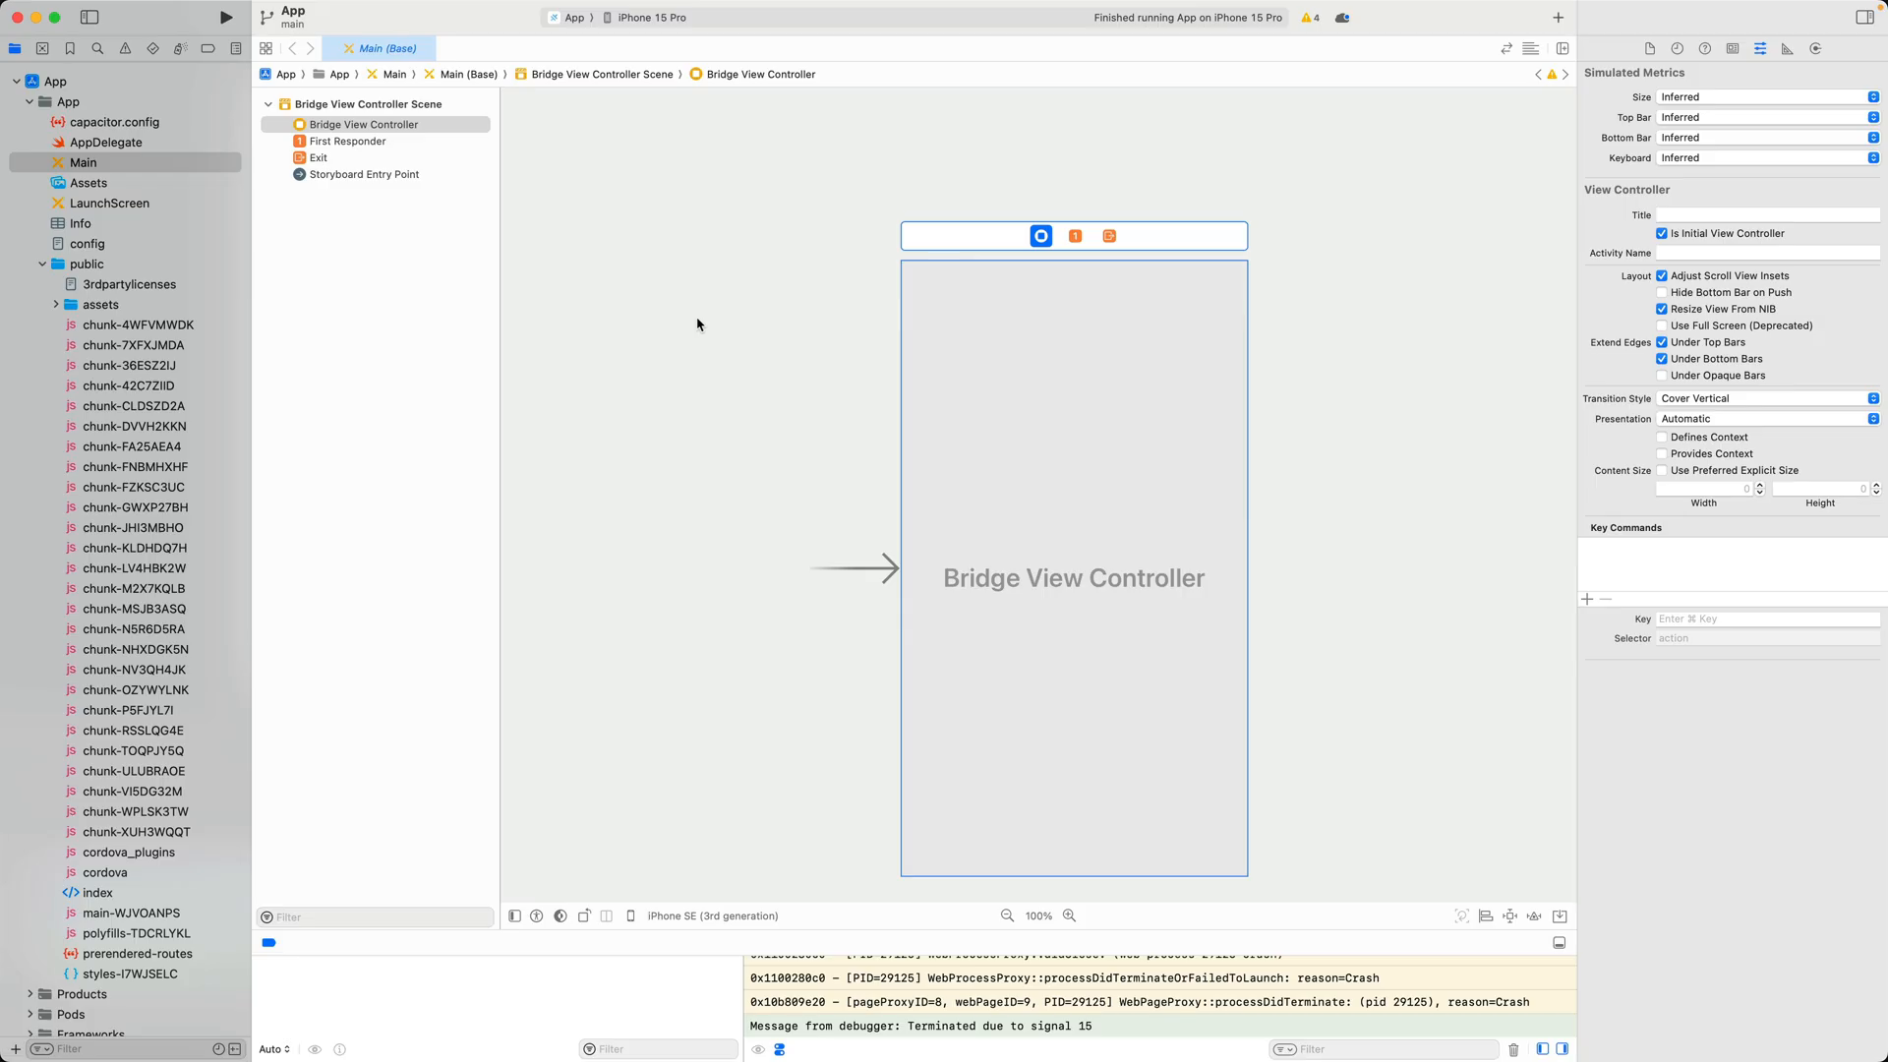
pyautogui.moveTo(365, 187)
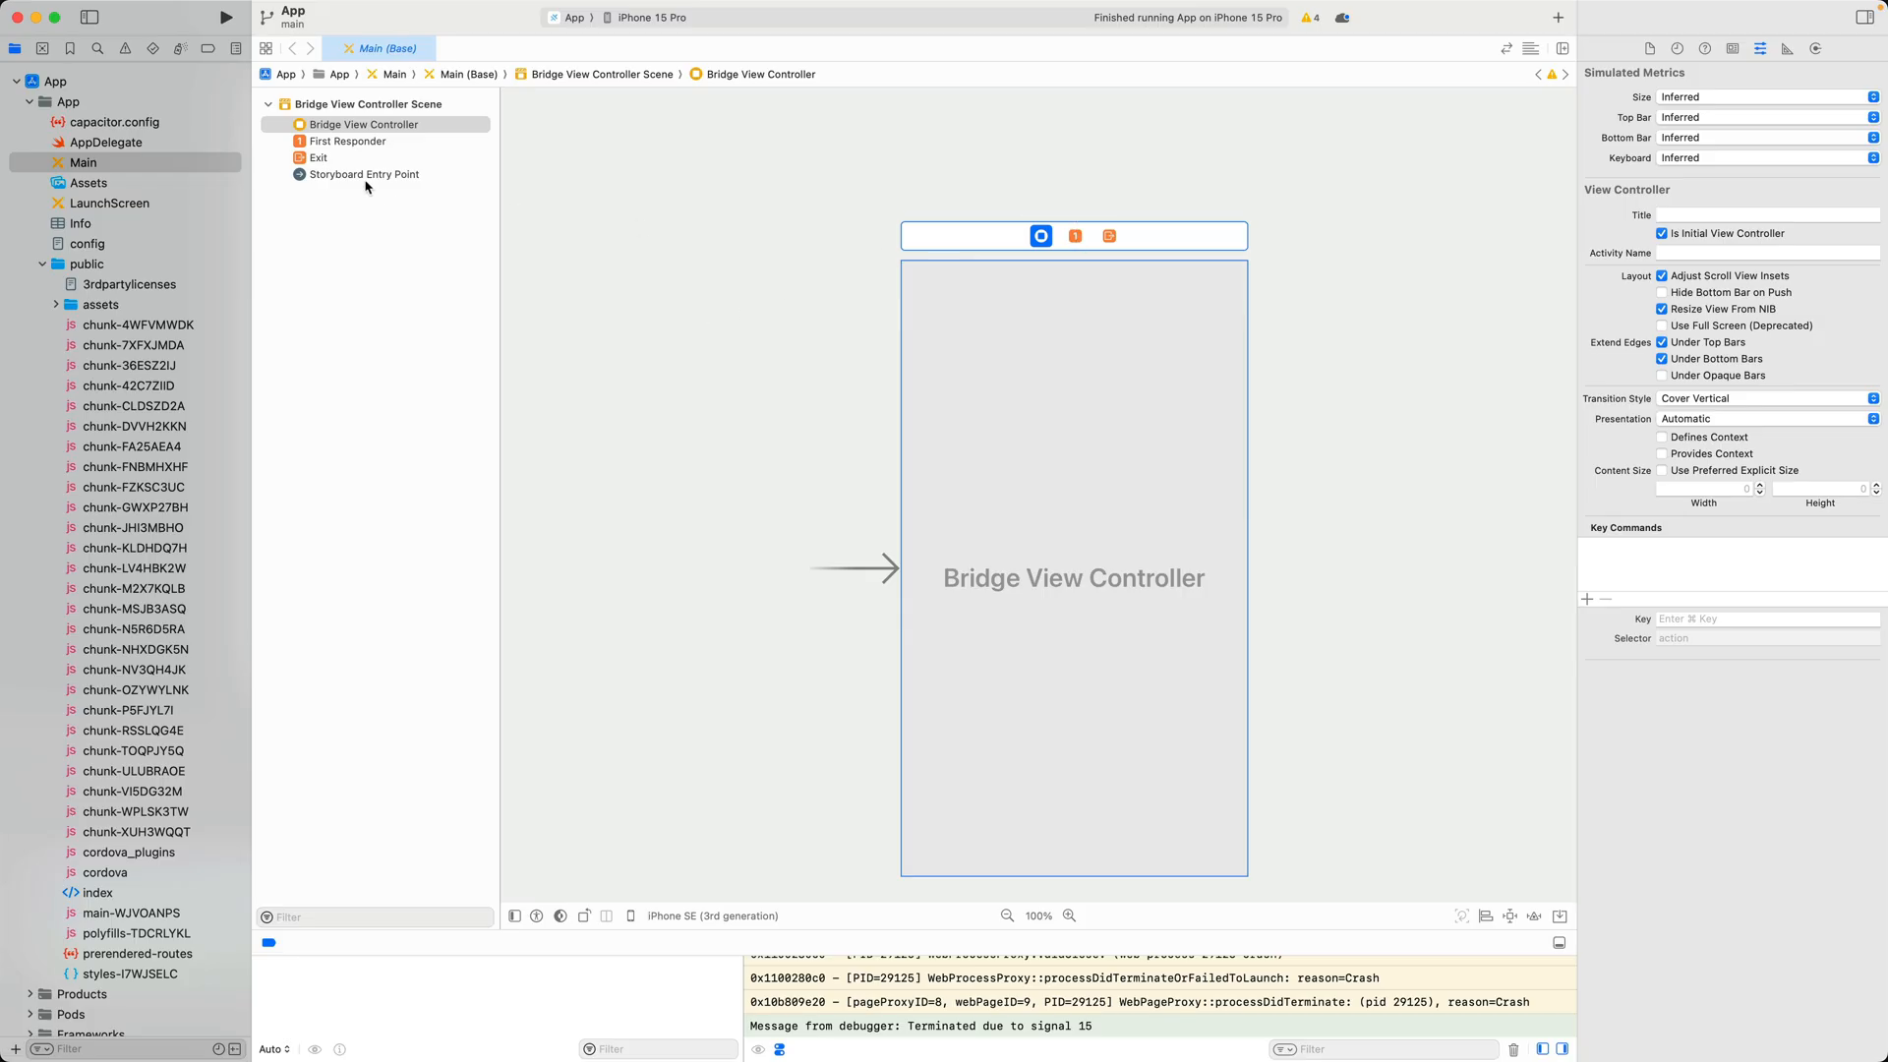
pyautogui.moveTo(348, 201)
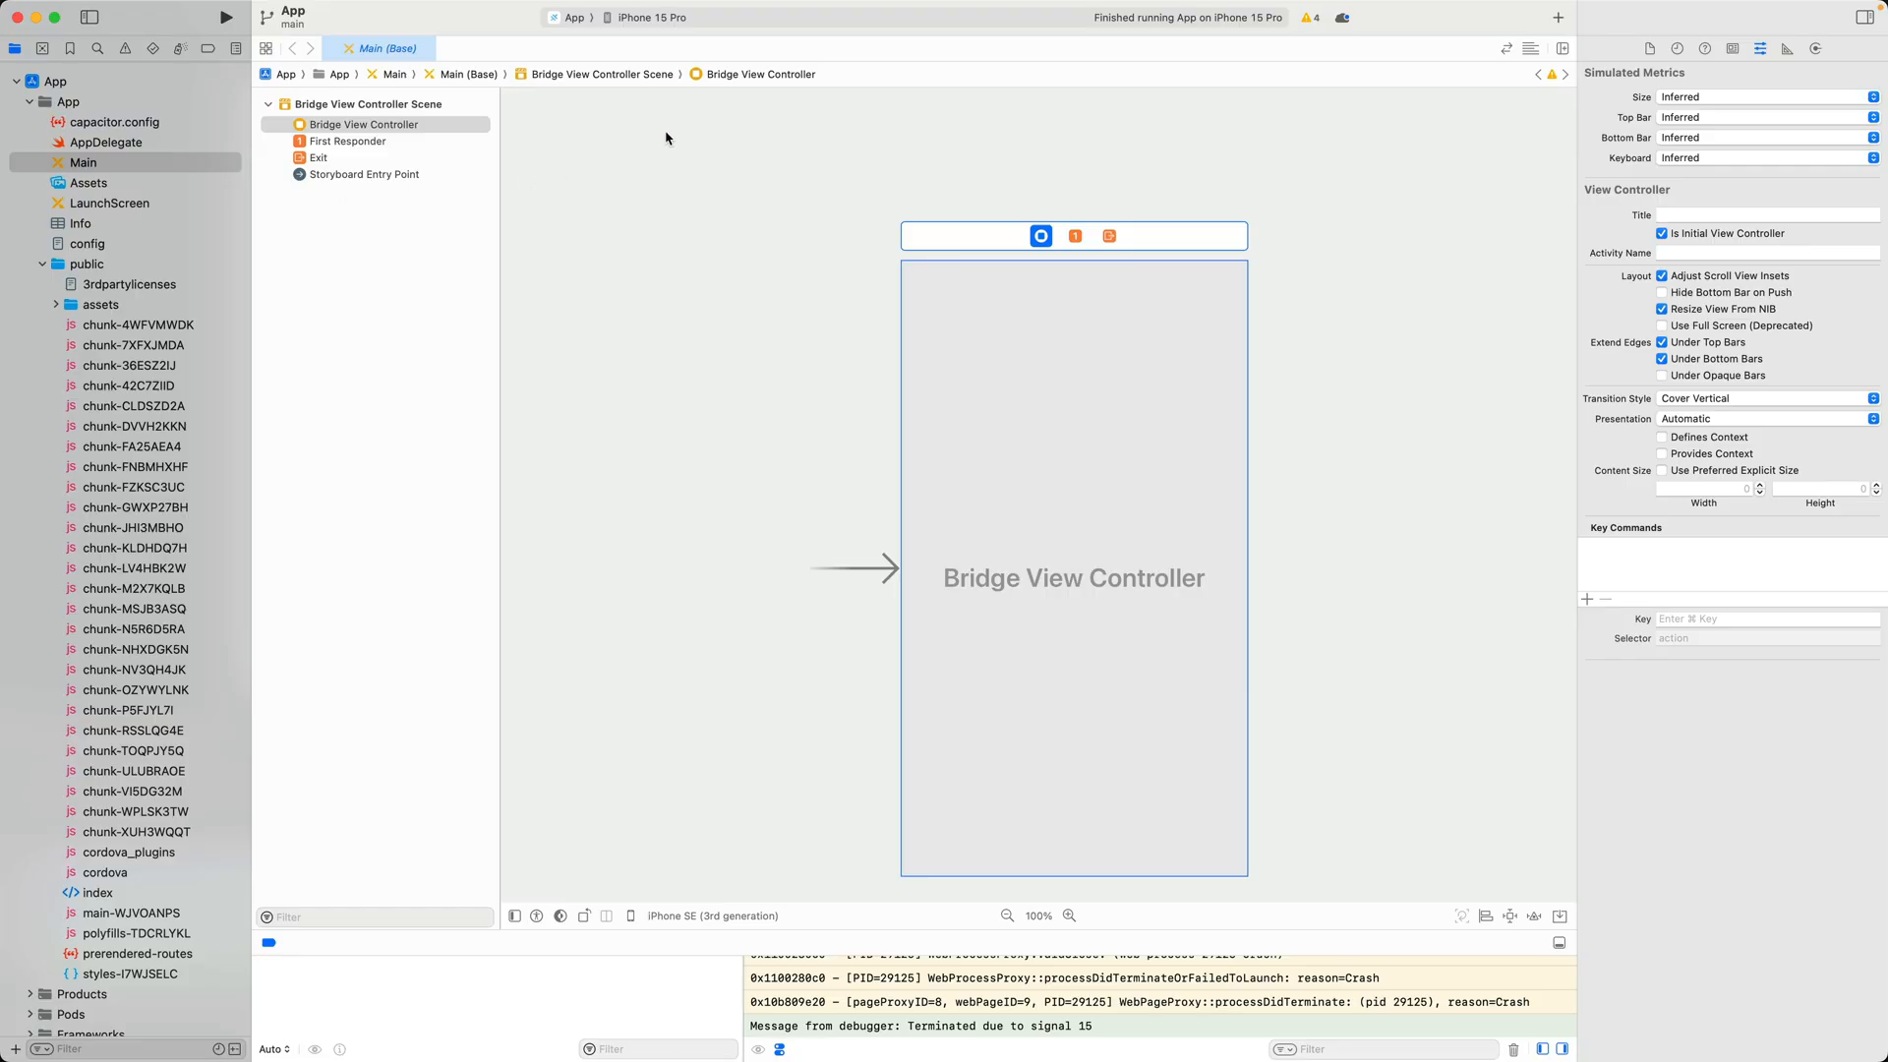
pyautogui.moveTo(136, 236)
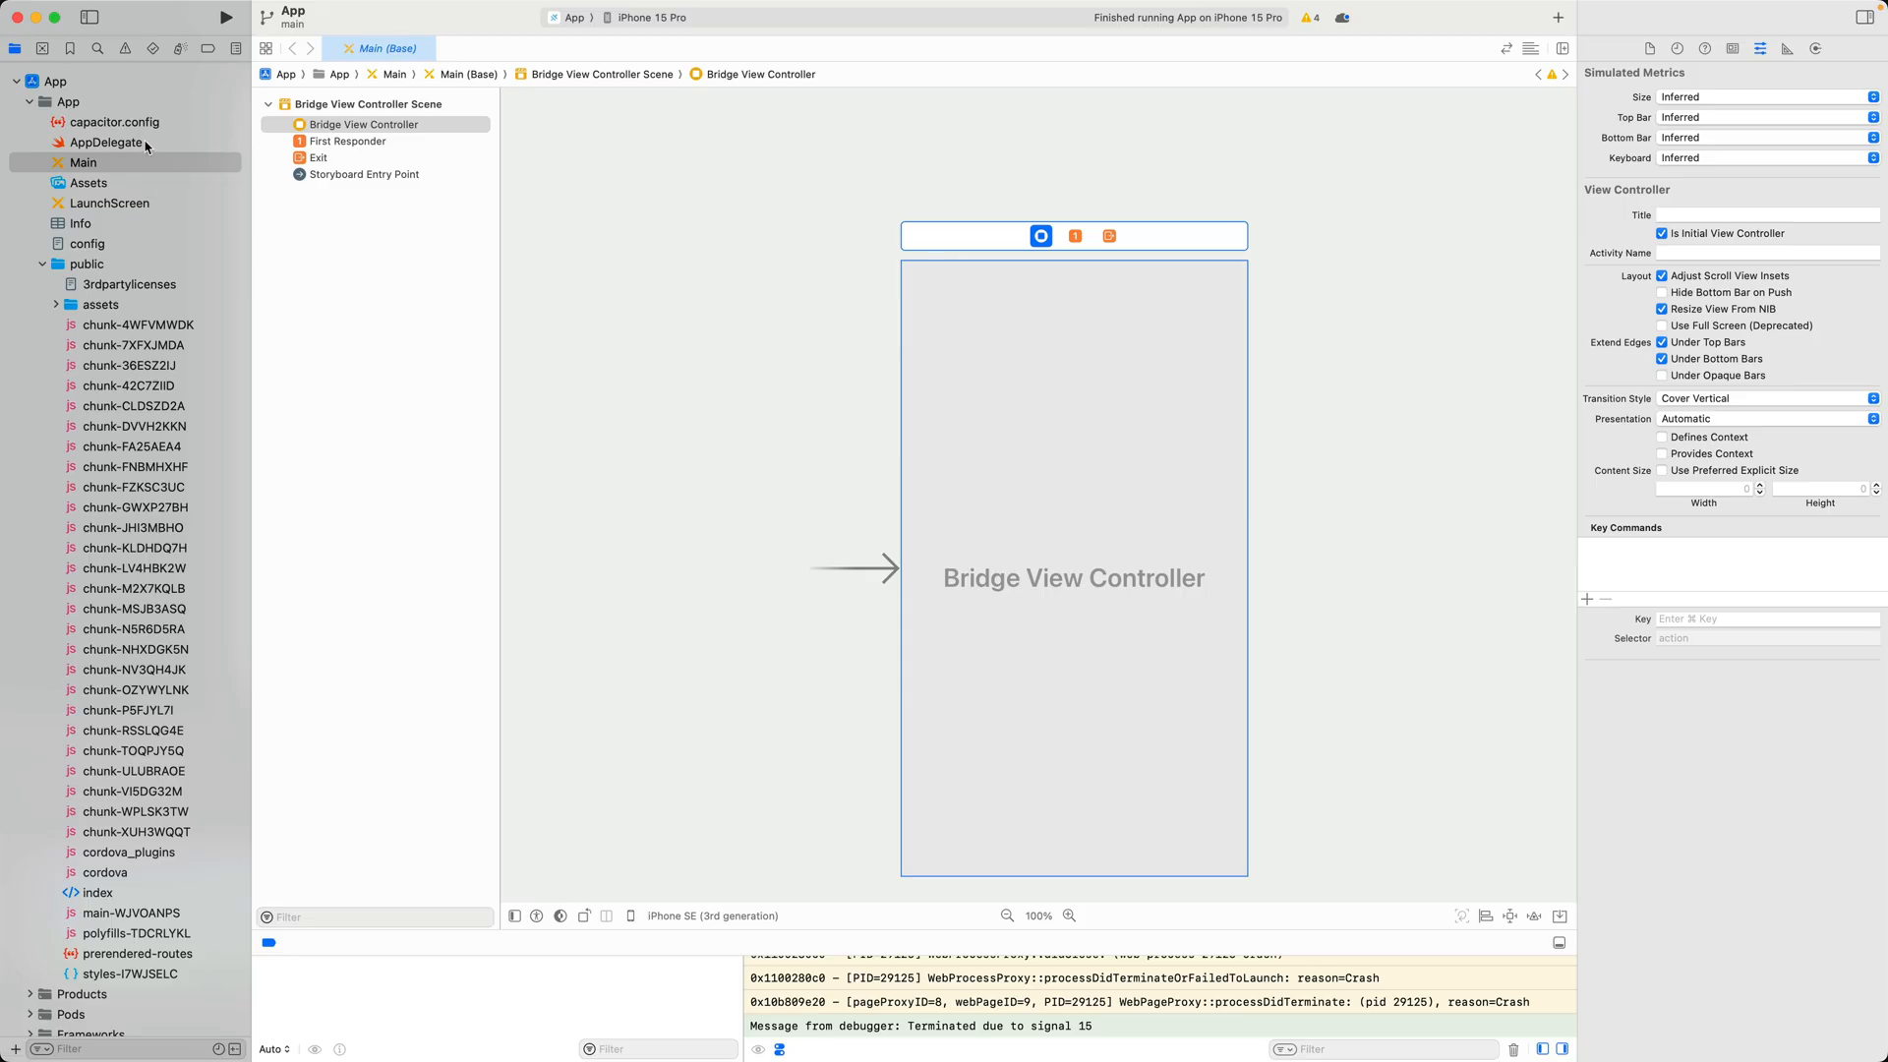
pyautogui.click(116, 122)
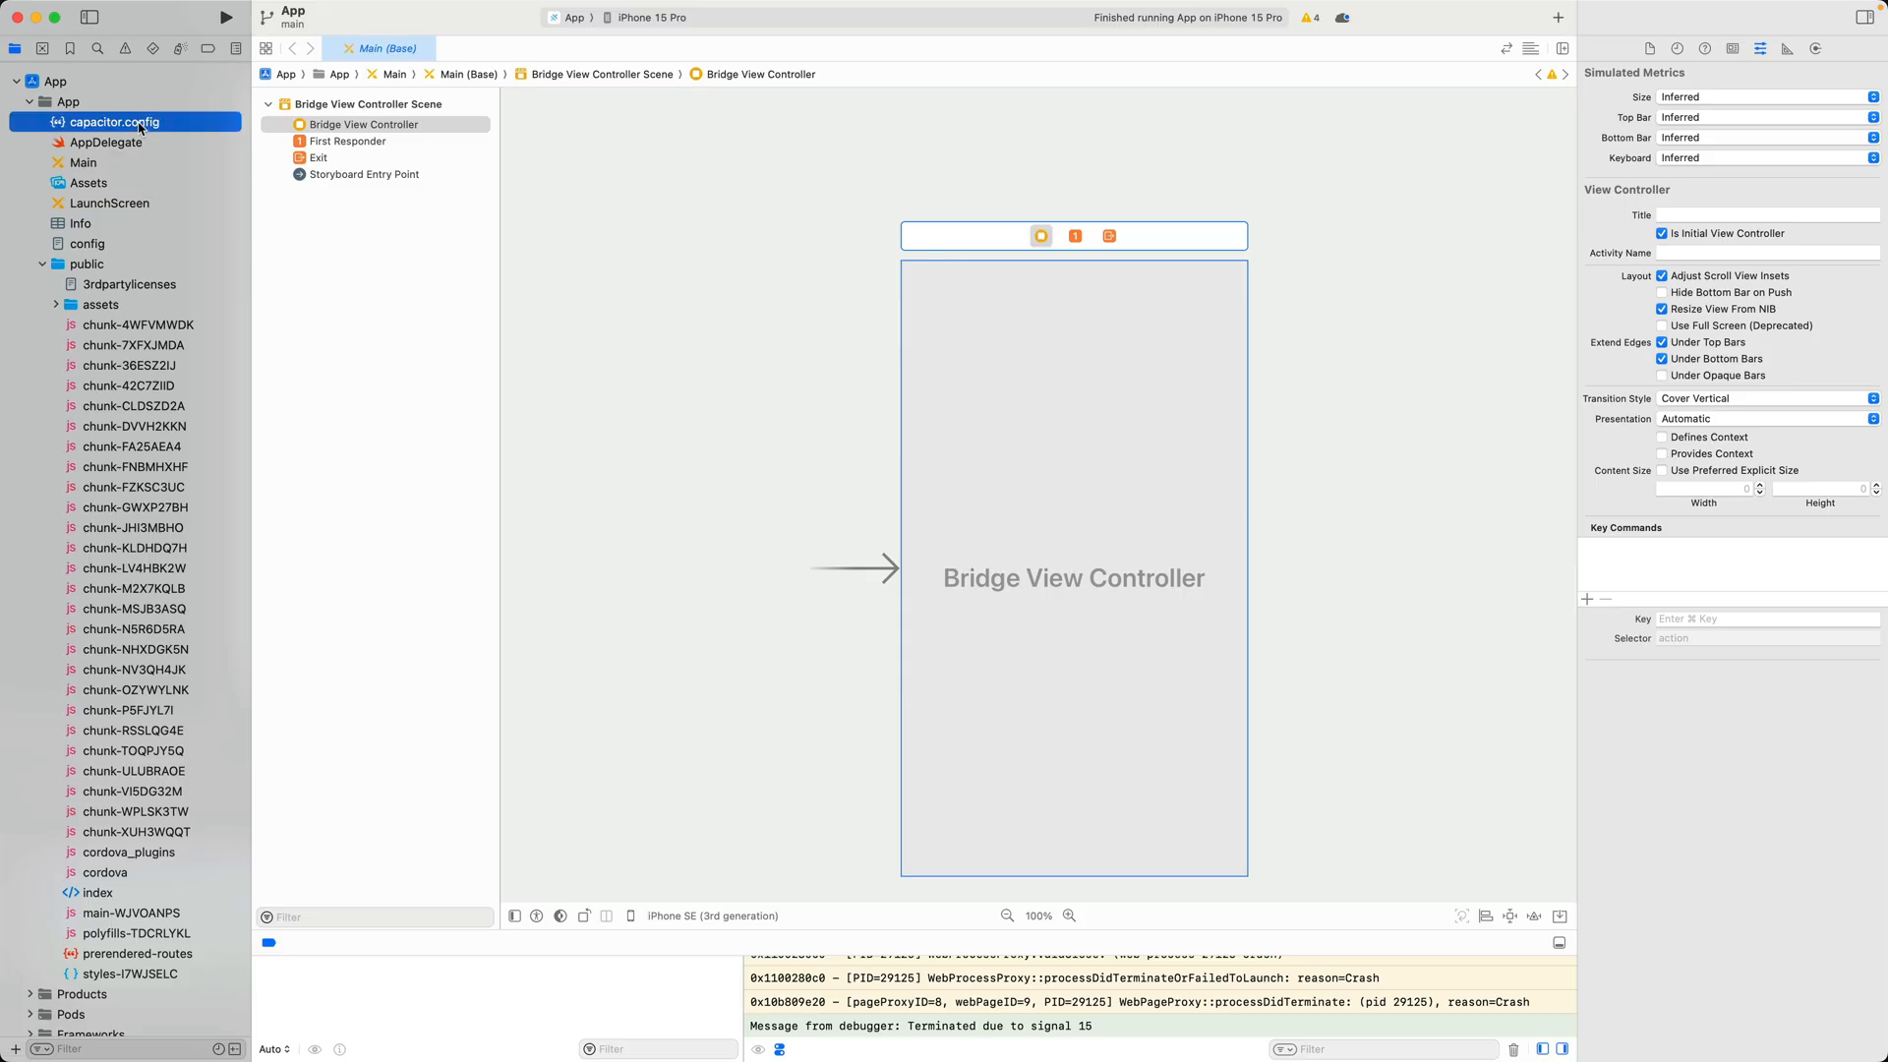
pyautogui.click(116, 122)
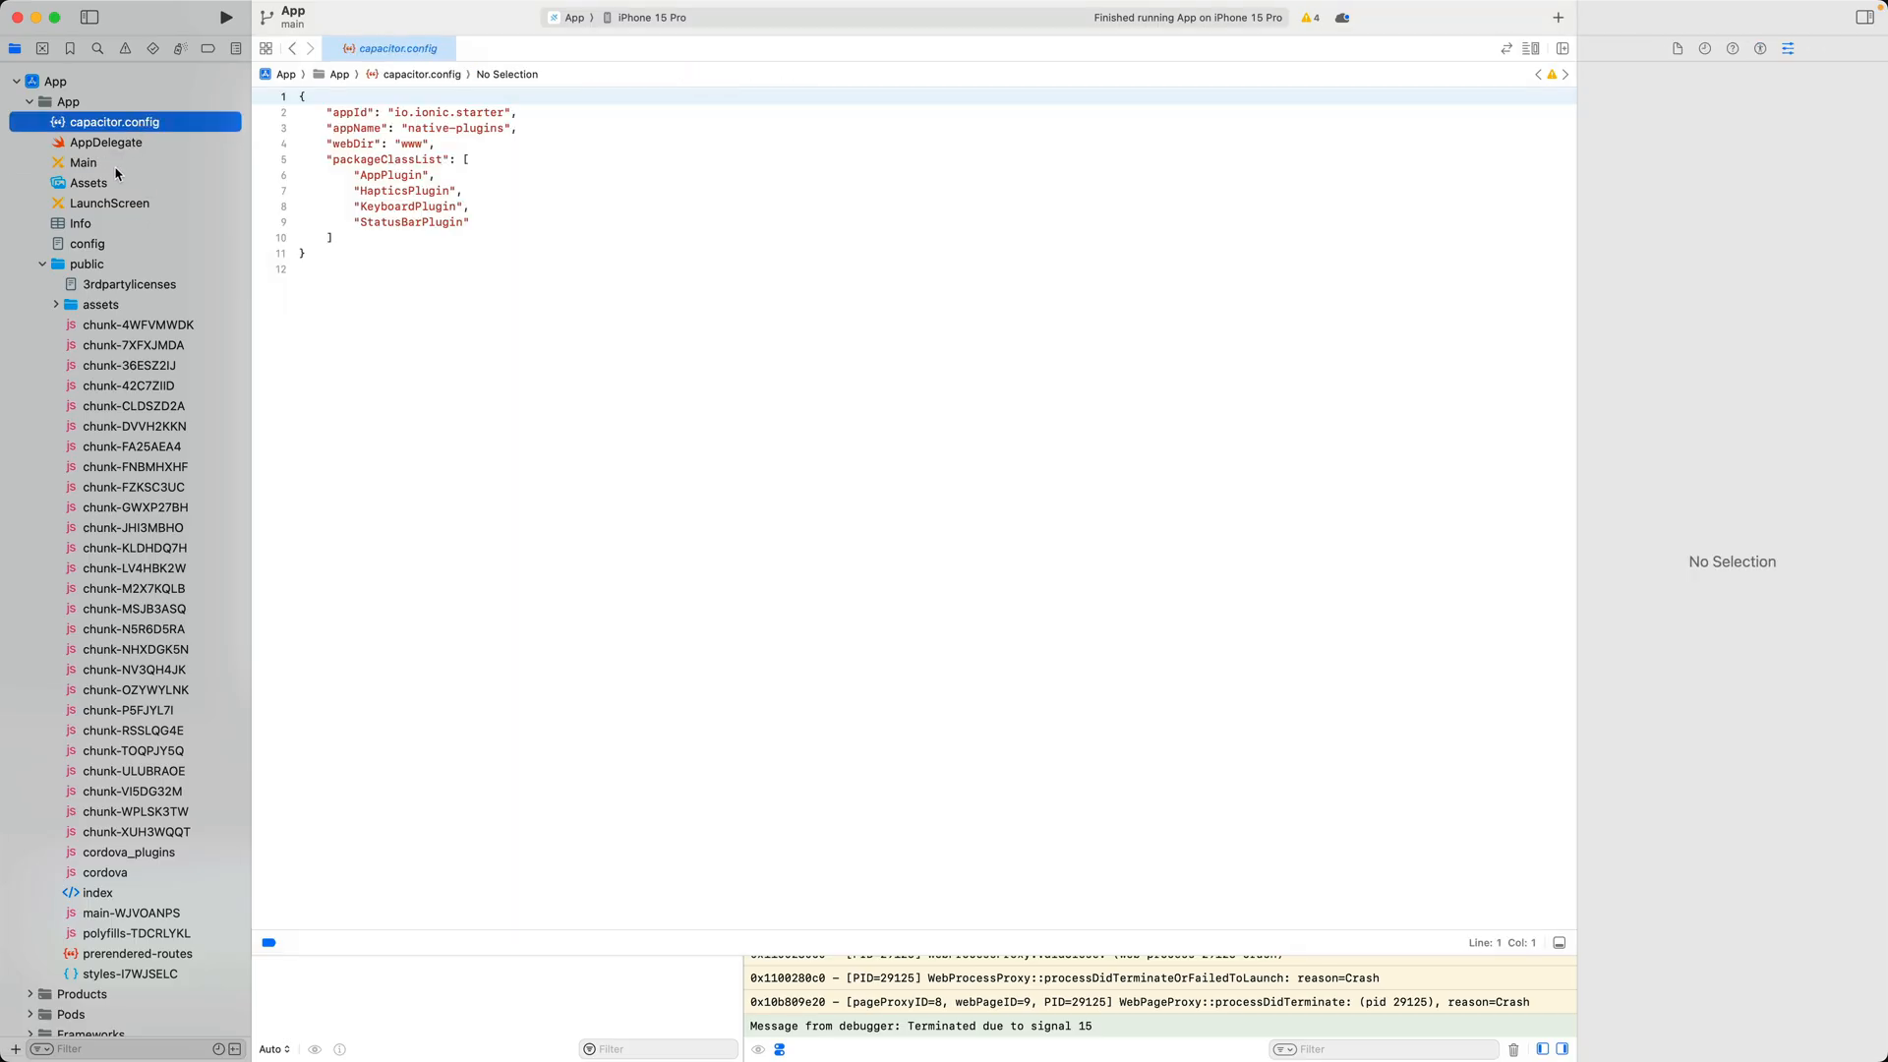
pyautogui.click(82, 164)
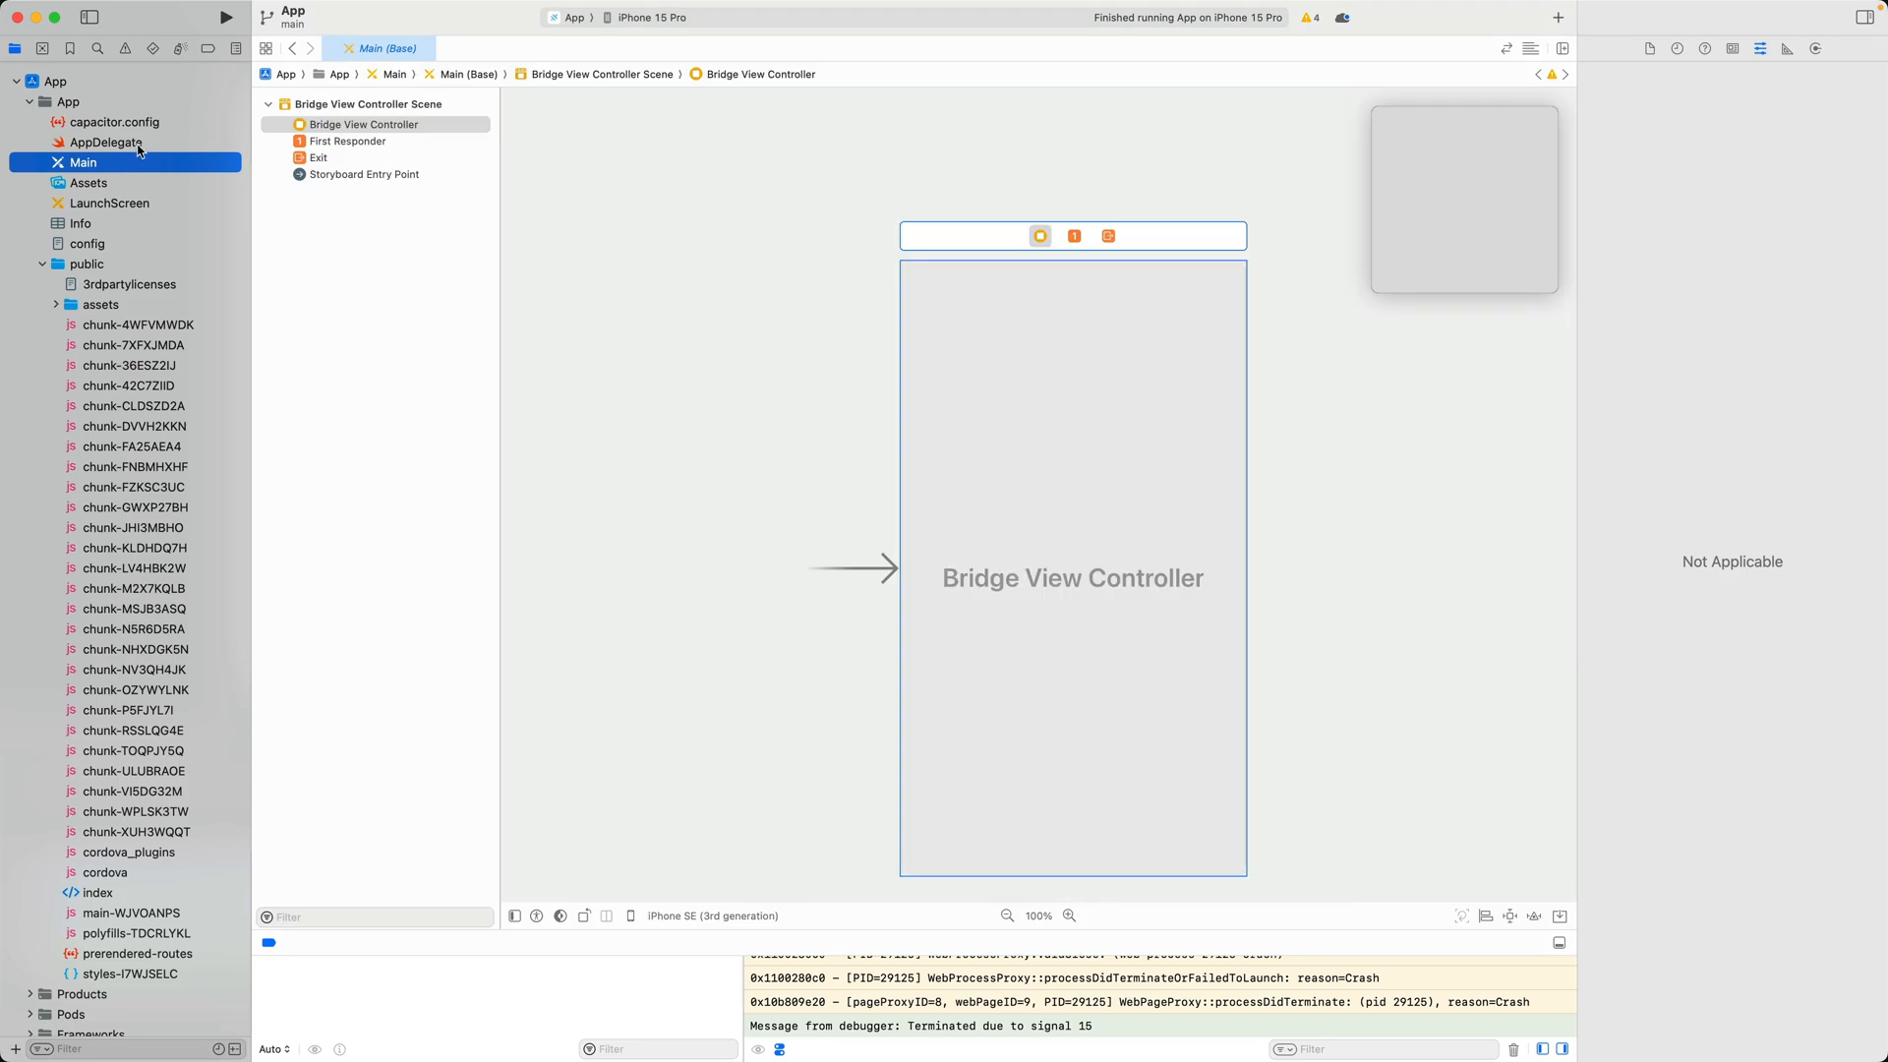
pyautogui.click(107, 142)
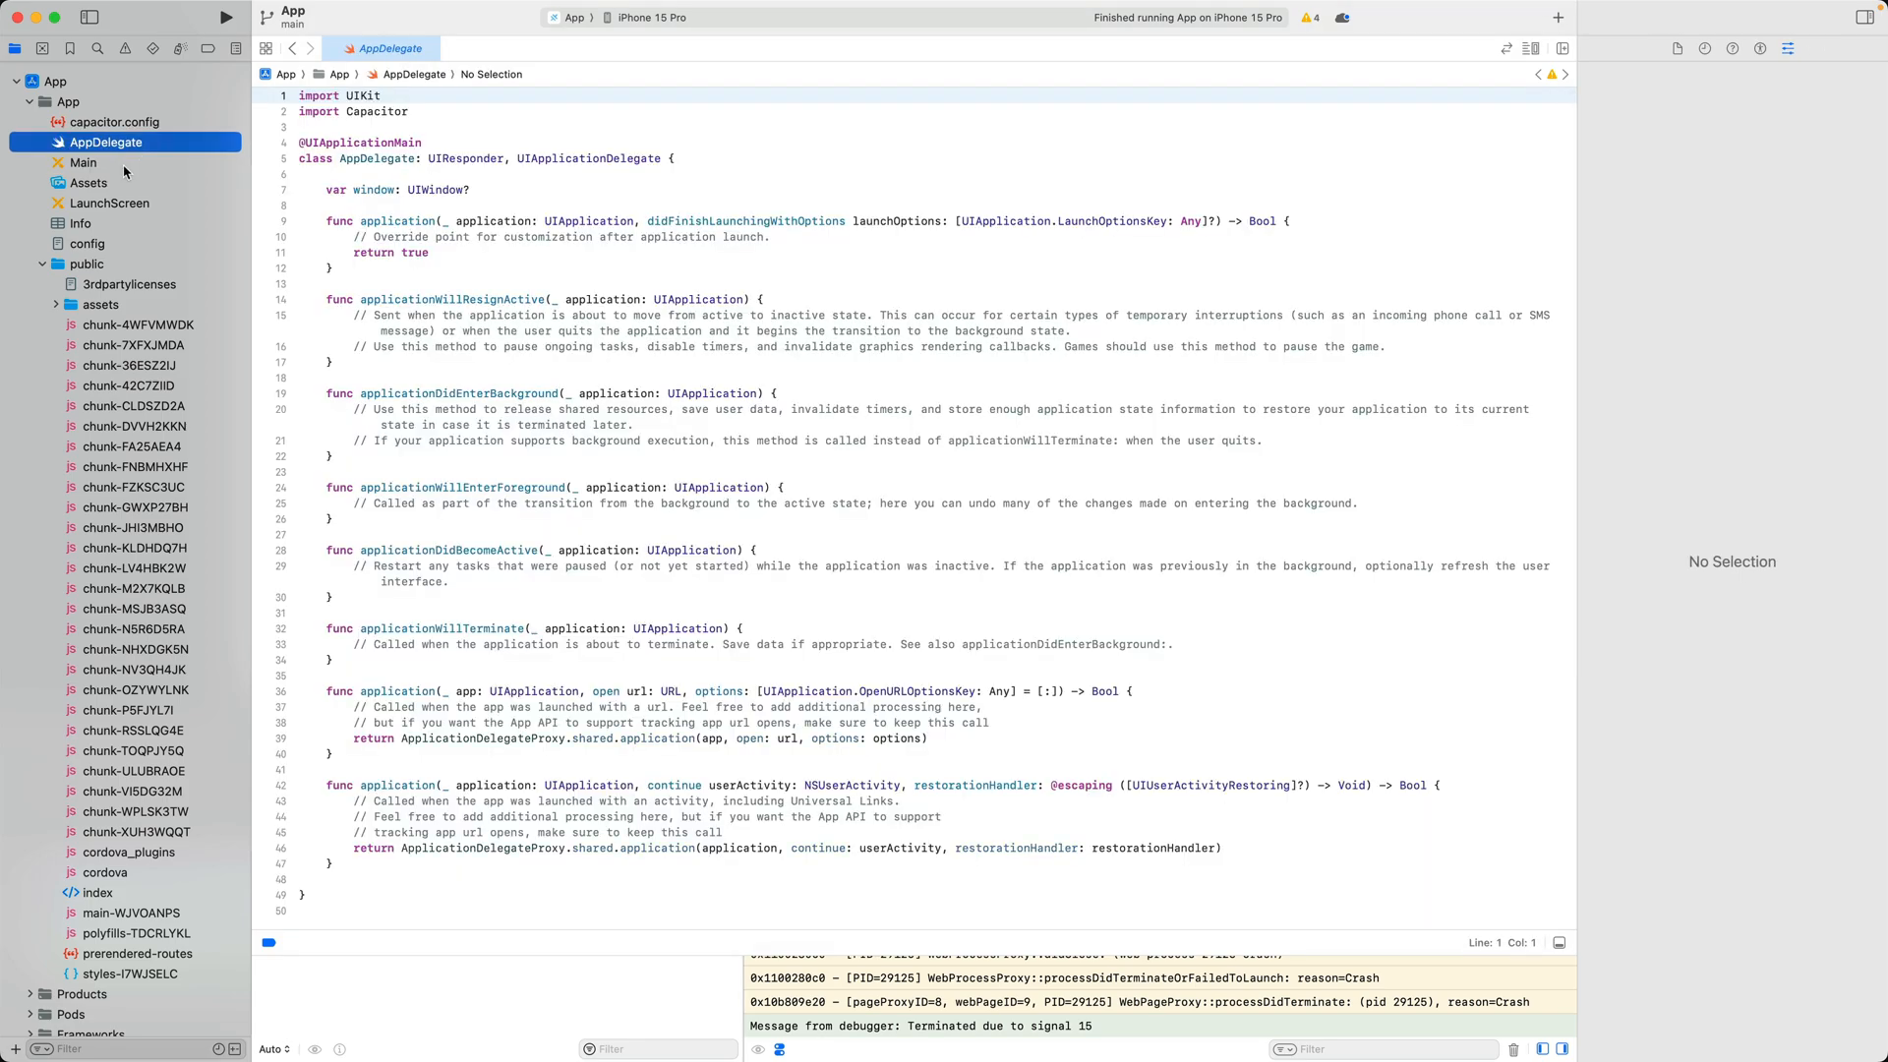
pyautogui.click(83, 163)
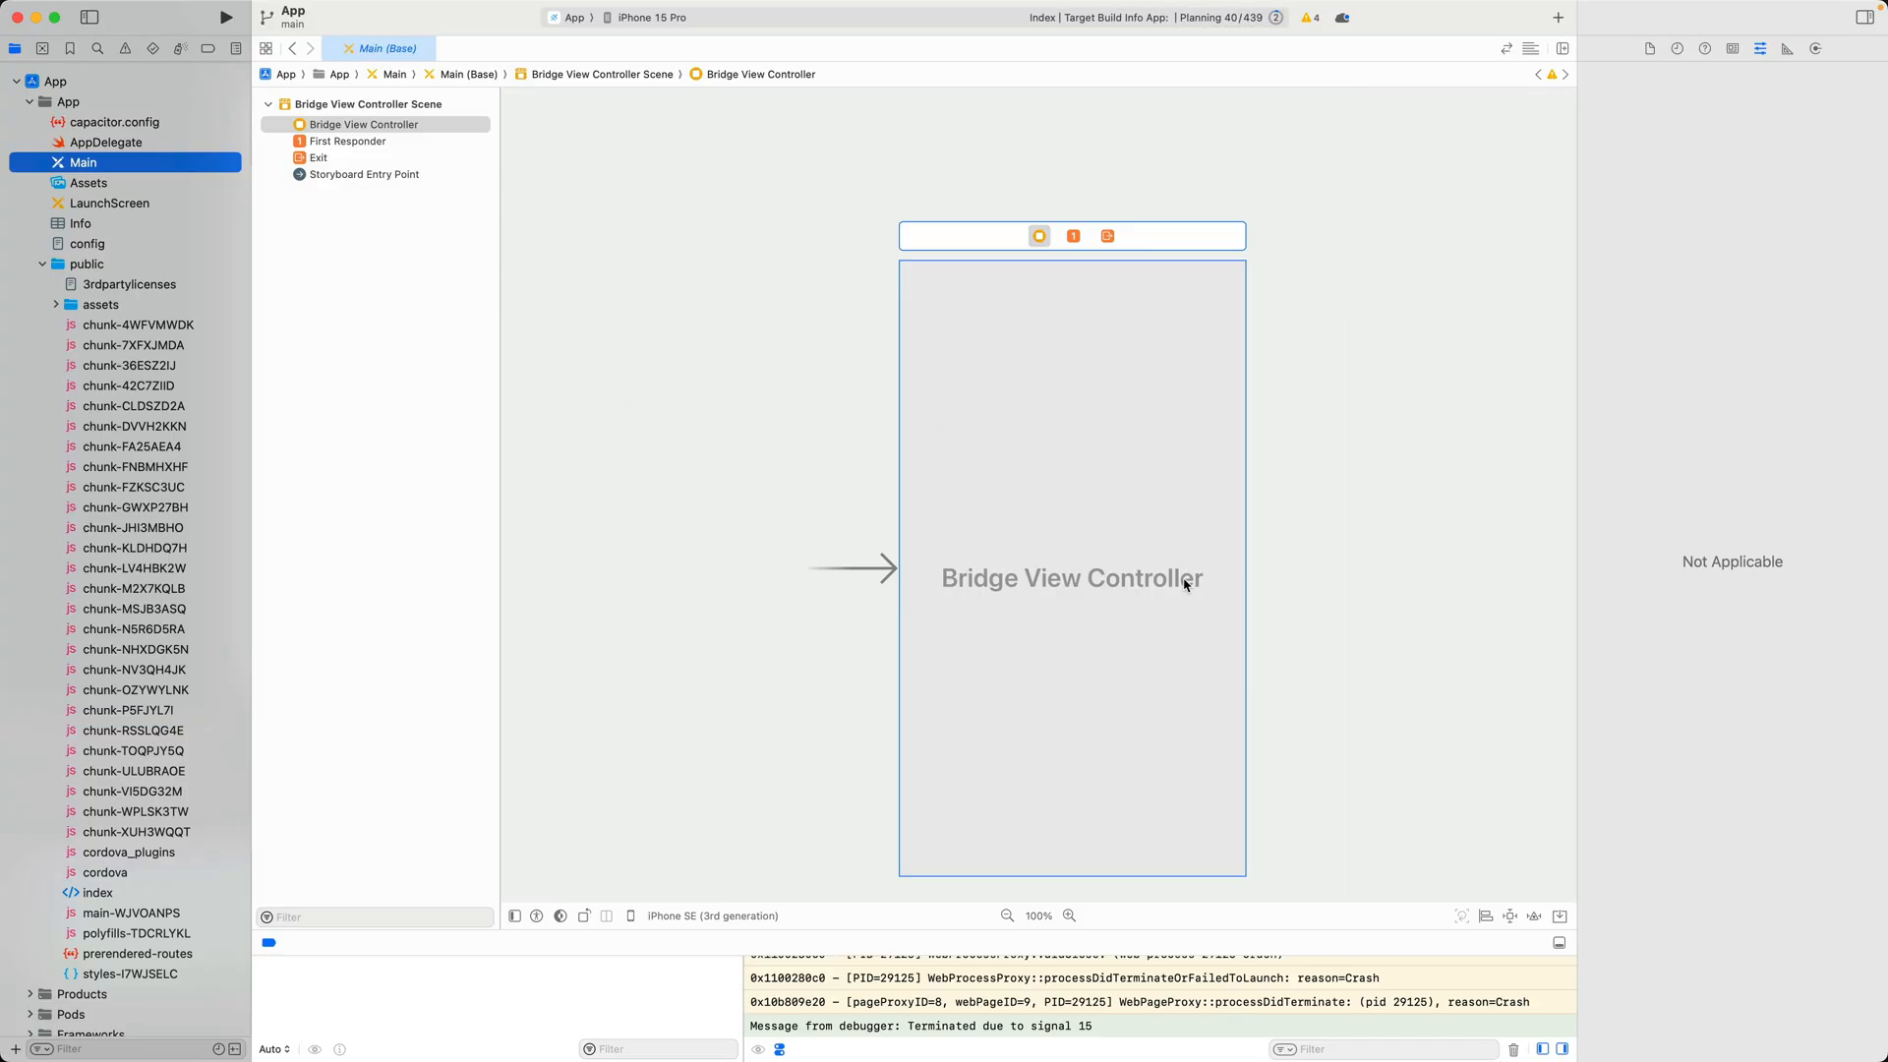
pyautogui.moveTo(1143, 449)
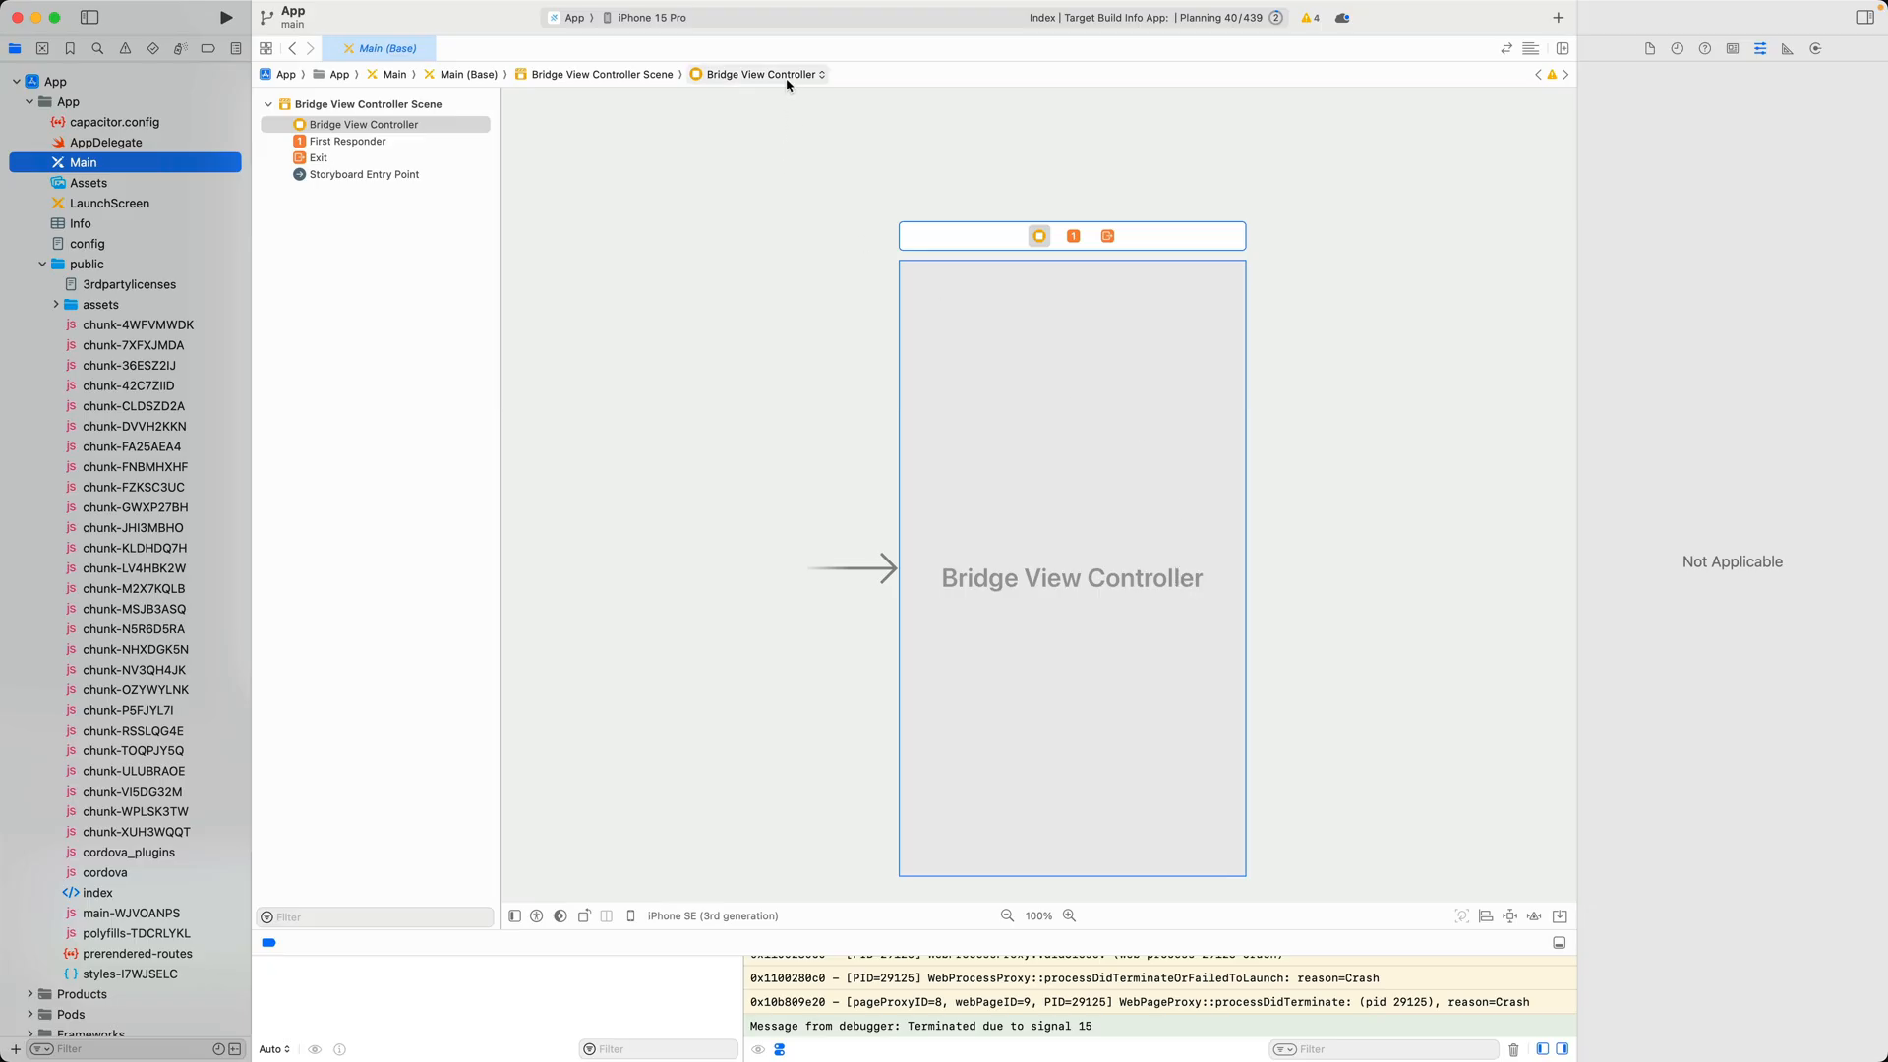
pyautogui.click(755, 73)
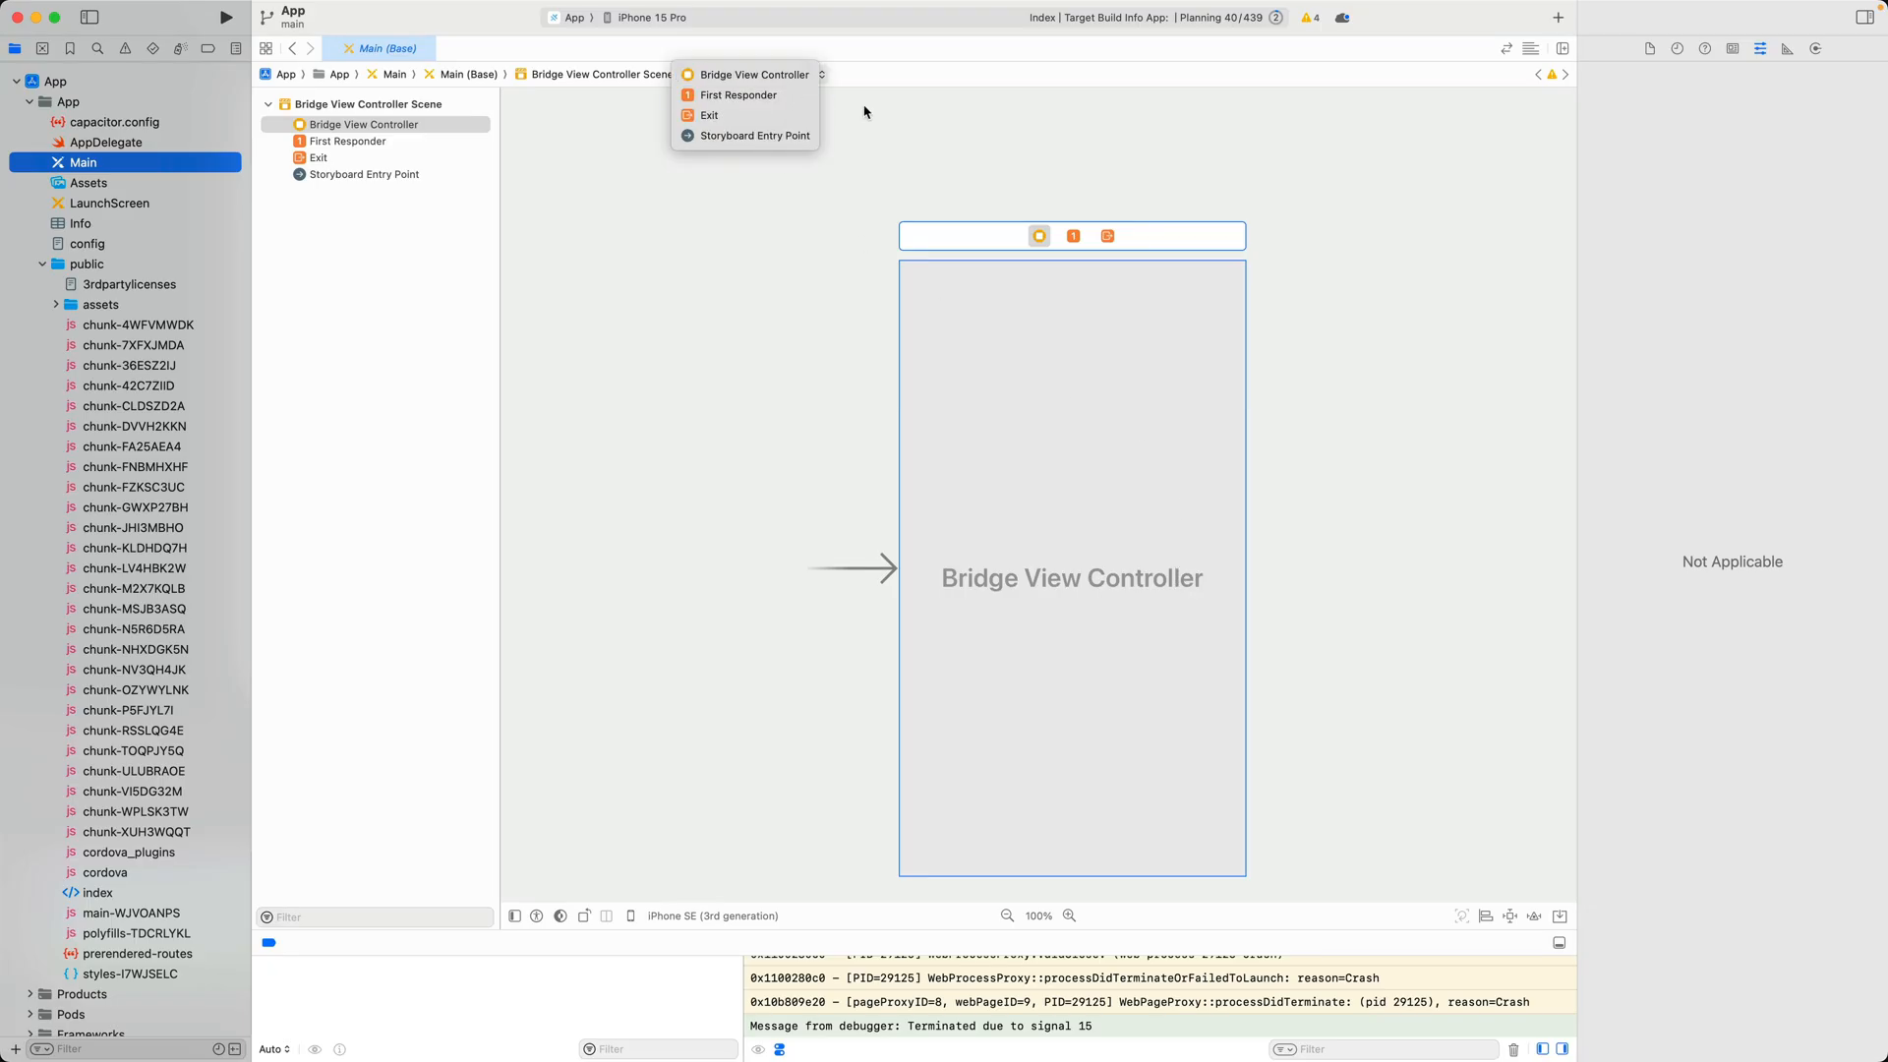
pyautogui.click(1074, 234)
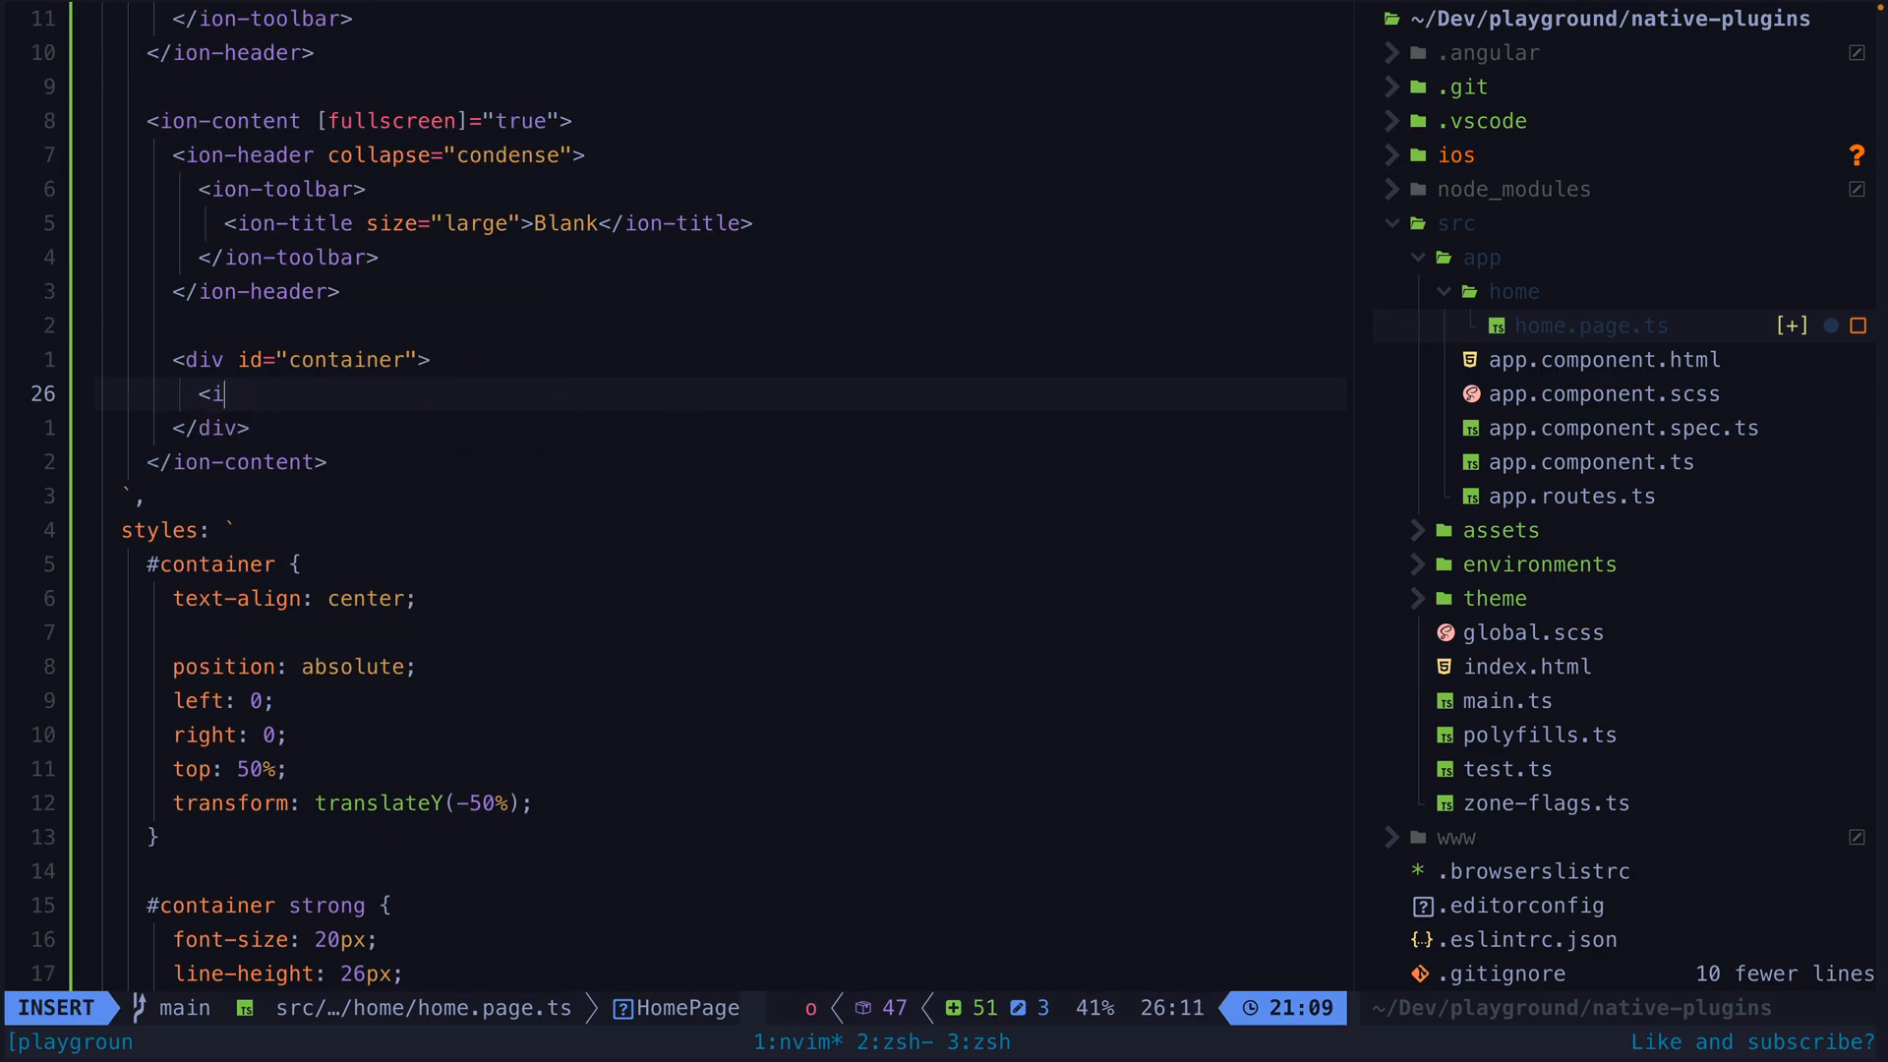
# Step: Add <ion-button>Get photo</ion-button> to home.page.ts and accept IonButton in the component imports
pyautogui.write('on-button>Get photo</ion-button>')
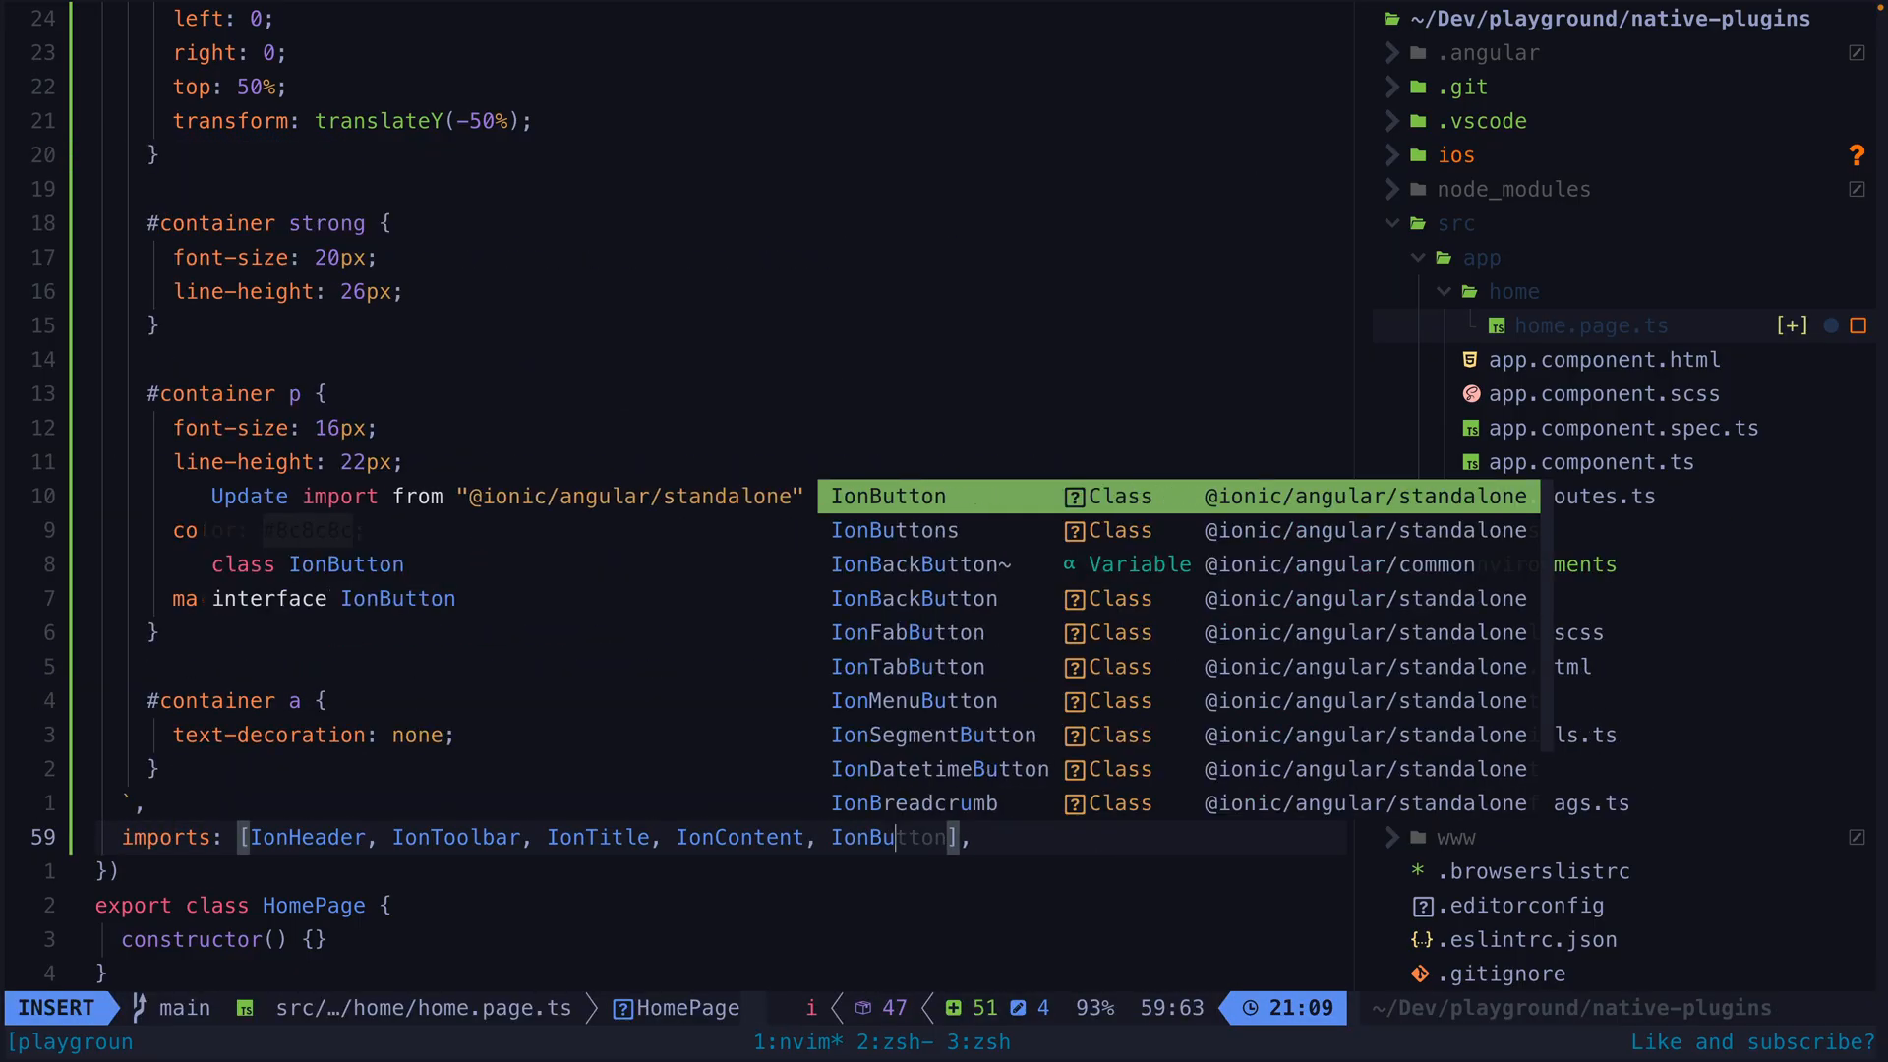
pyautogui.press('Escape')
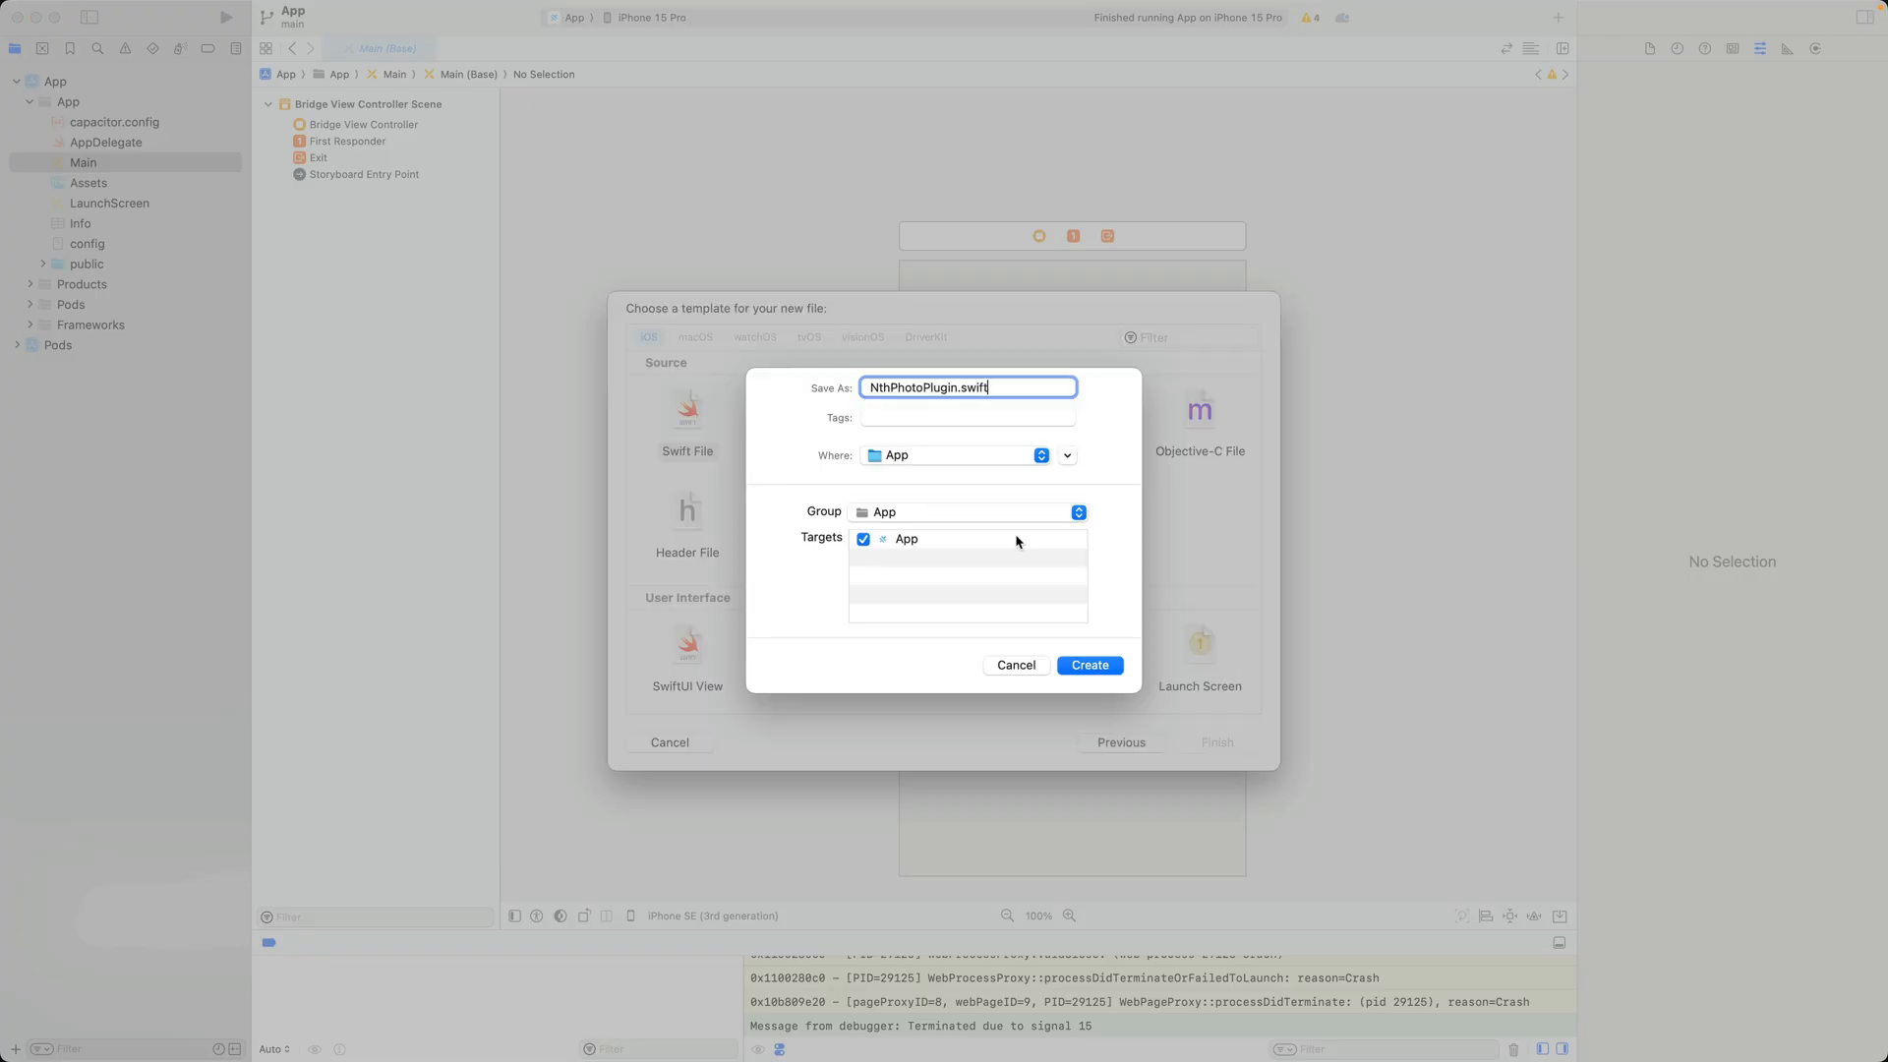
# Step: Create NthPhotoPlugin.swift, then add a Photo Library Usage Description of 'Display latest photo' in Info.plist
pyautogui.click(1087, 664)
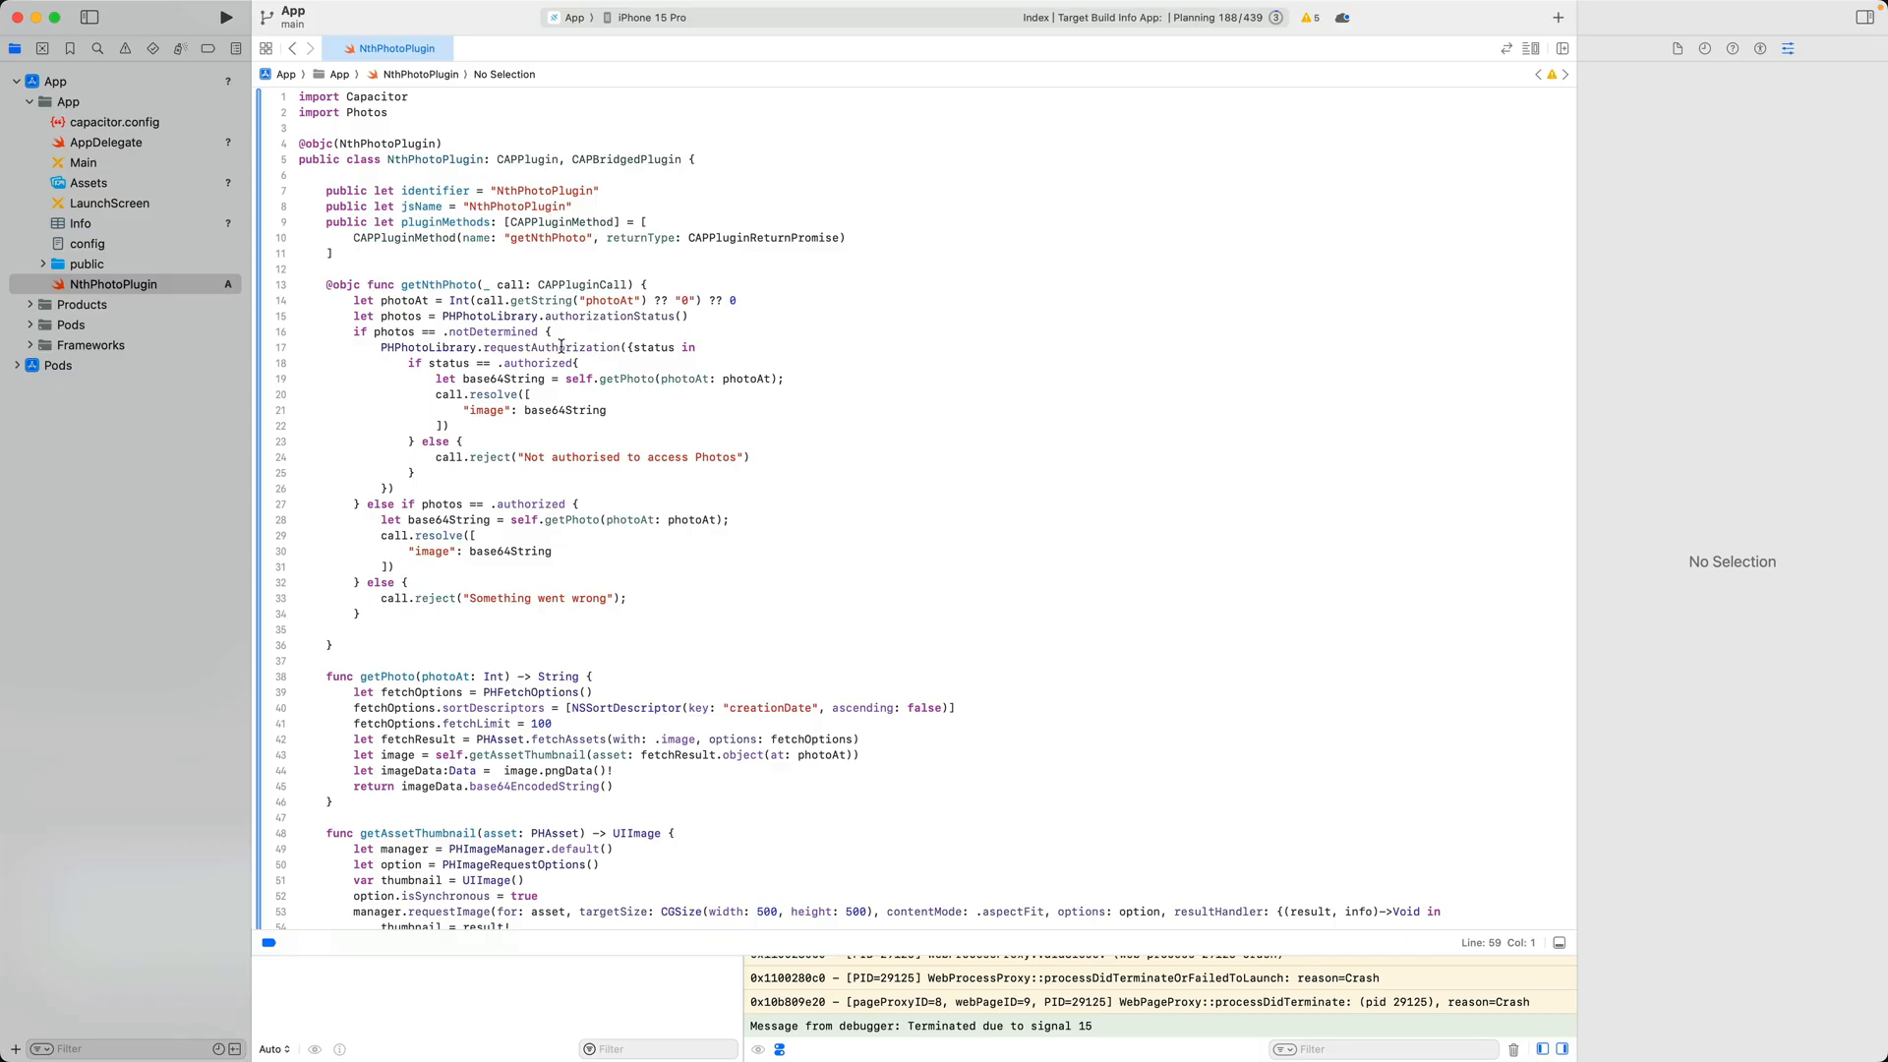
pyautogui.click(564, 346)
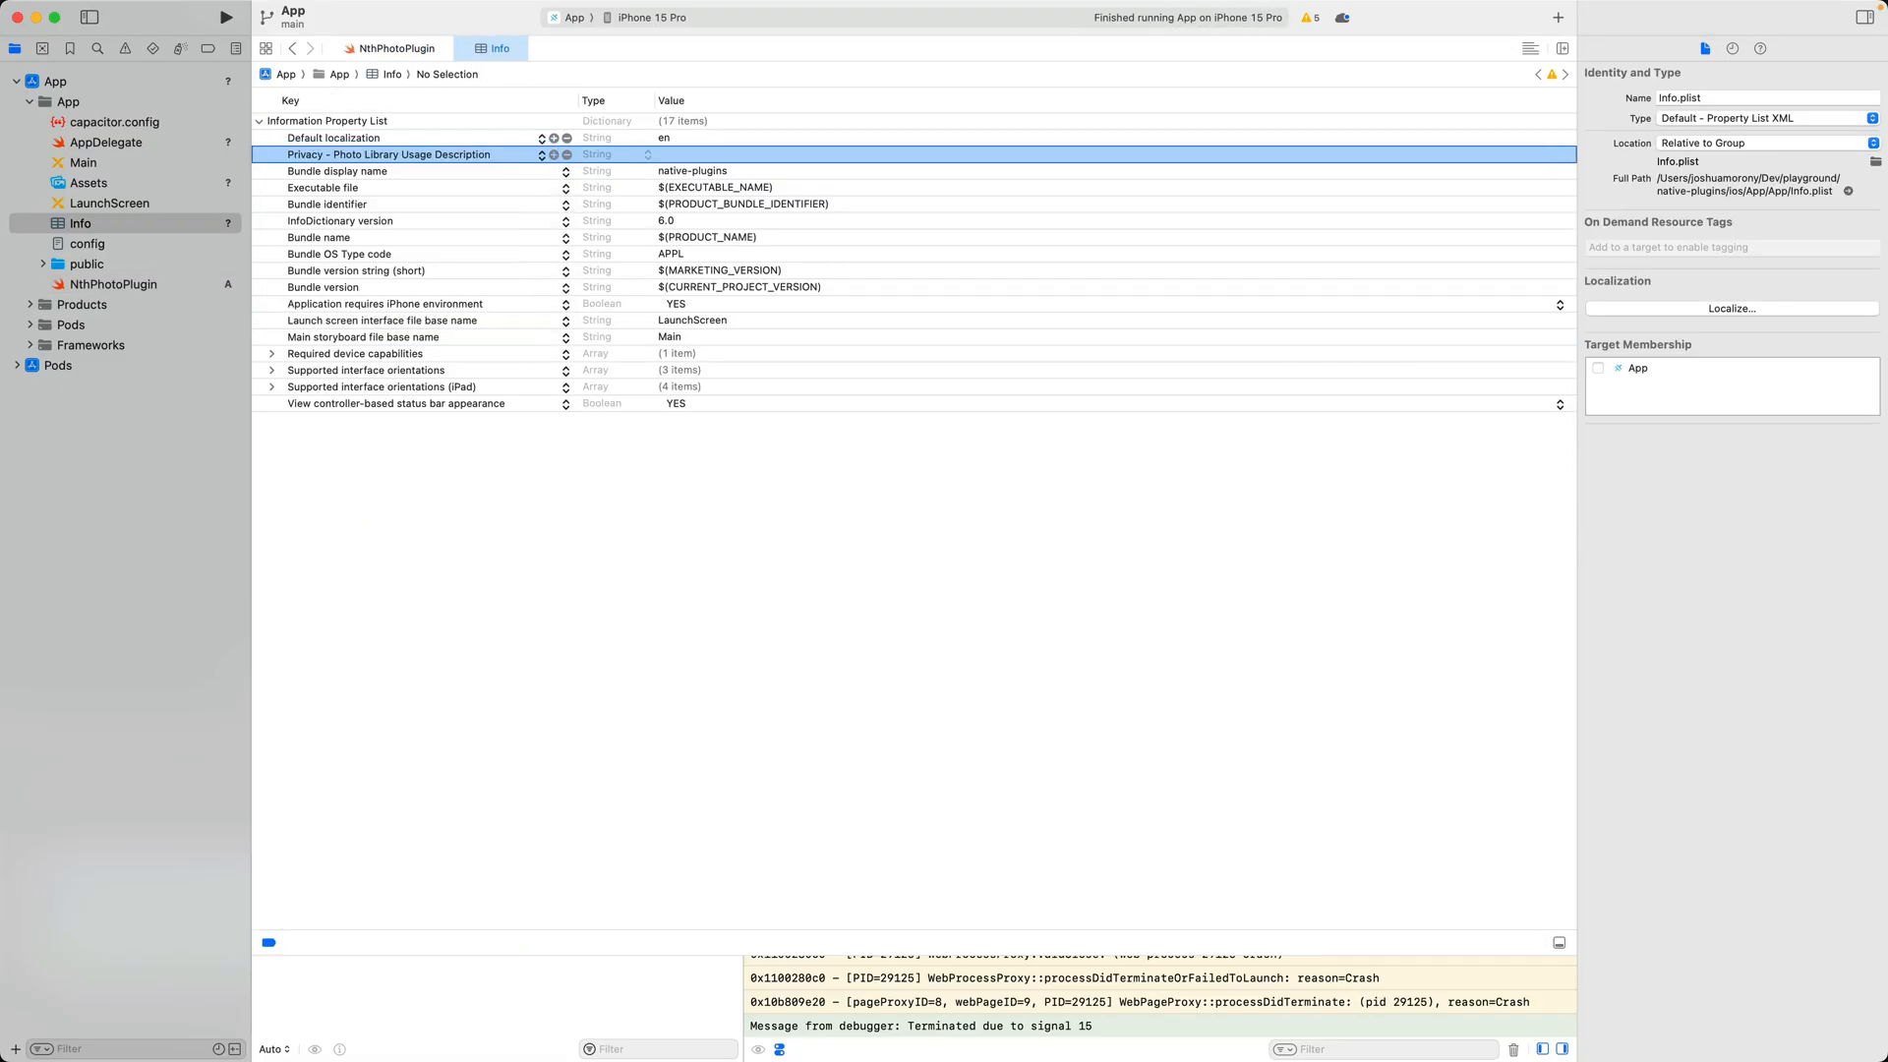
pyautogui.write('Display latest photo')
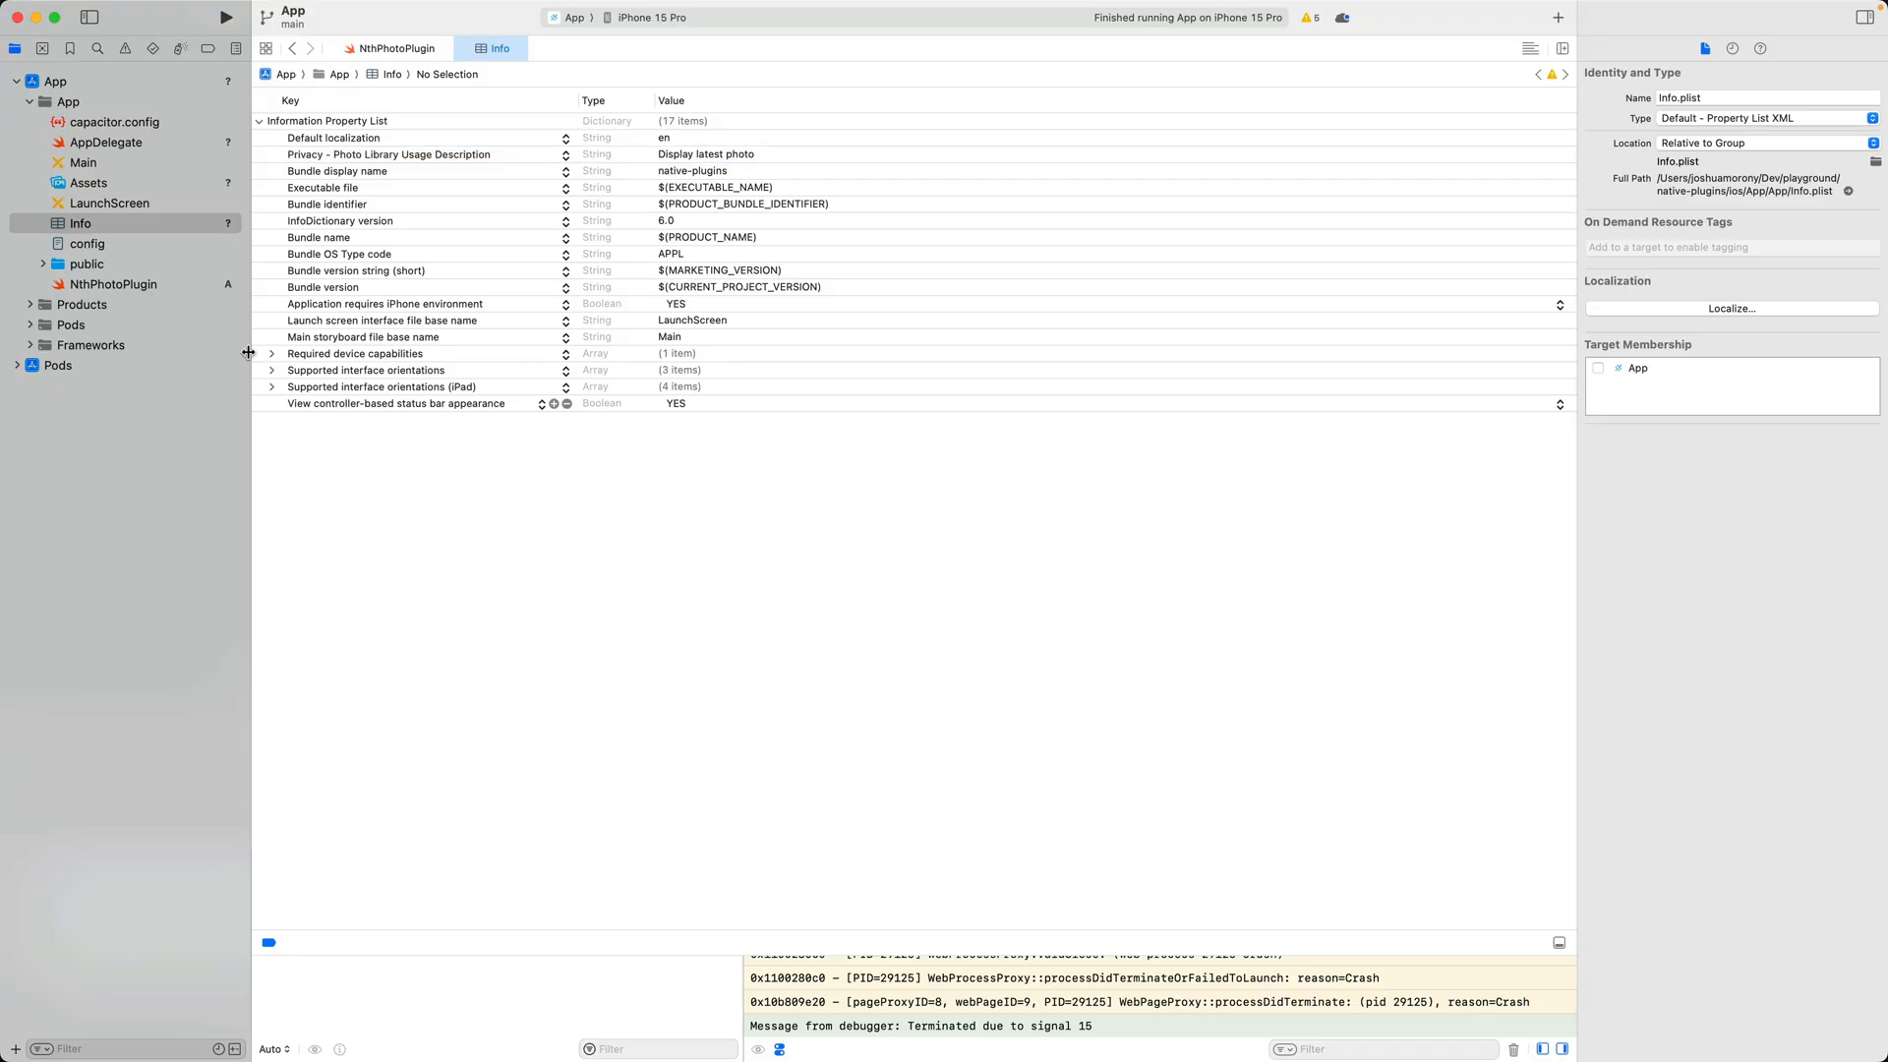
# Step: Open NthPhotoPlugin.swift to add CAPBridgedPlugin conformance with identifier, jsName and getNthPhoto
pyautogui.click(114, 283)
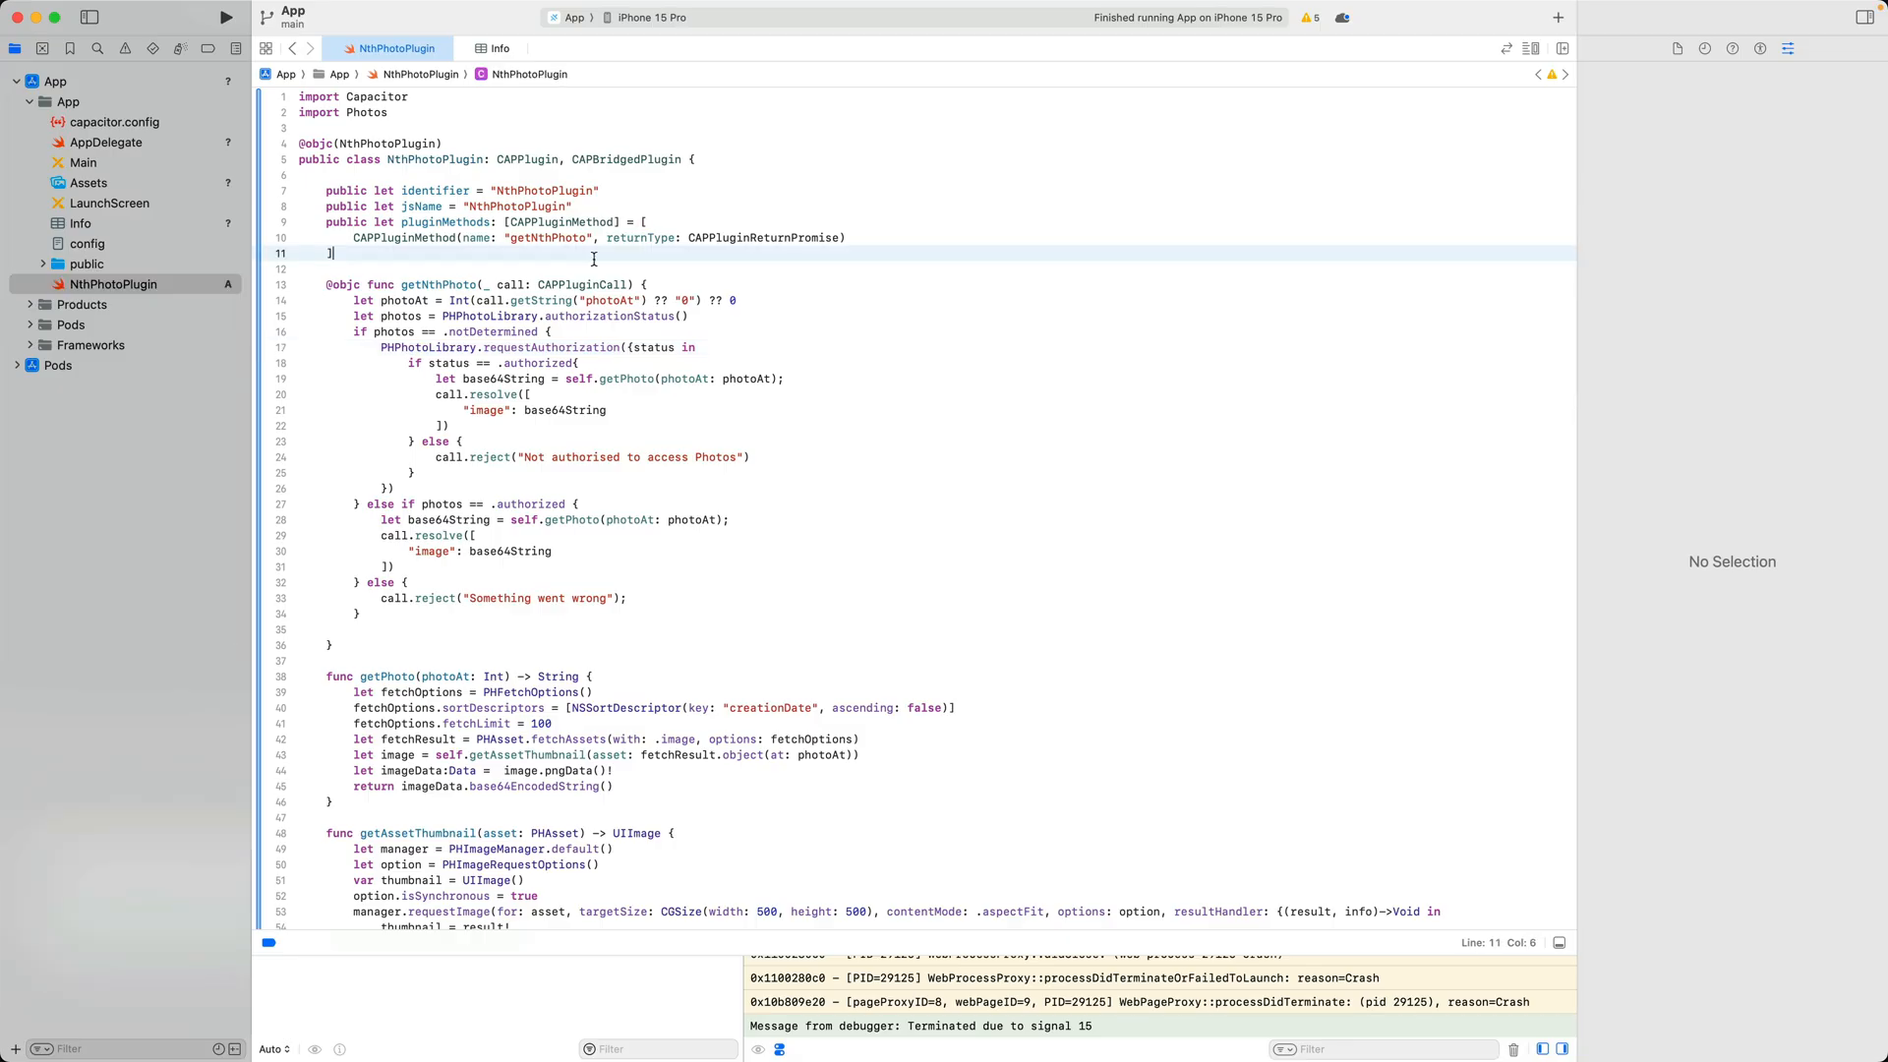
# Step: Create a MyViewController Cocoa Touch Class in the App group subclassing CAPBridgeViewController that registers NthPhotoPlugin
pyautogui.rightClick(55, 81)
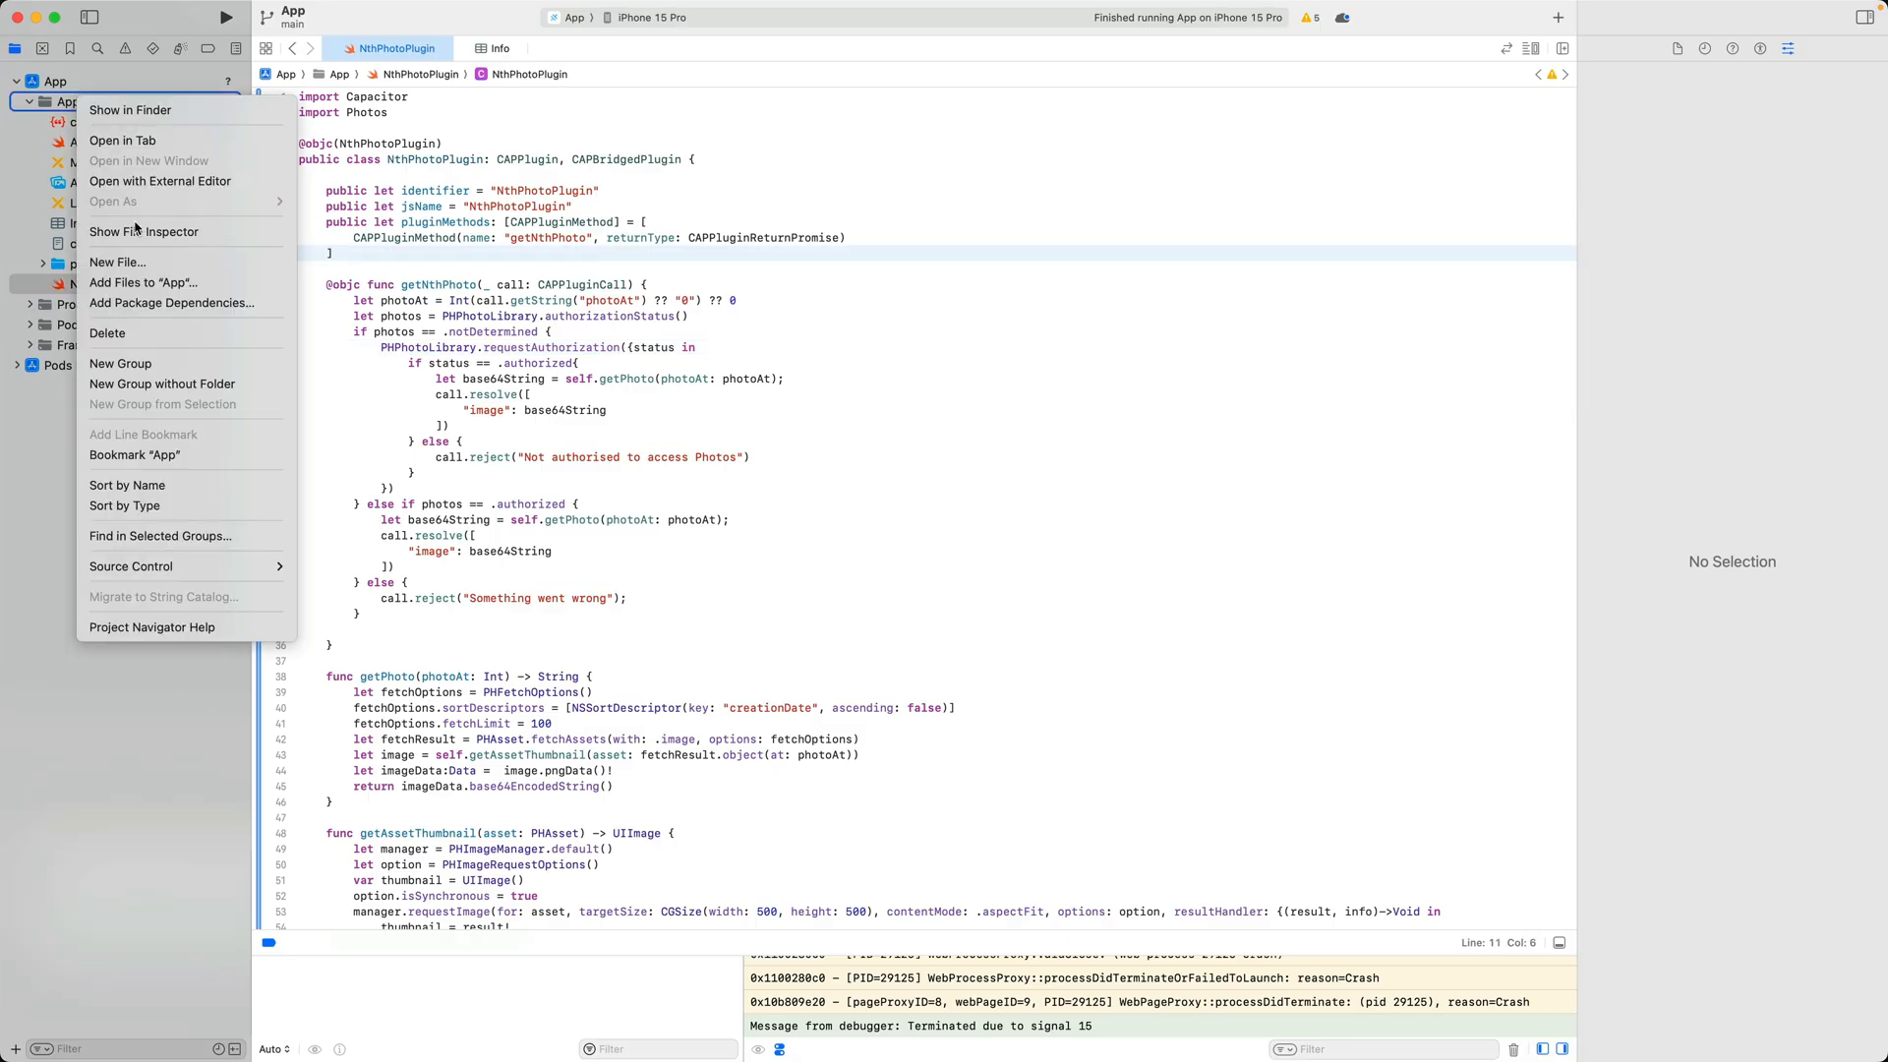
pyautogui.click(802, 308)
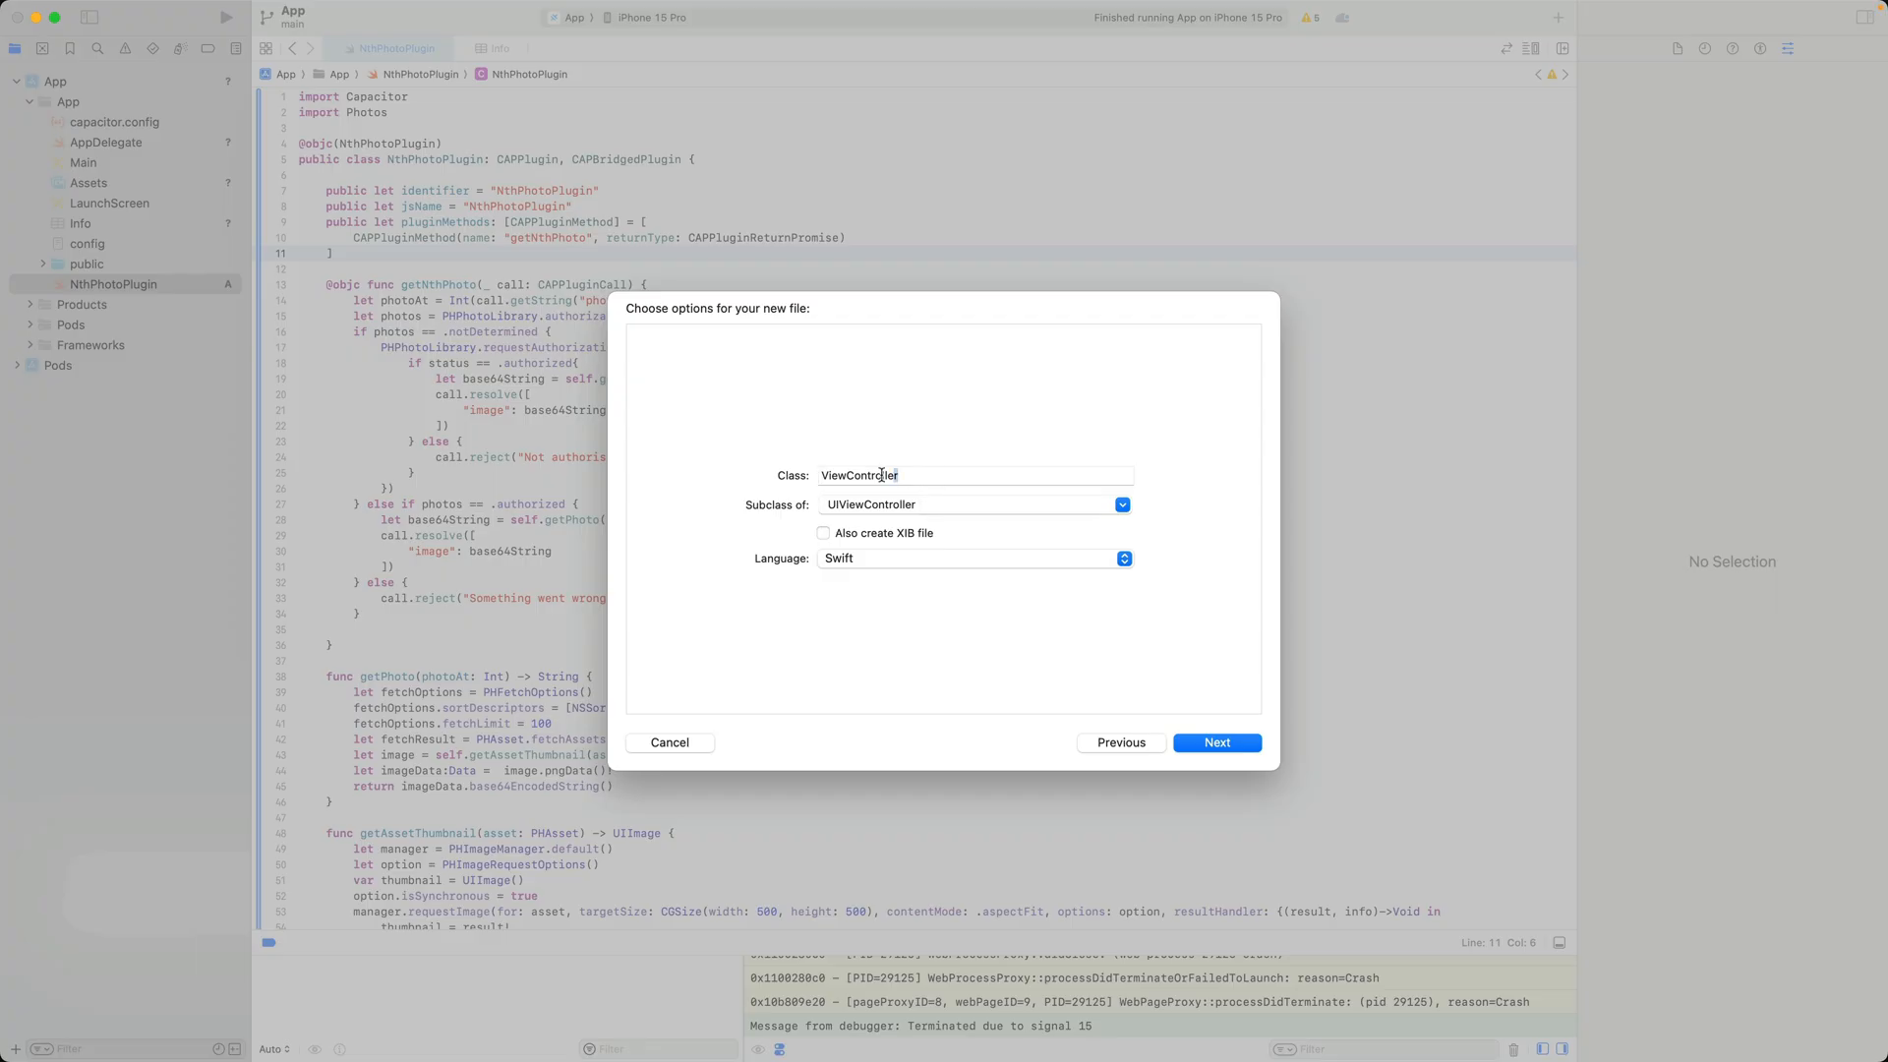
pyautogui.write('MyV')
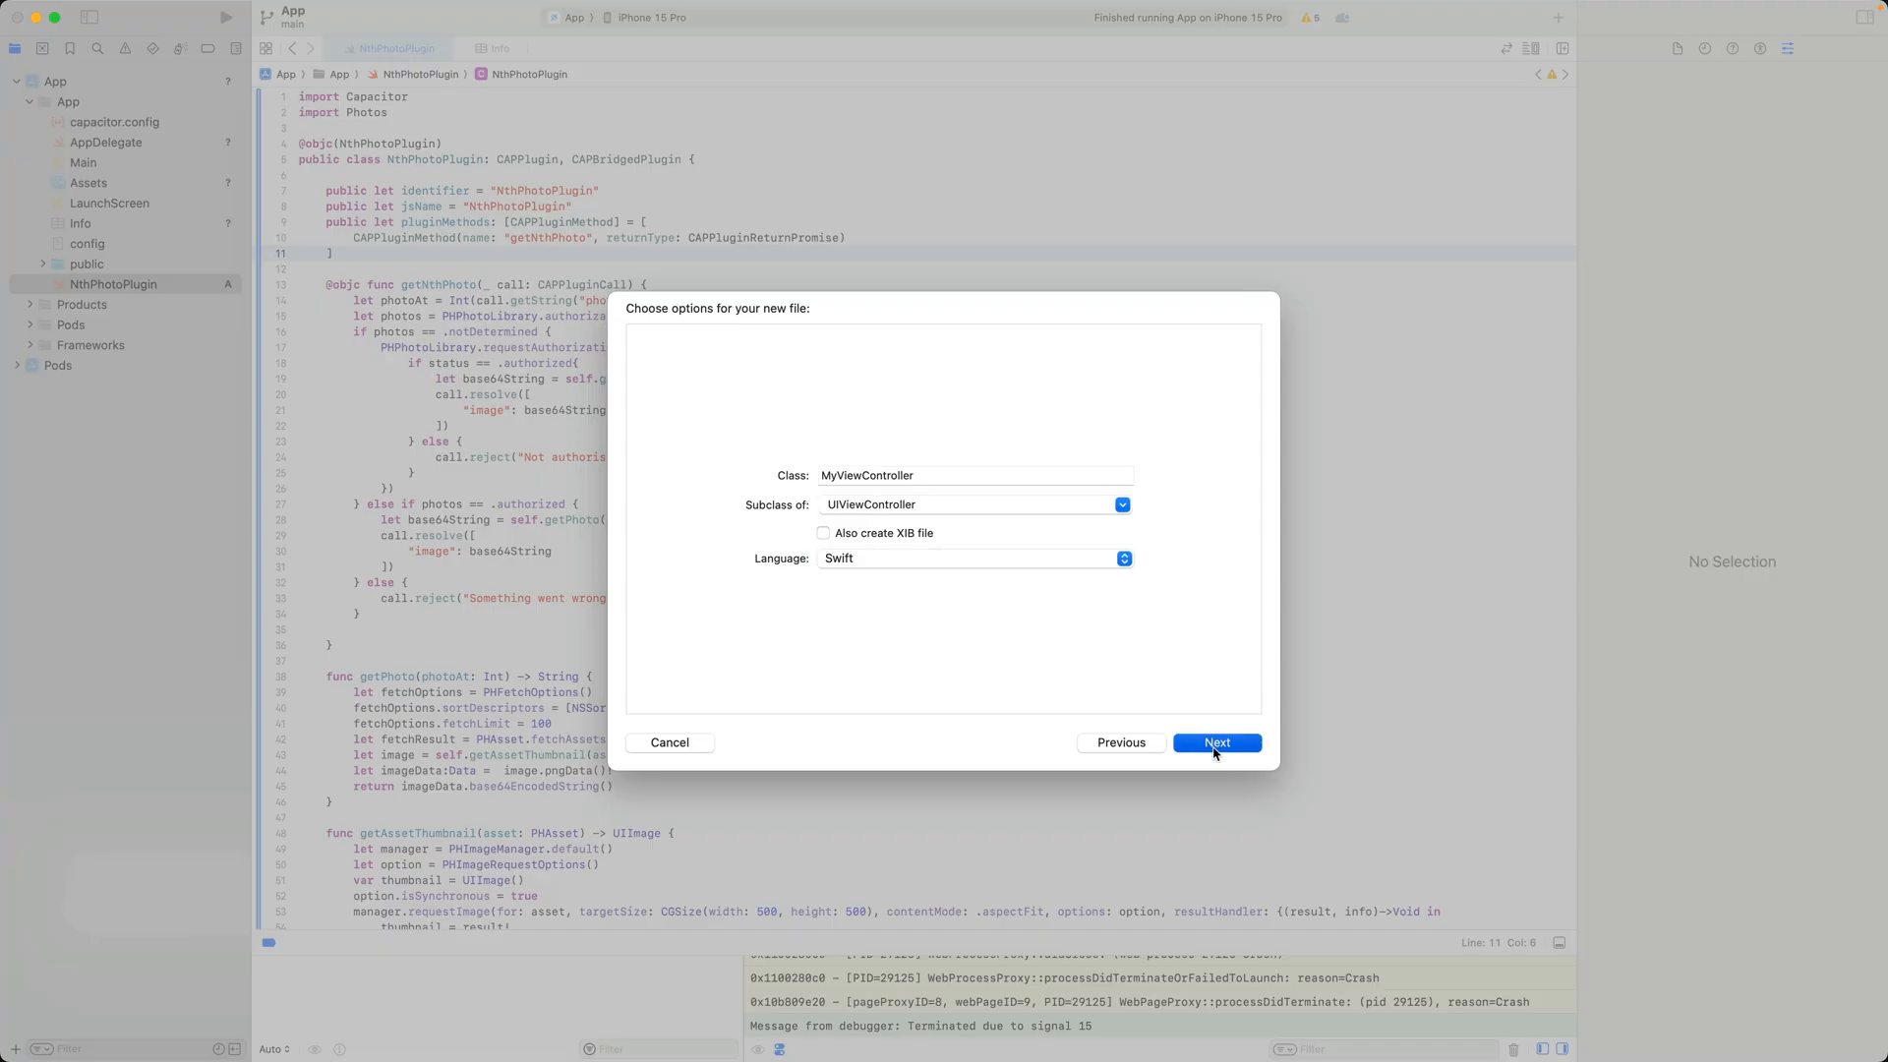
pyautogui.click(1215, 742)
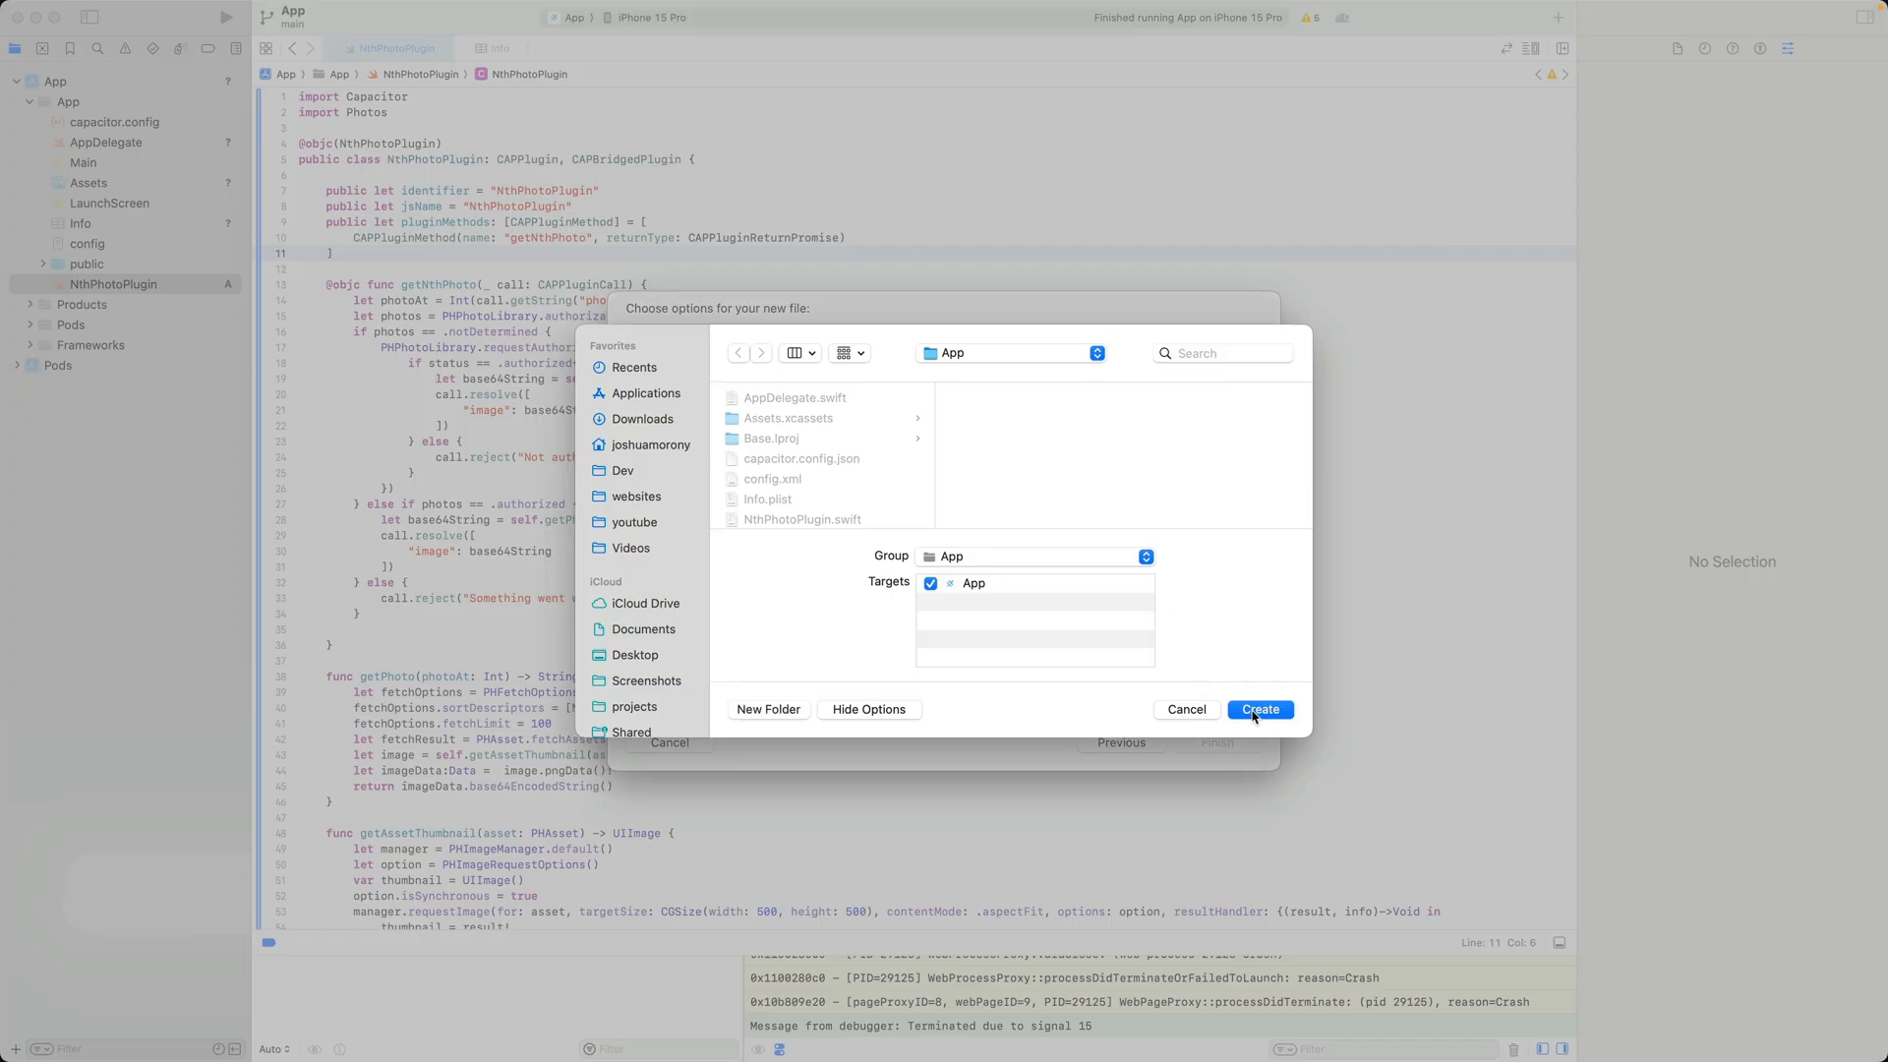
pyautogui.click(1259, 710)
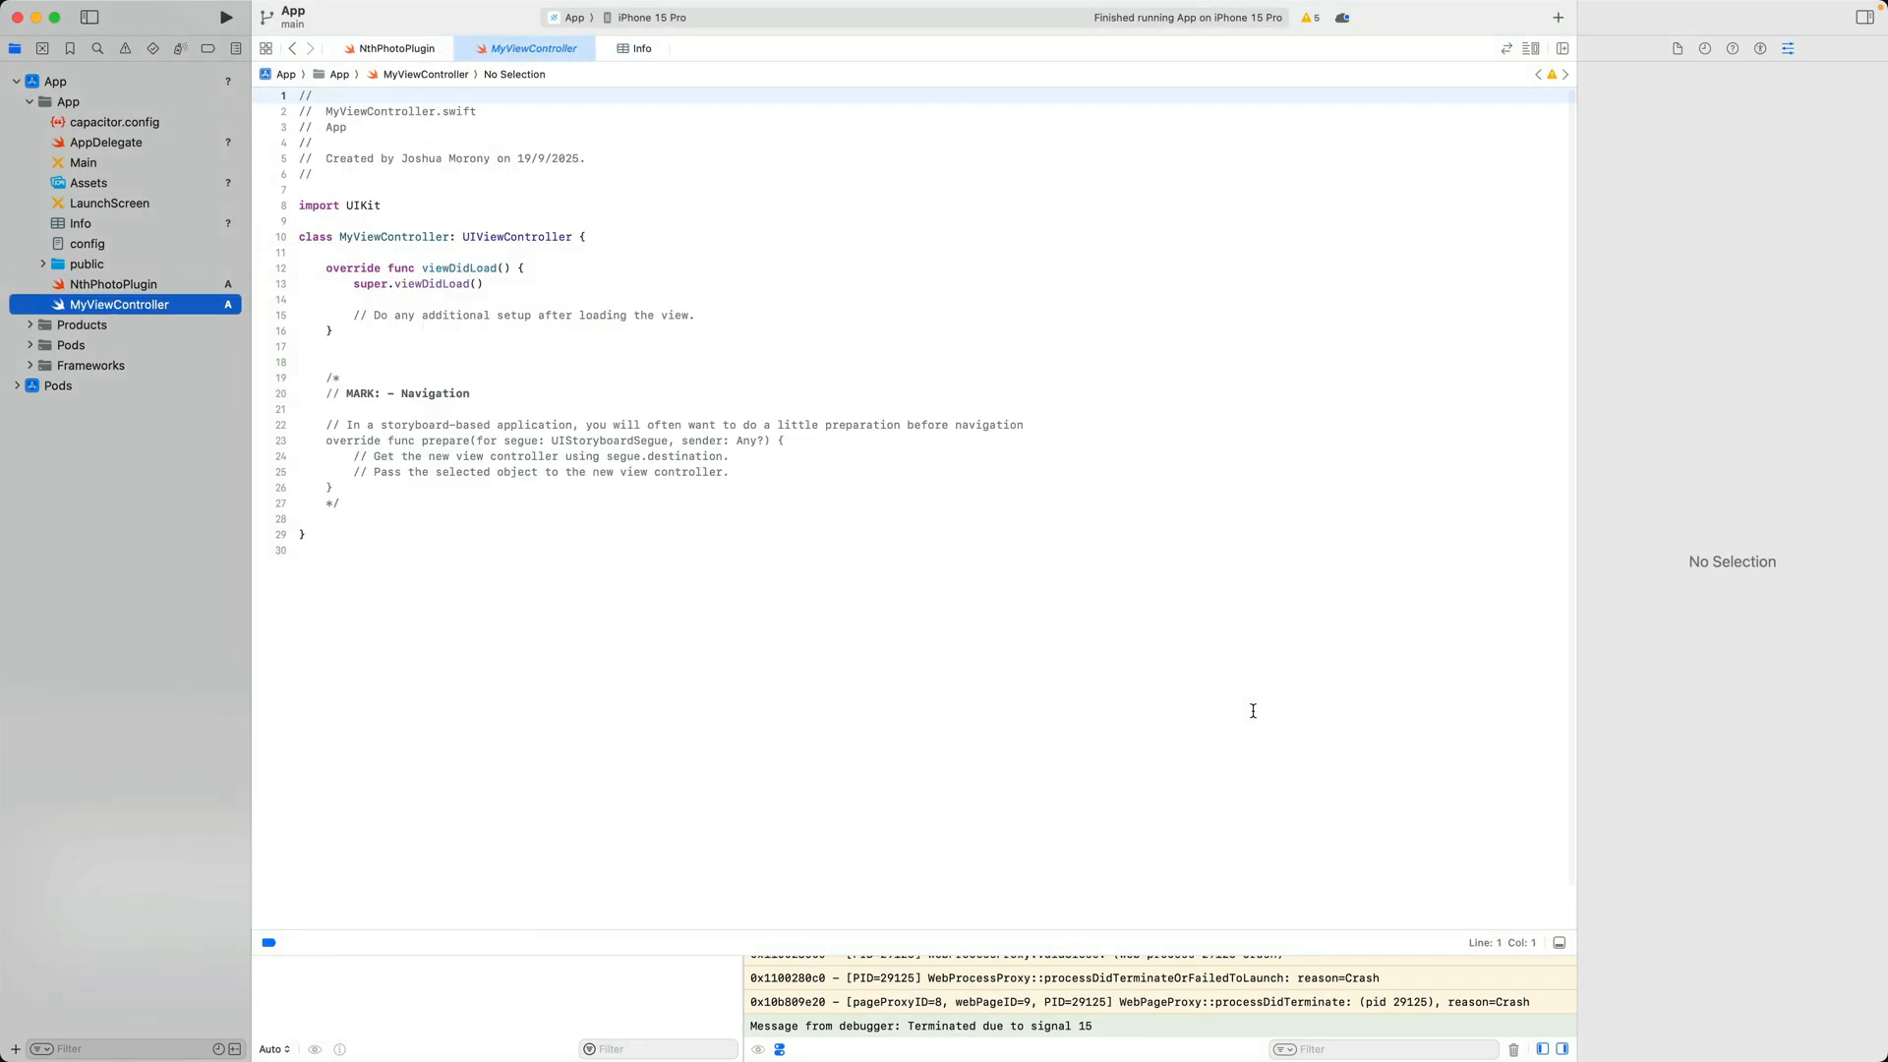
pyautogui.moveTo(648, 592)
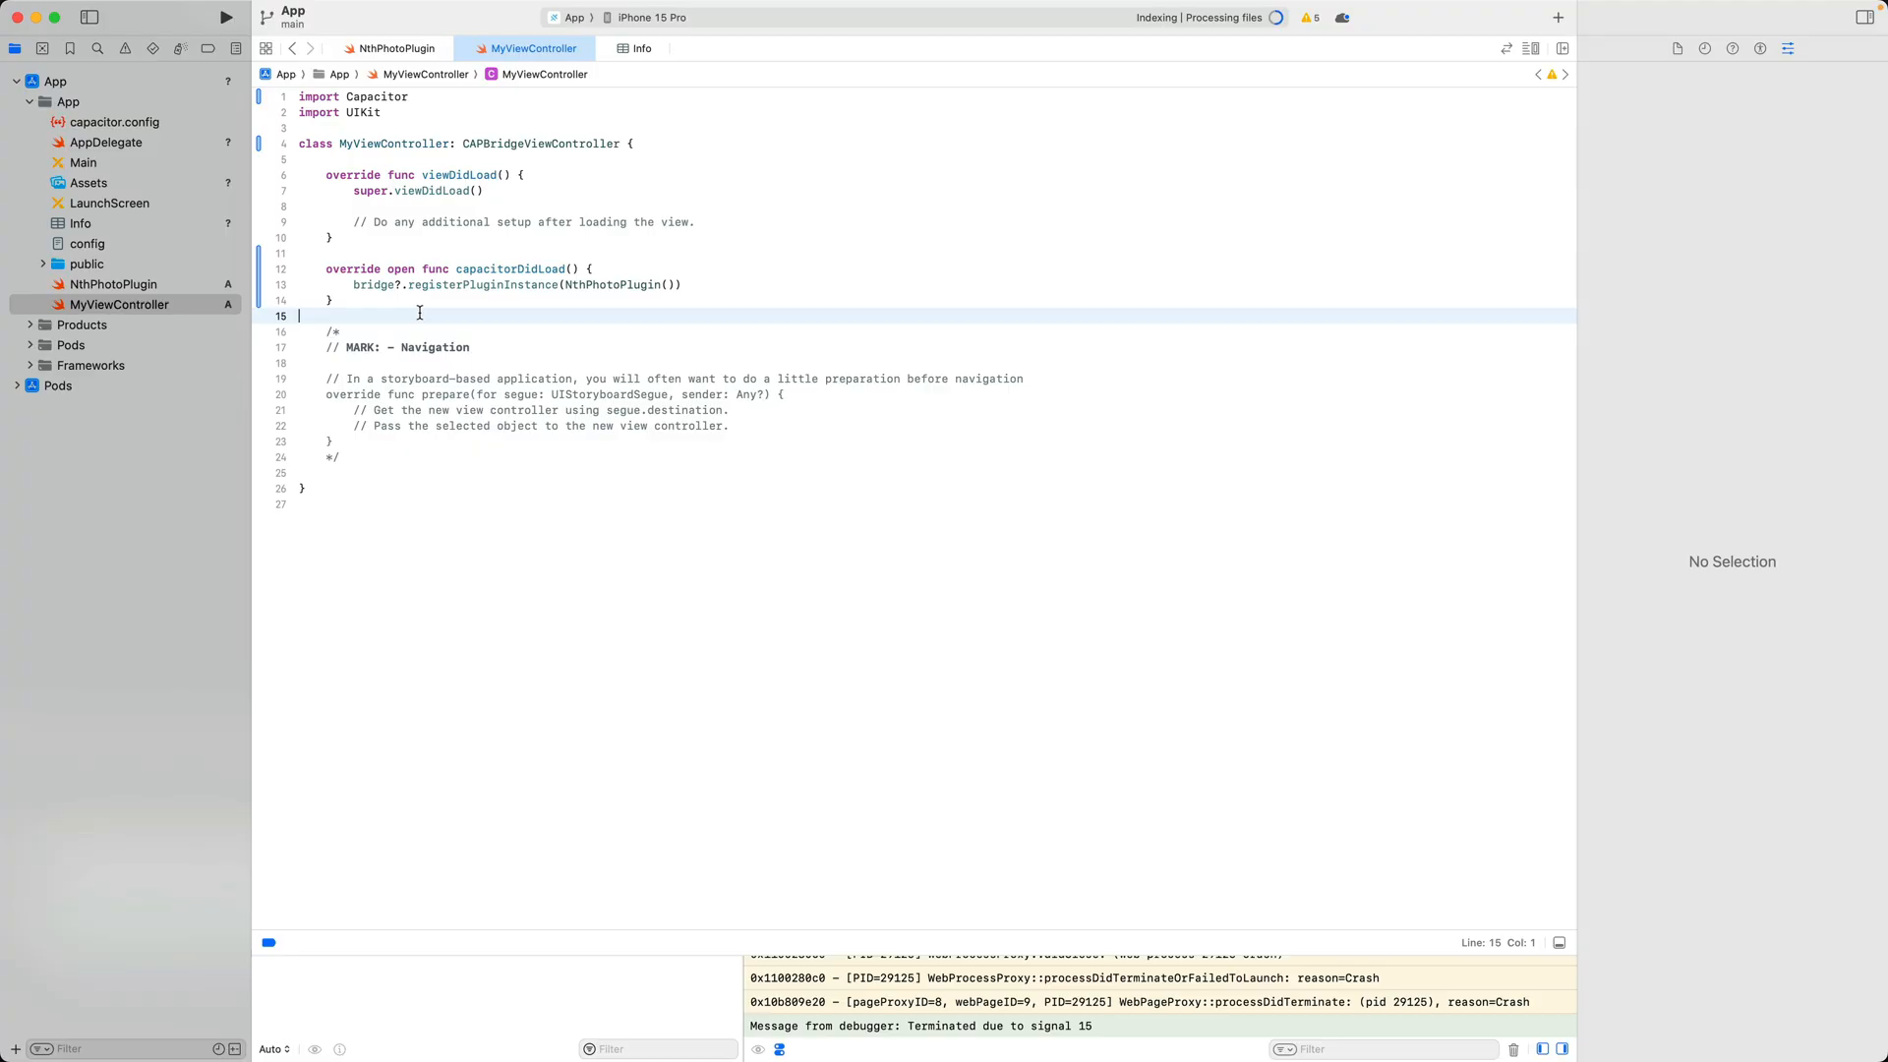
pyautogui.click(83, 164)
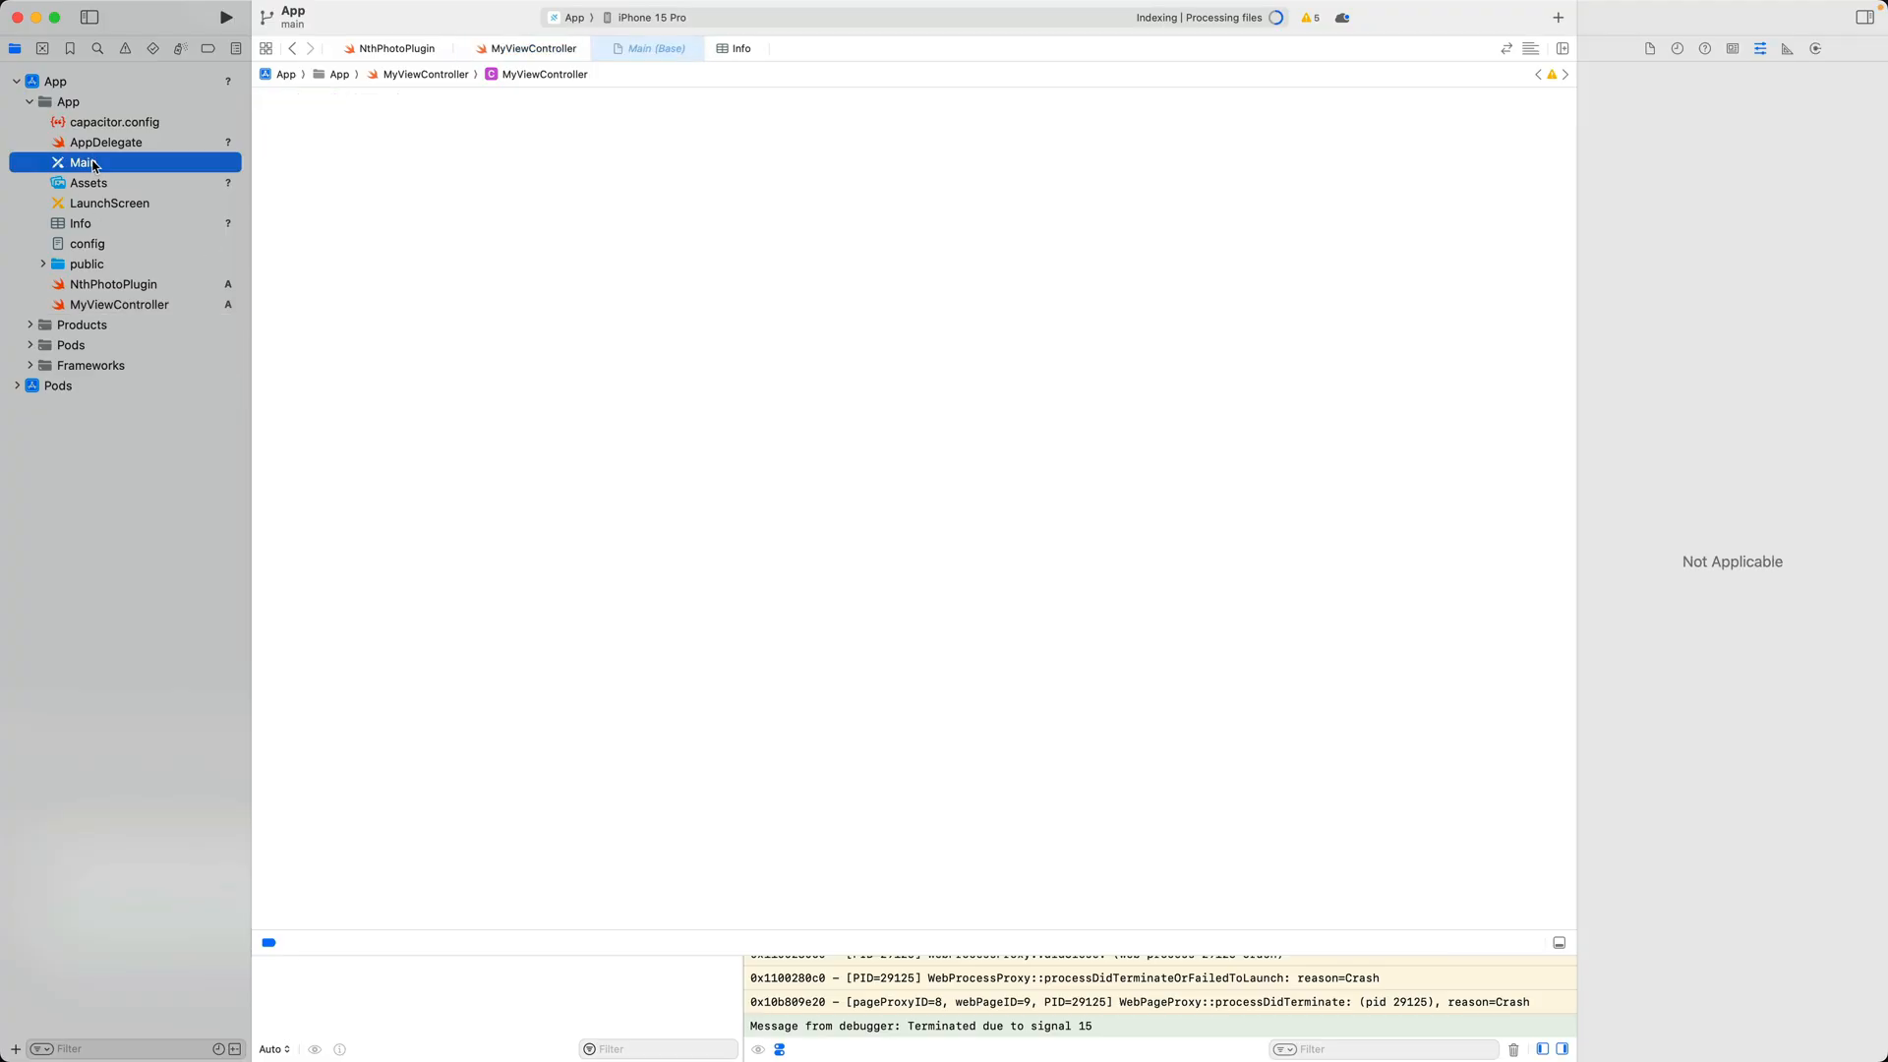
# Step: Set the storyboard's Bridge View Controller custom class to MyViewController
pyautogui.click(82, 164)
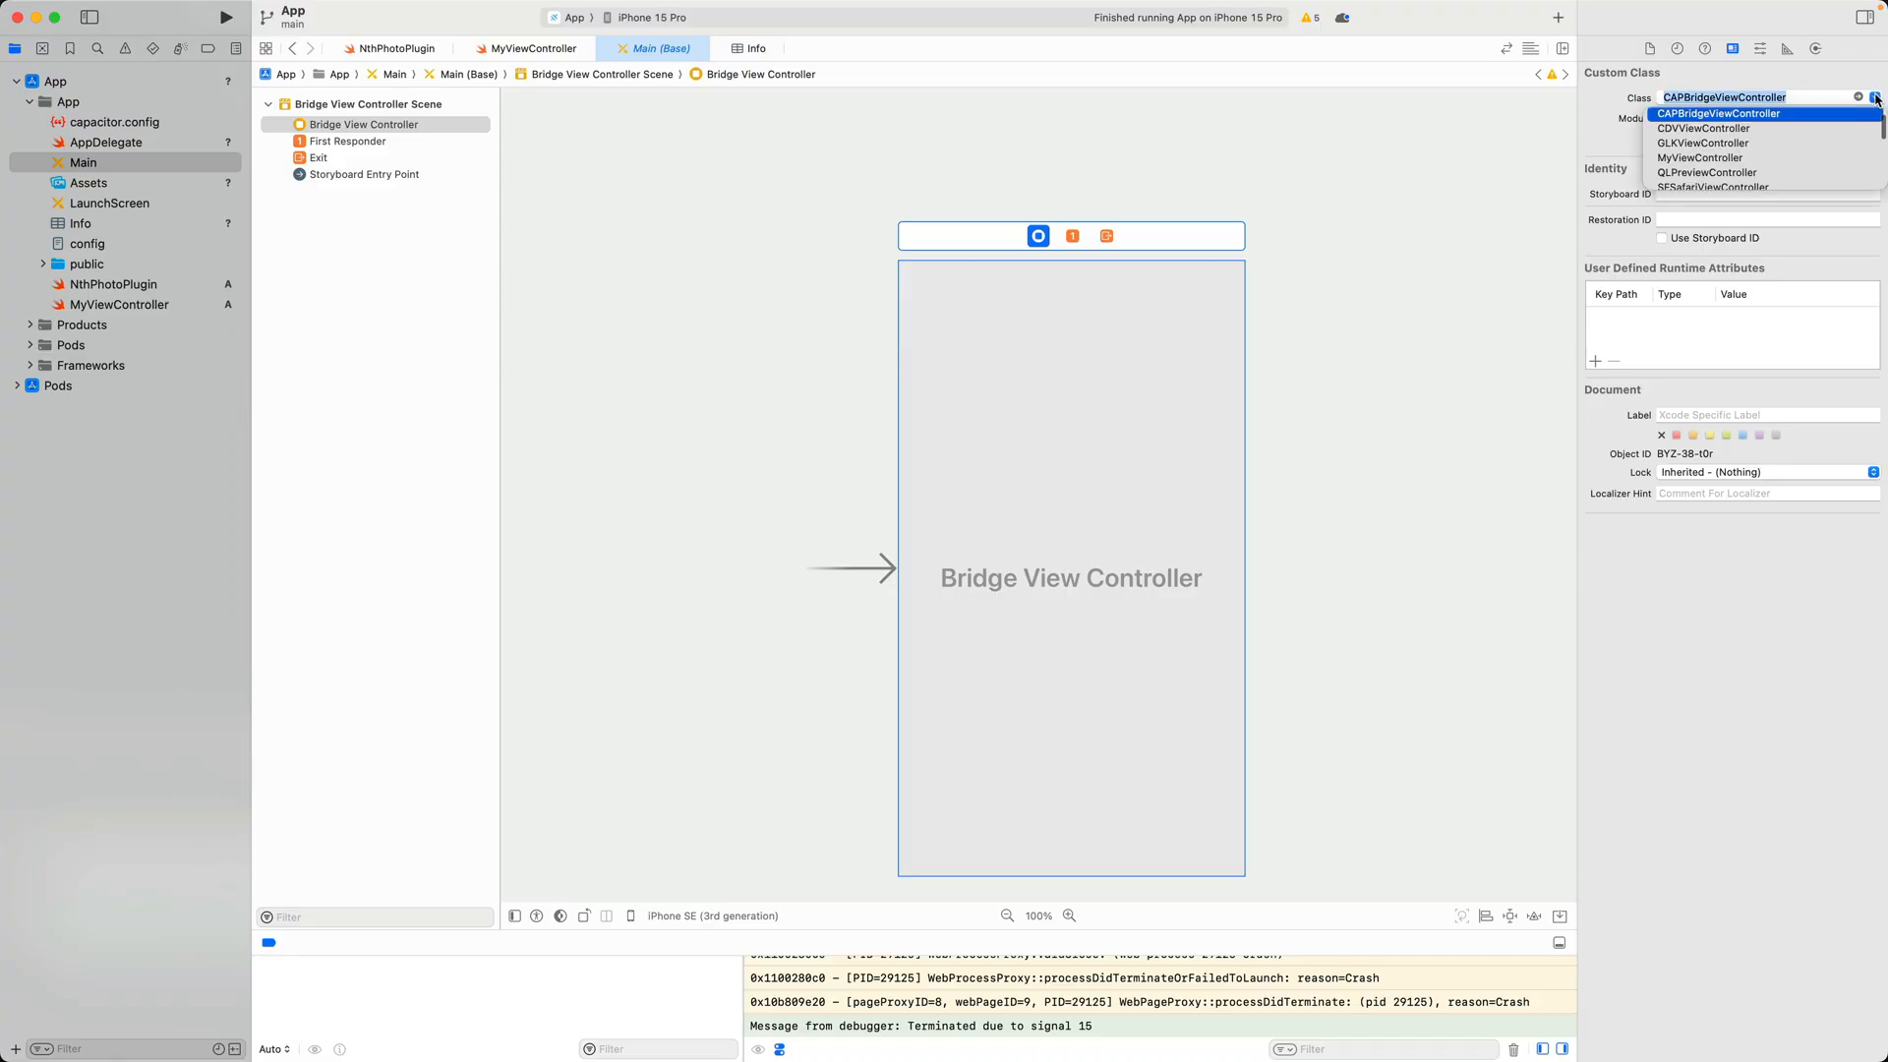
pyautogui.click(1699, 157)
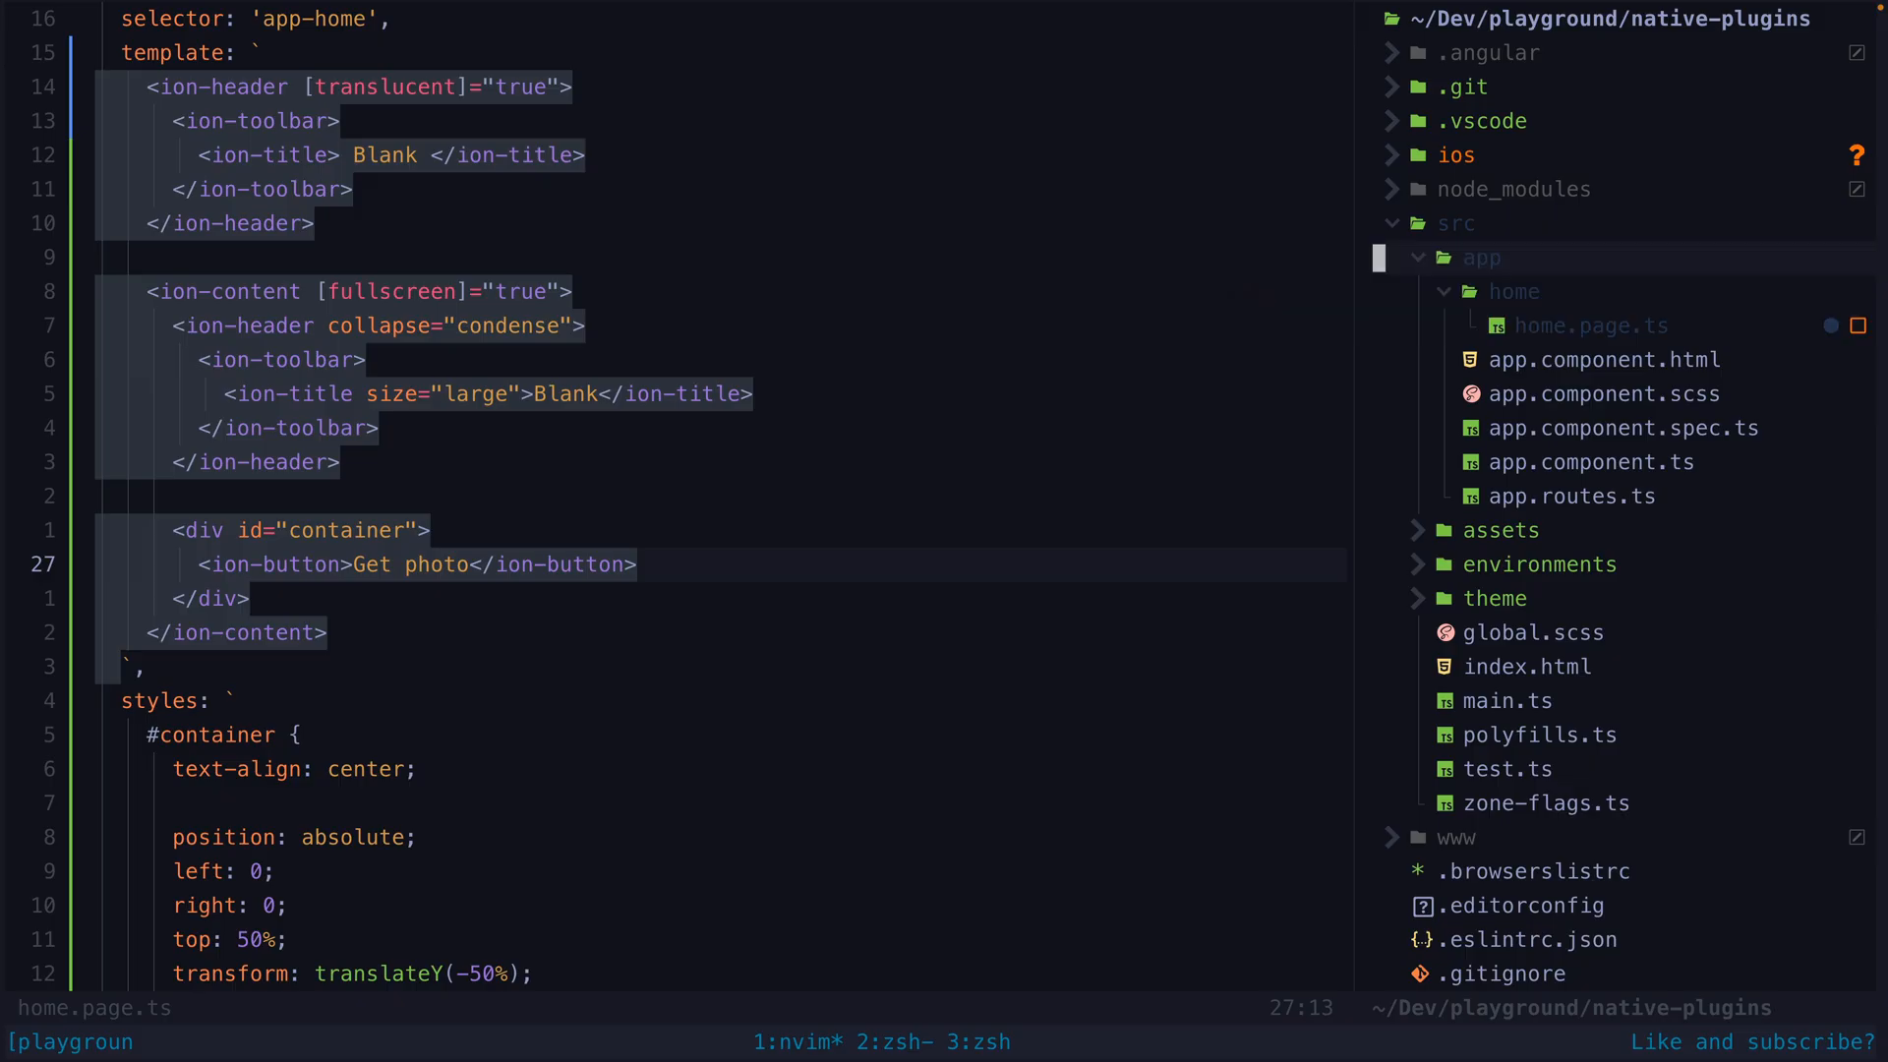
# Step: Create a file named nth-photo-plugin under src/app in the Neovim file tree
pyautogui.write('nth-photo-plugin')
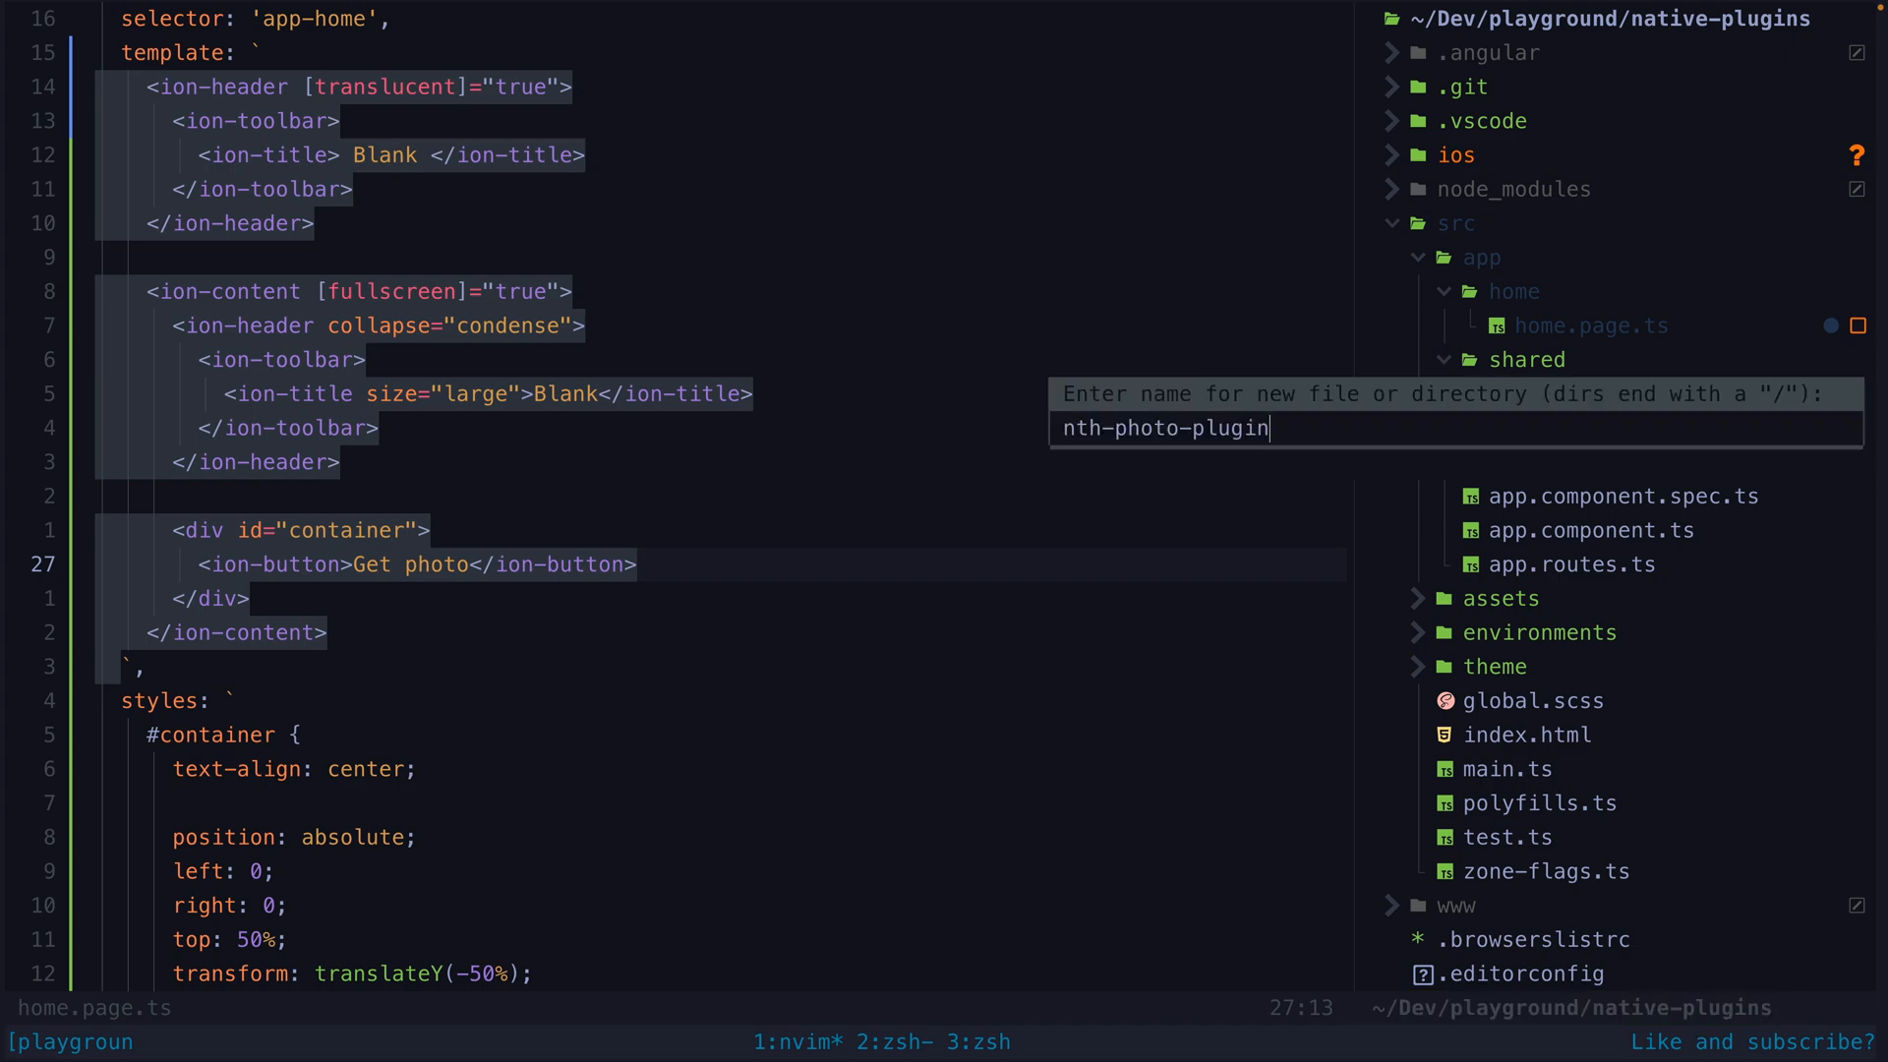
pyautogui.press('Enter')
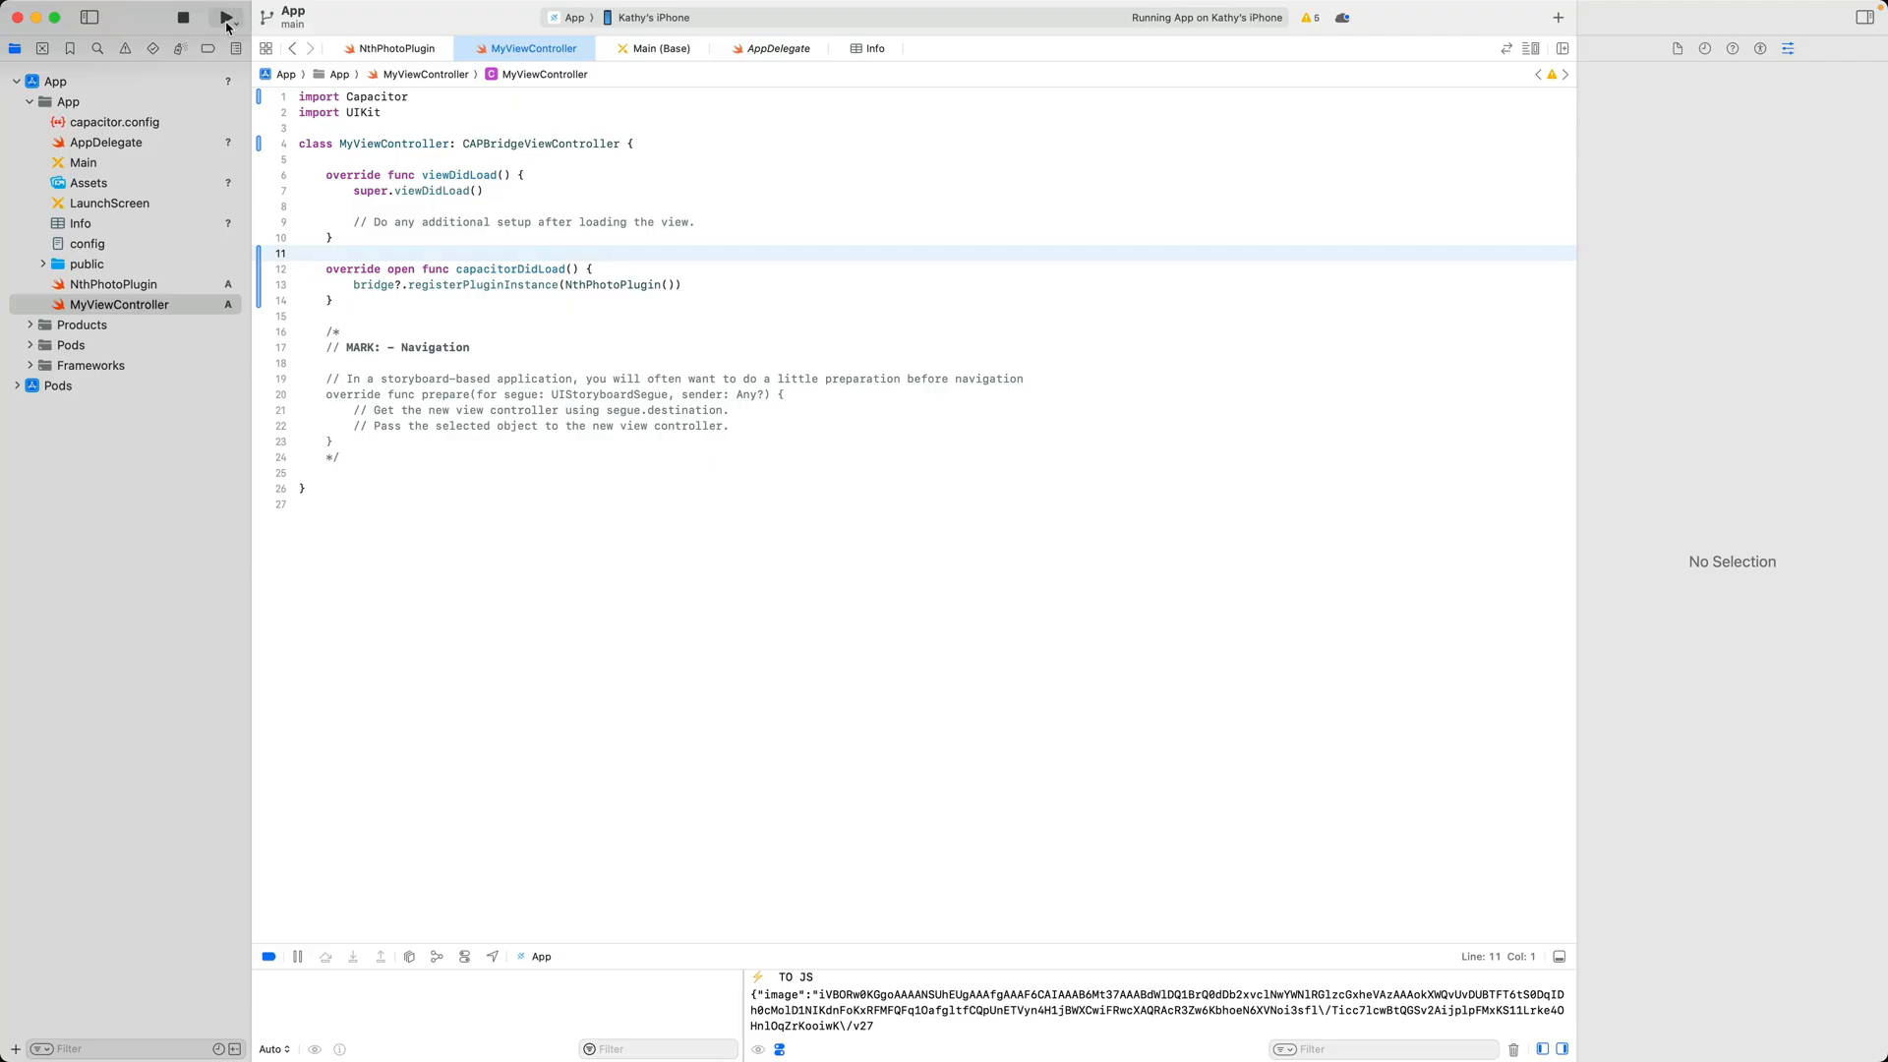
# Step: Run the app on the iPhone, tap Get Photo and allow full photo library access
pyautogui.click(226, 22)
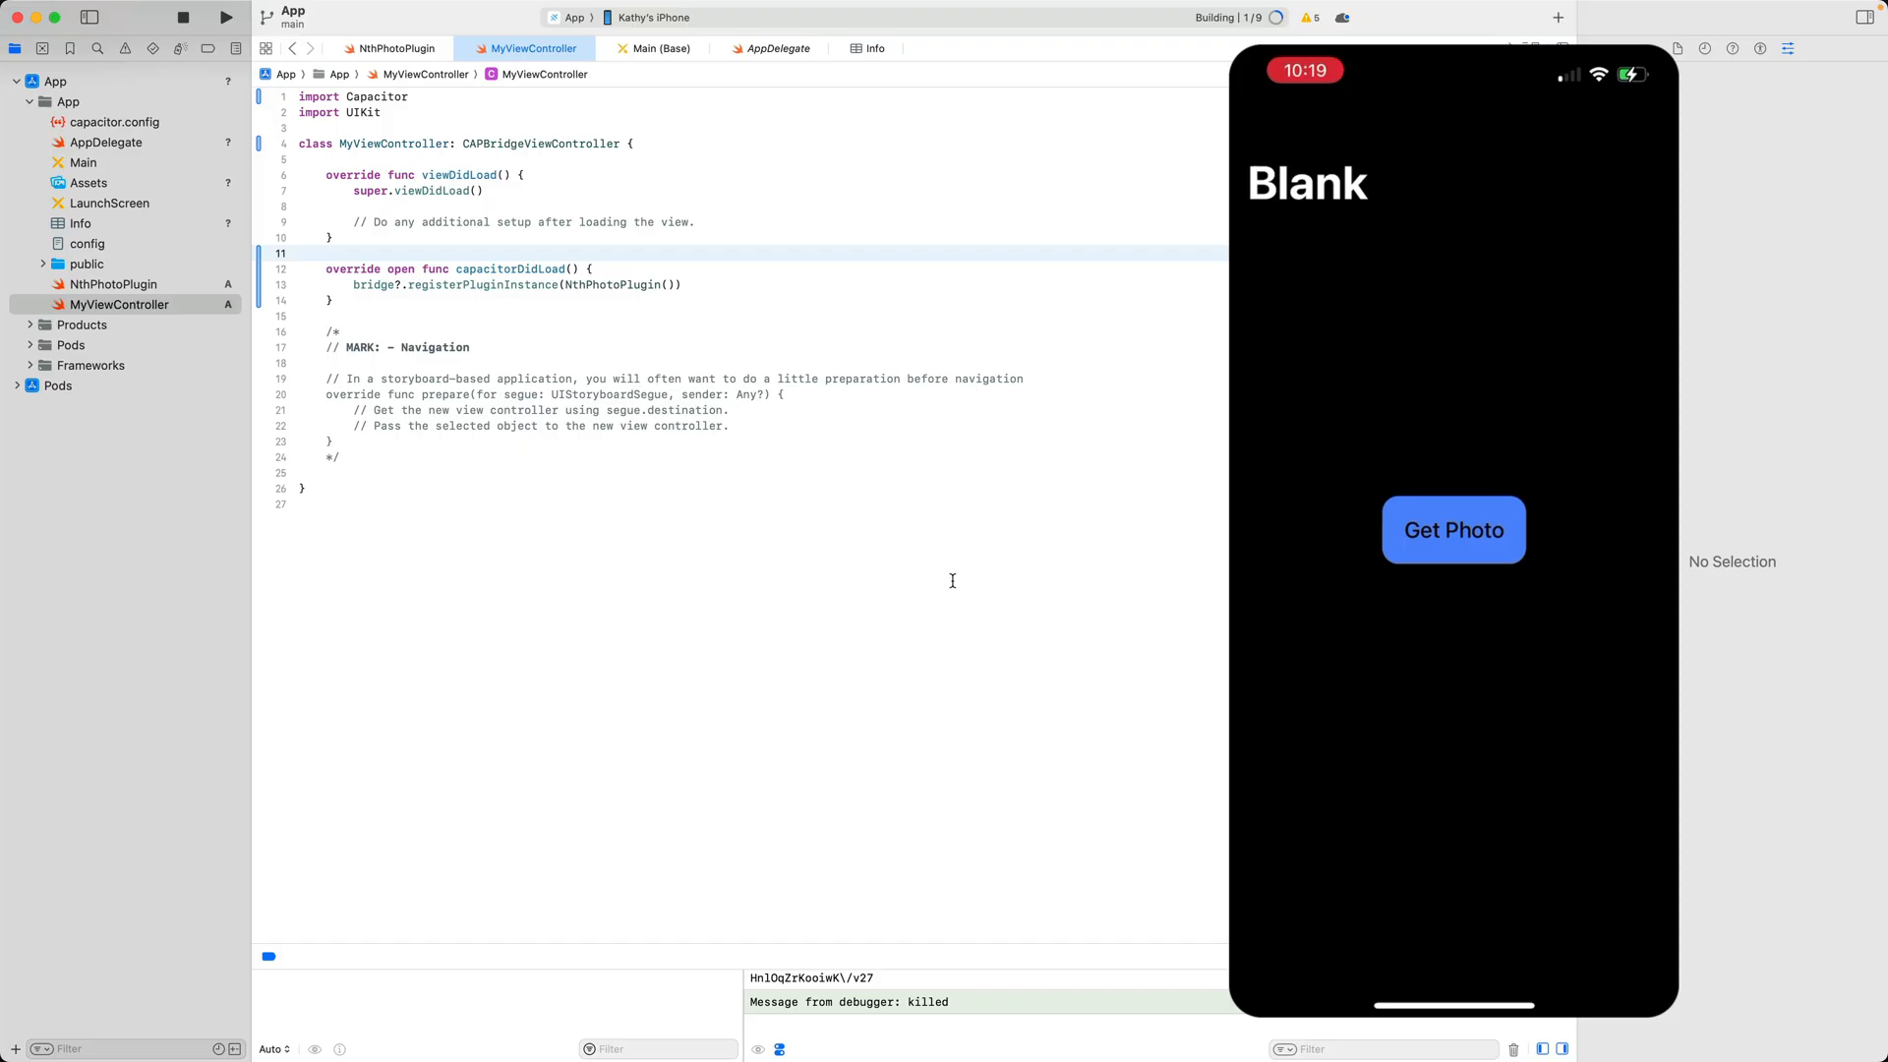
pyautogui.click(1454, 529)
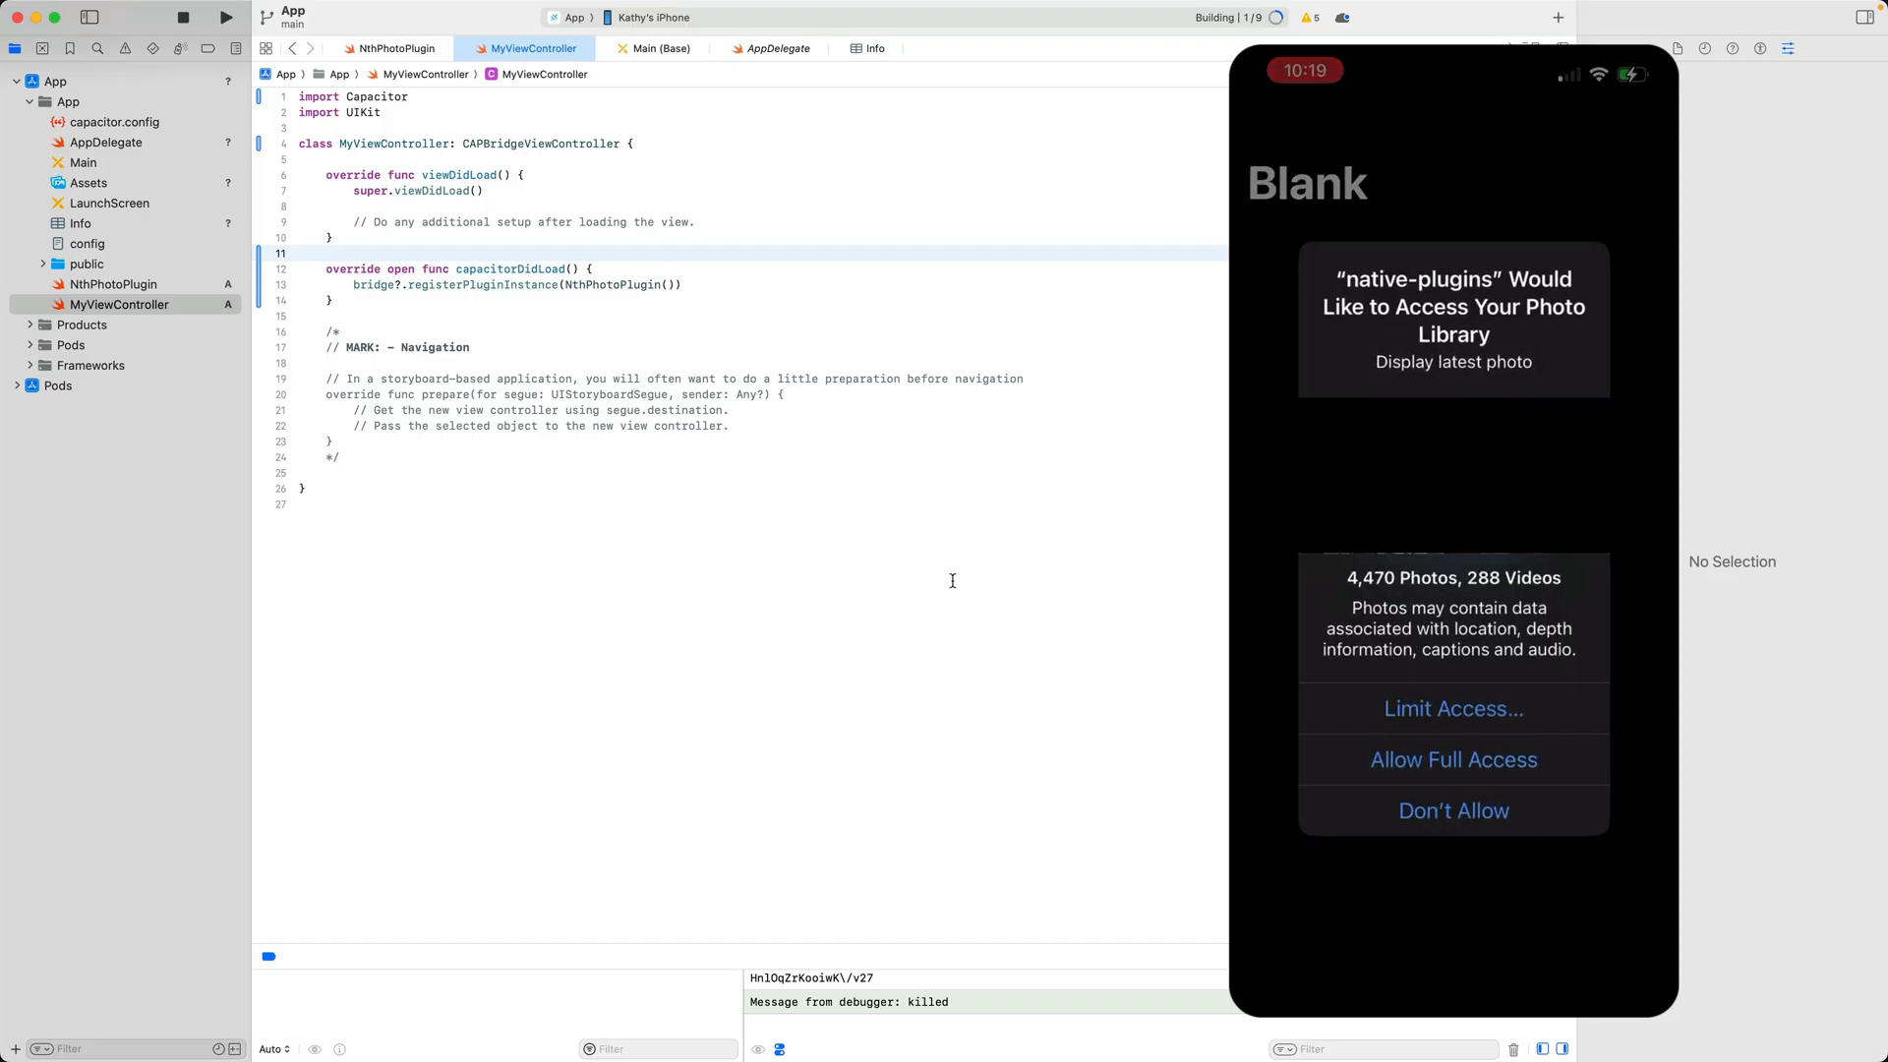
pyautogui.click(1451, 759)
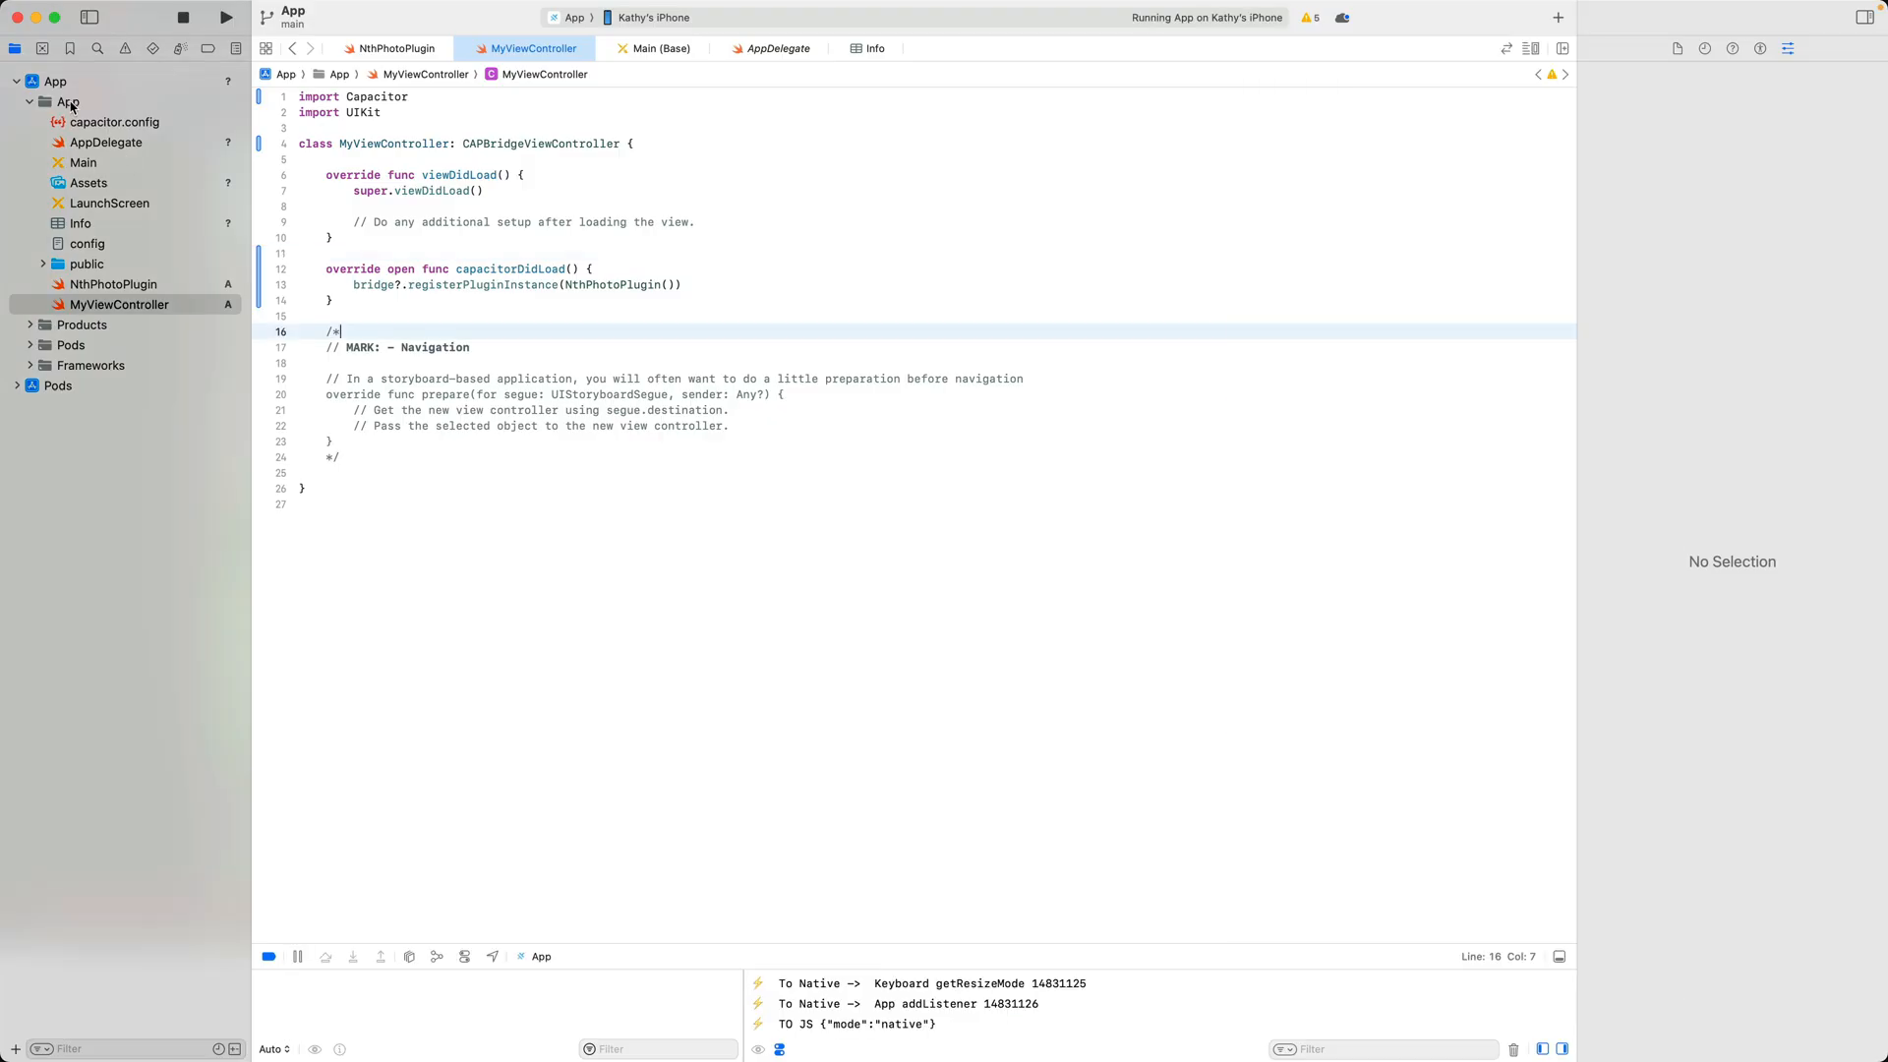
# Step: Create a ListViewPlugin.swift file in the App group for the table-view present plugin
pyautogui.rightClick(55, 101)
pyautogui.write('ListViewPlugin.swift')
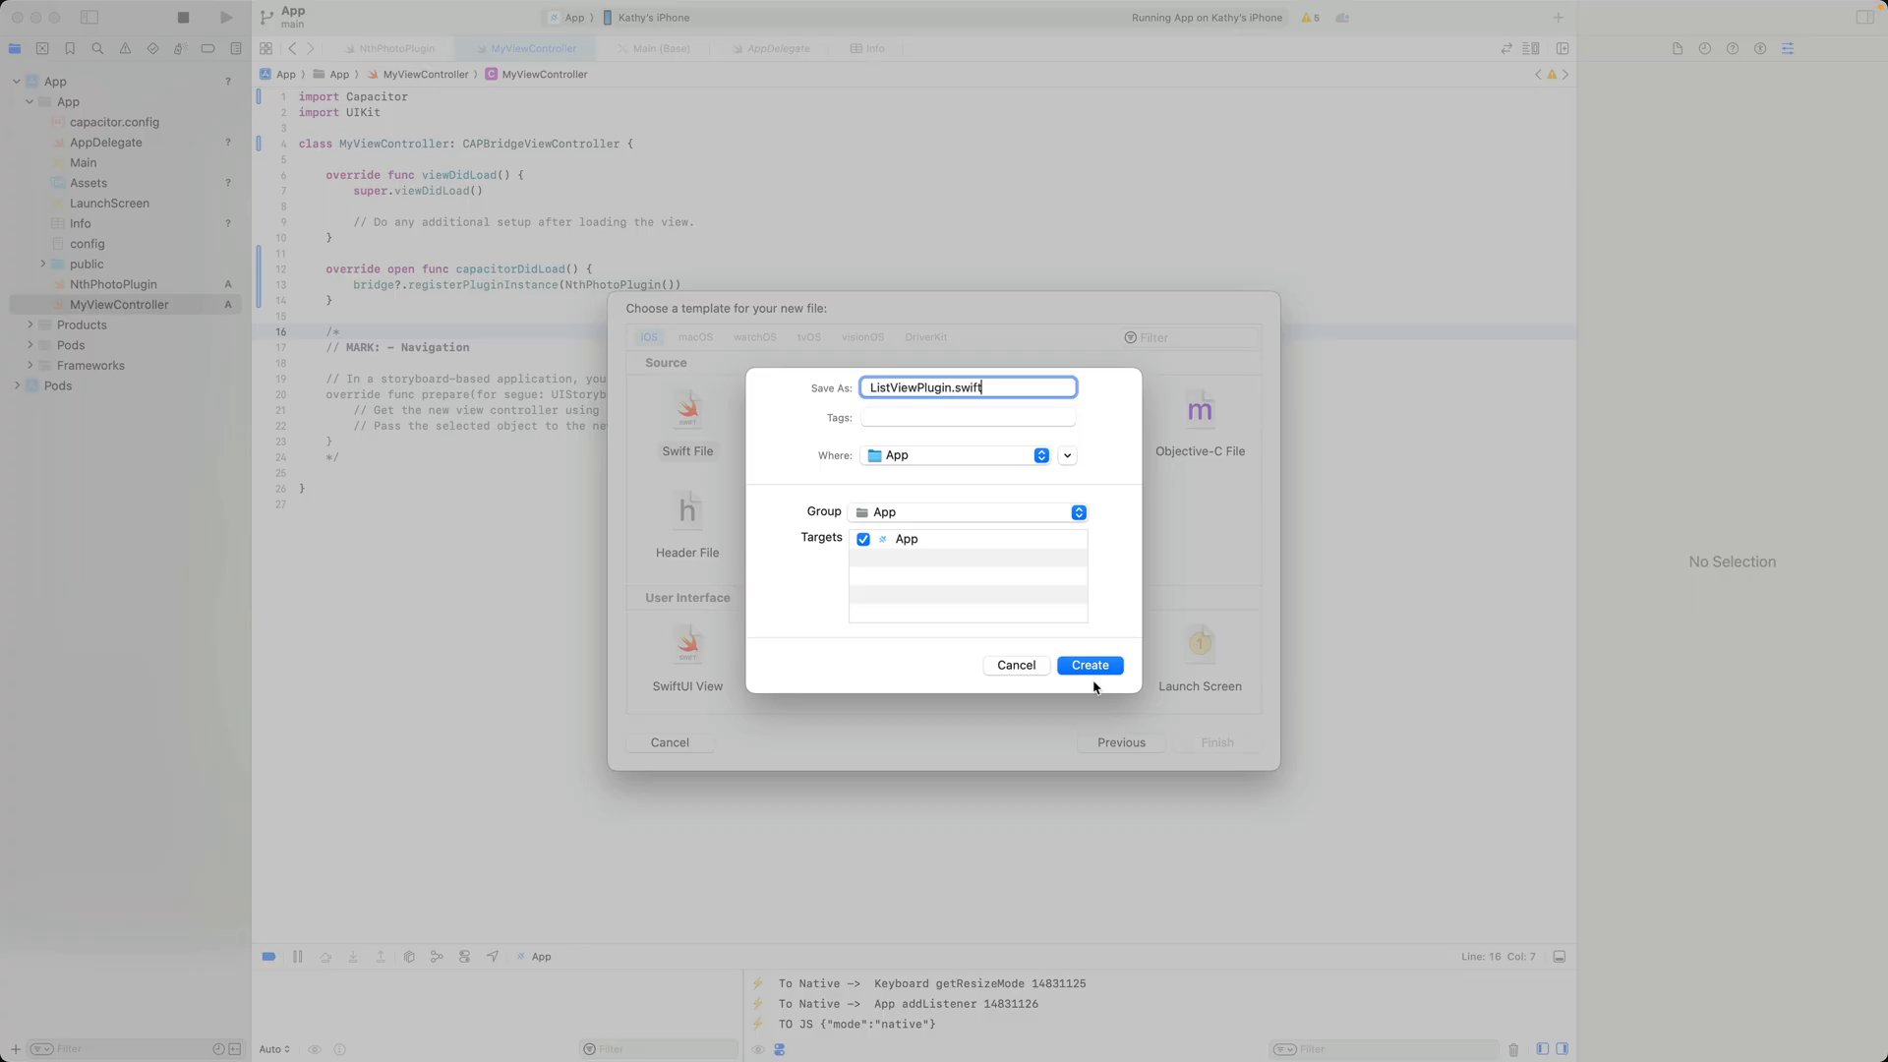
pyautogui.click(1119, 665)
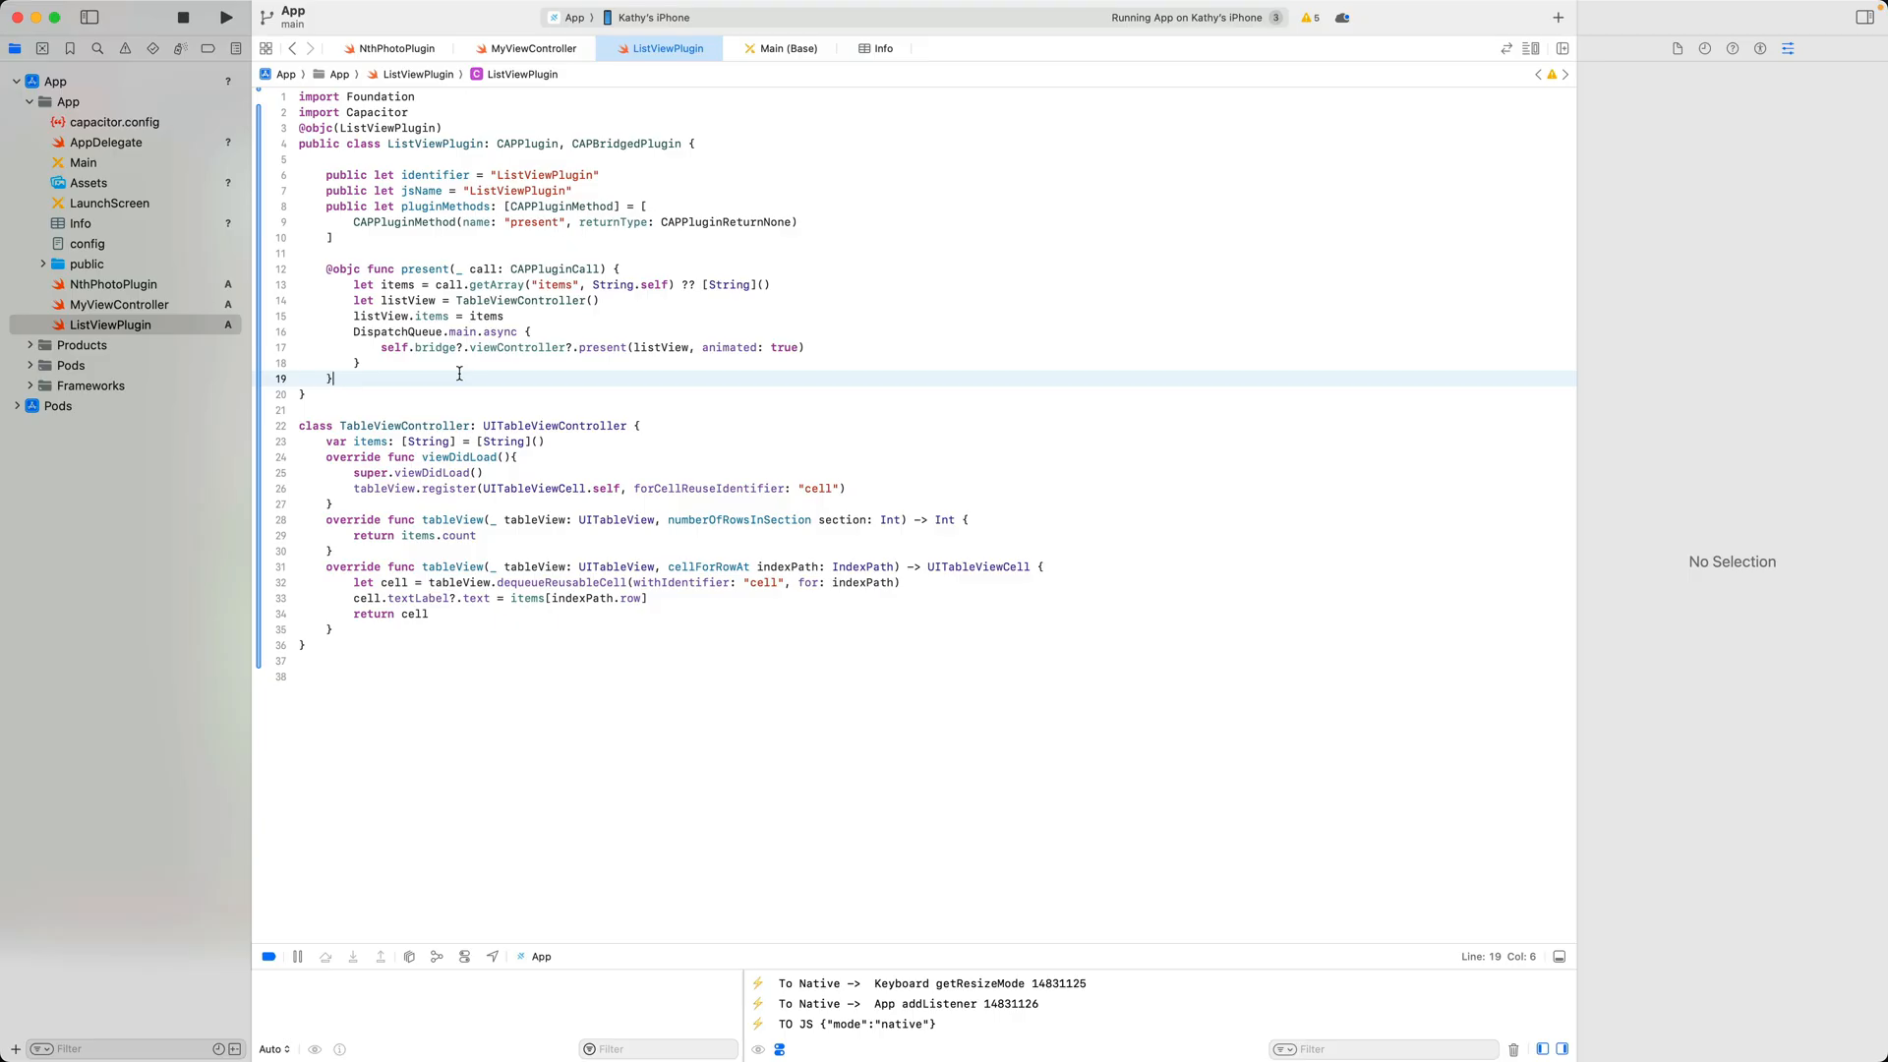
# Step: Switch to the Angular project and reopen home.page.ts to add the ListViewPlugin import
pyautogui.click(527, 47)
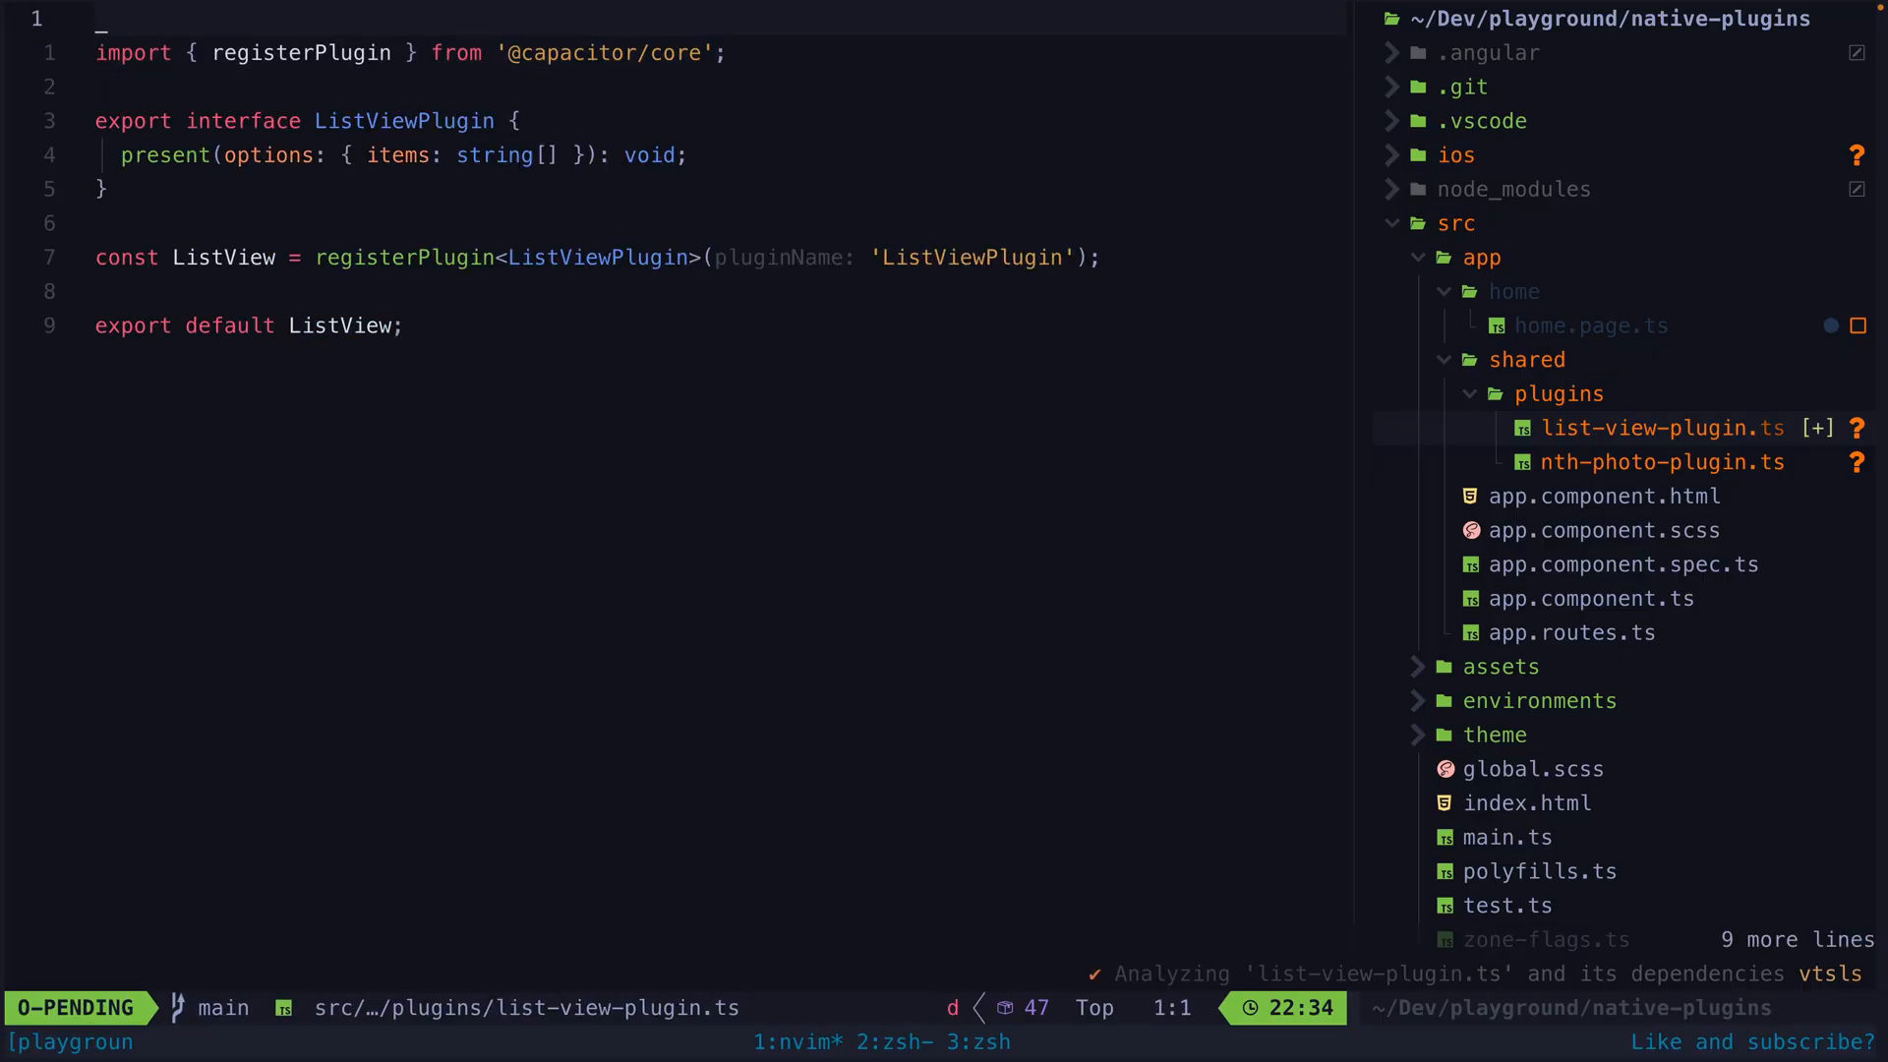
pyautogui.click(1591, 324)
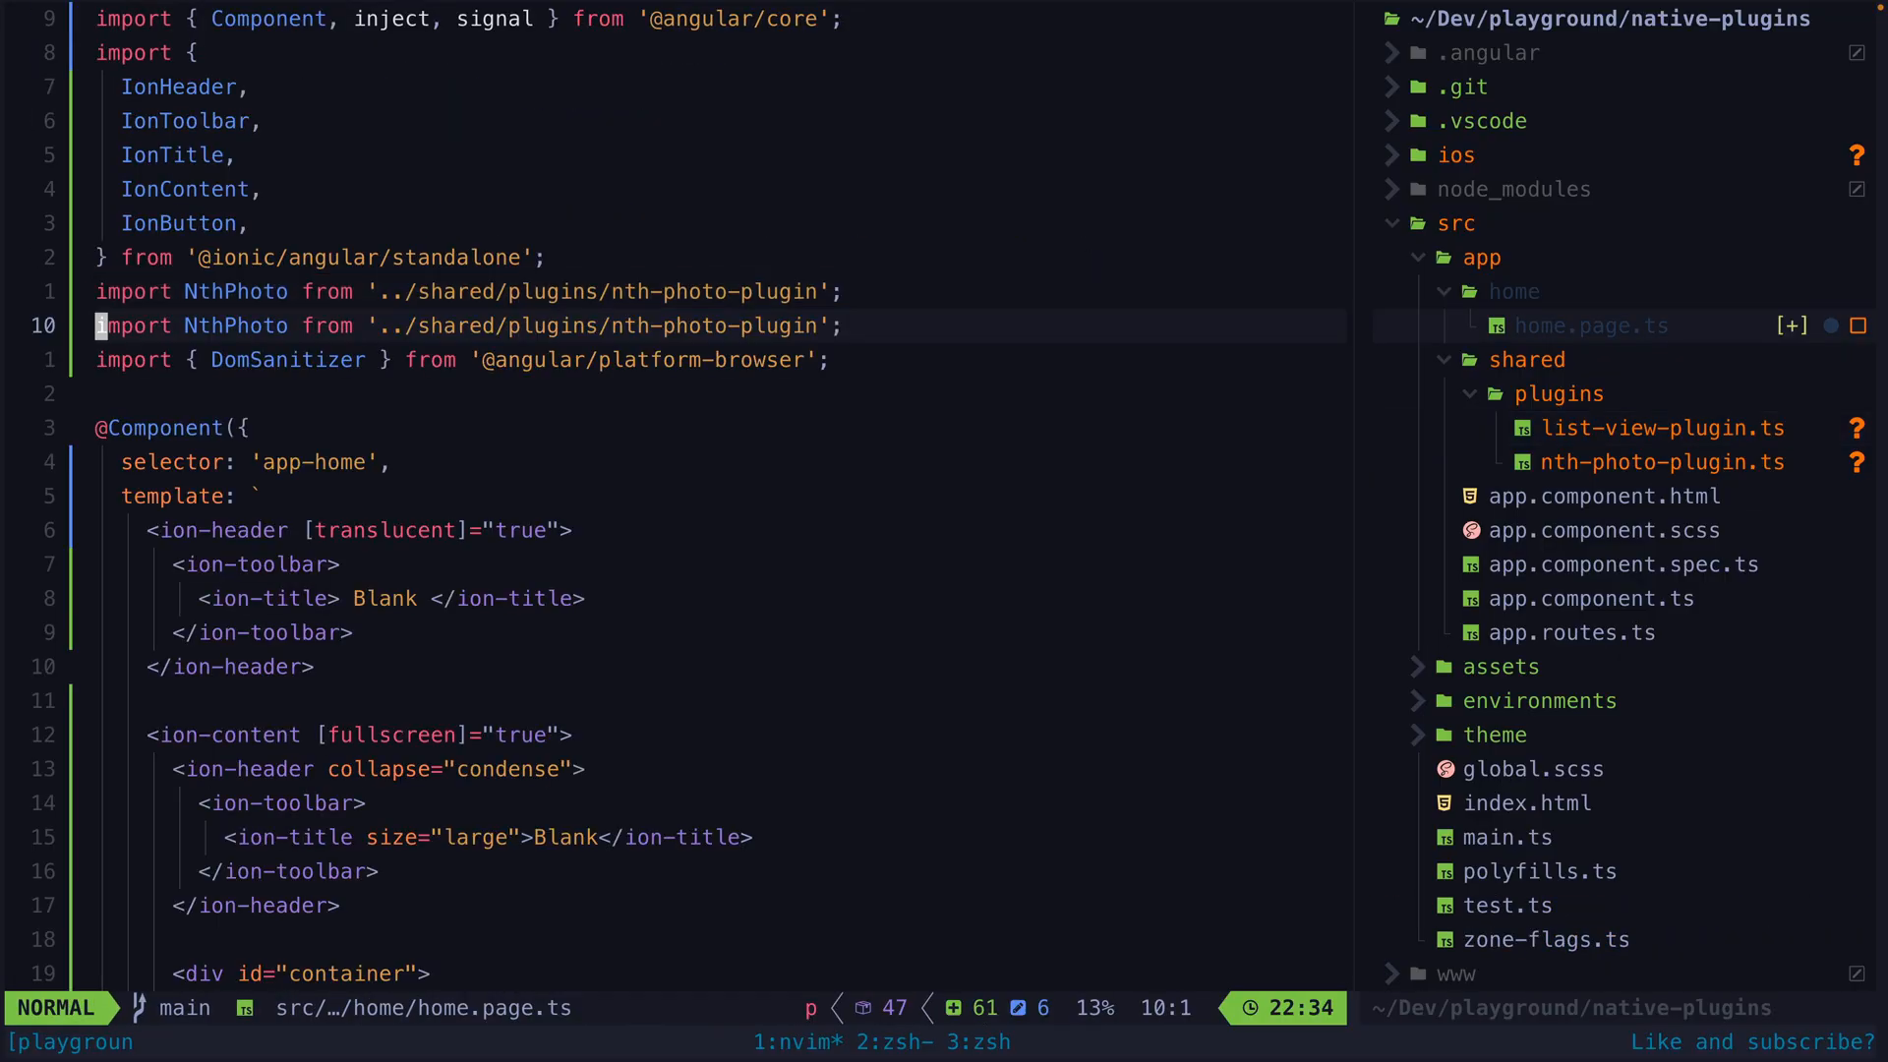